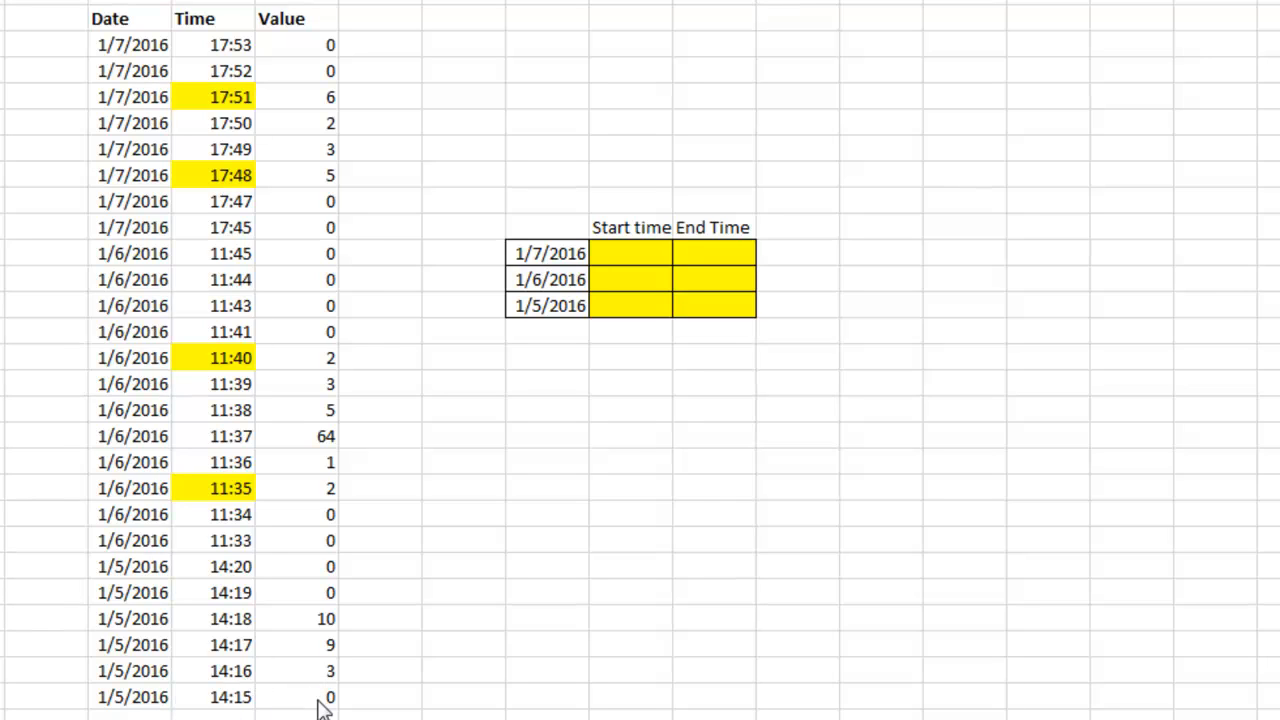
mouse_move(324, 642)
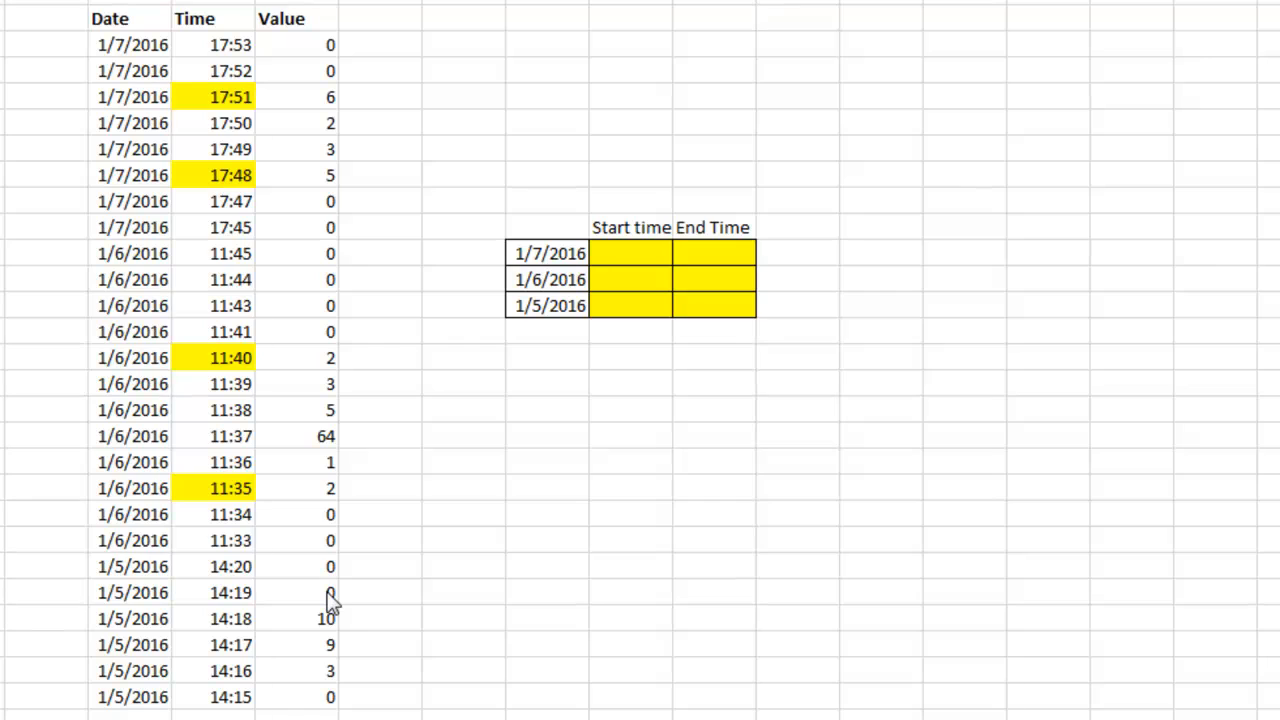
mouse_move(336, 538)
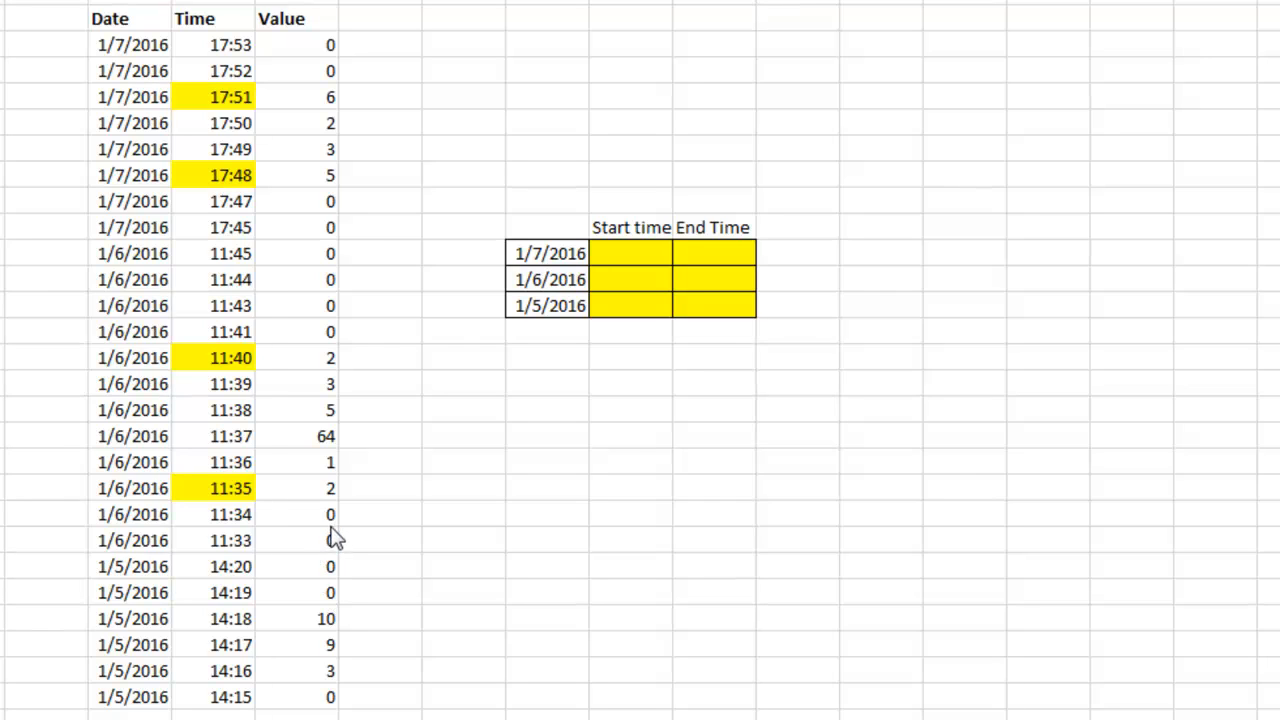
mouse_move(336, 412)
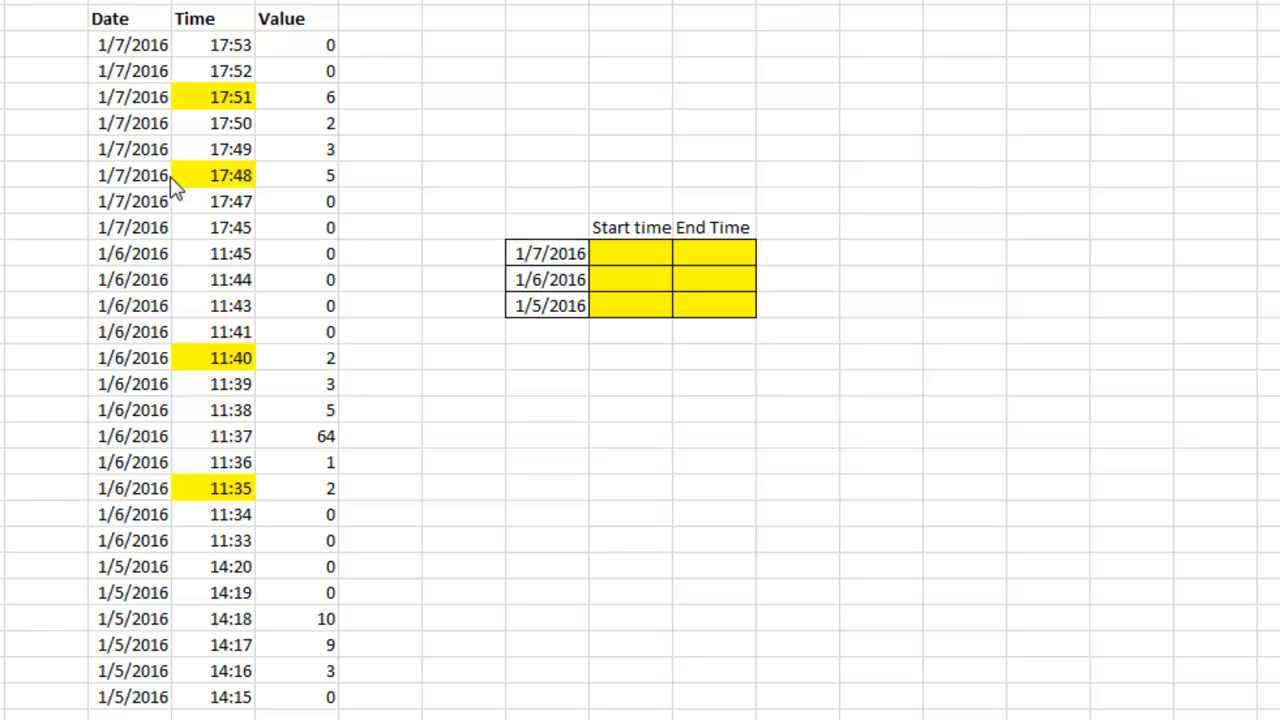
mouse_move(336, 138)
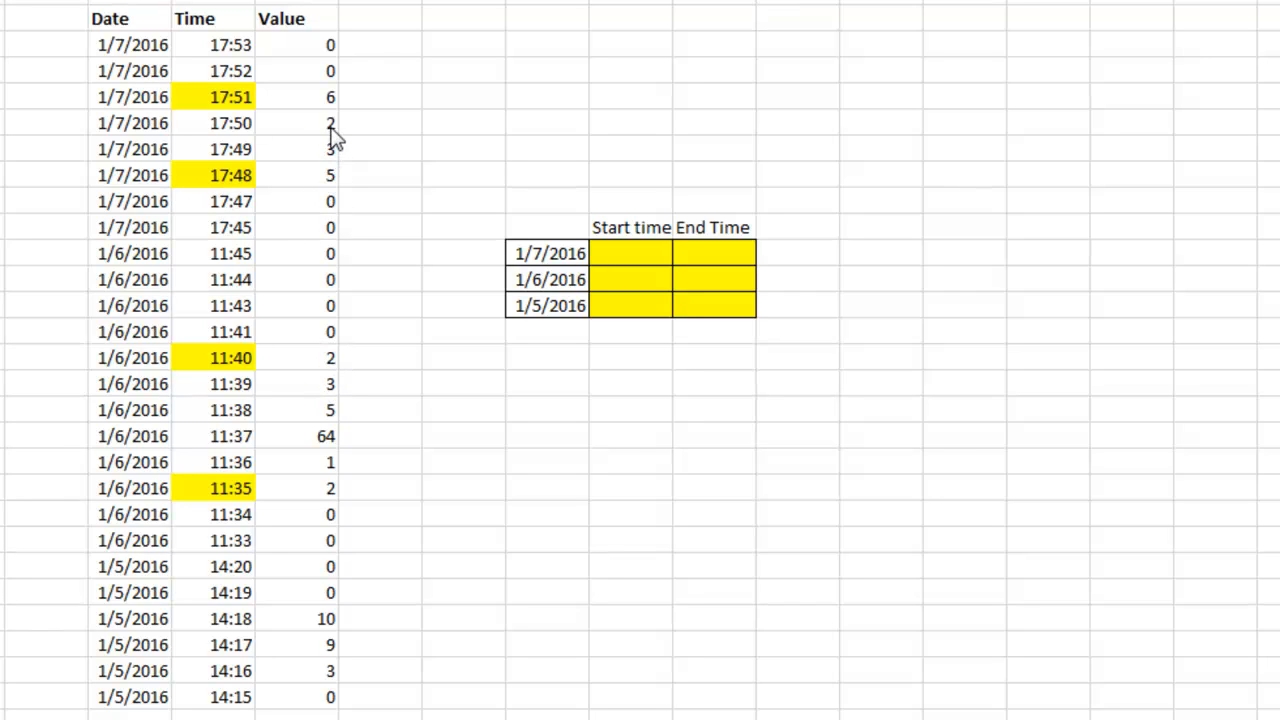
mouse_move(344, 108)
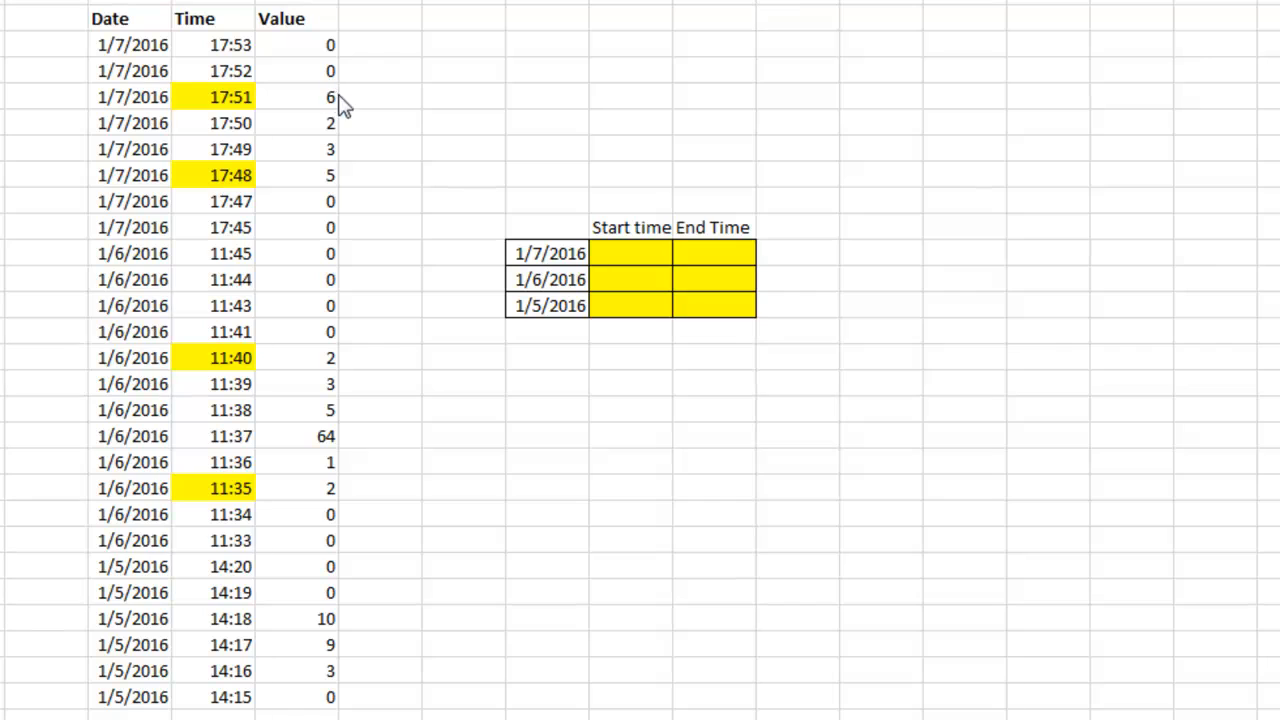
mouse_move(516, 284)
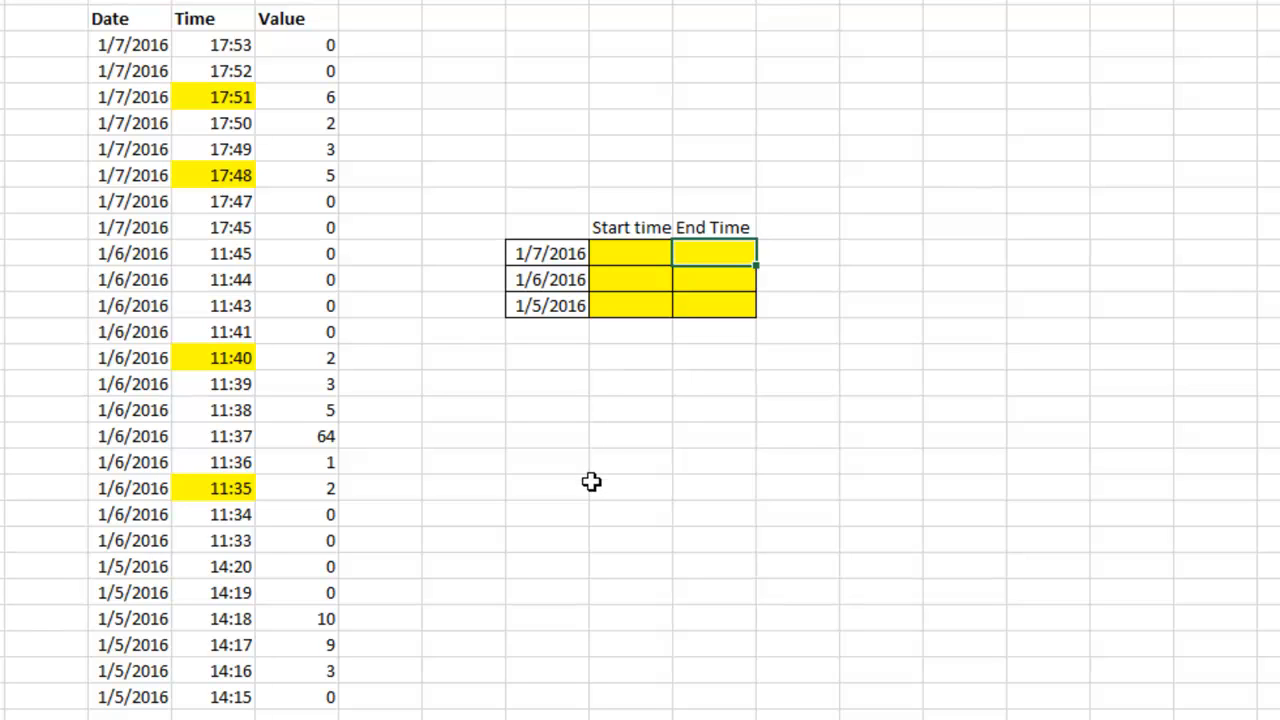
mouse_move(64, 666)
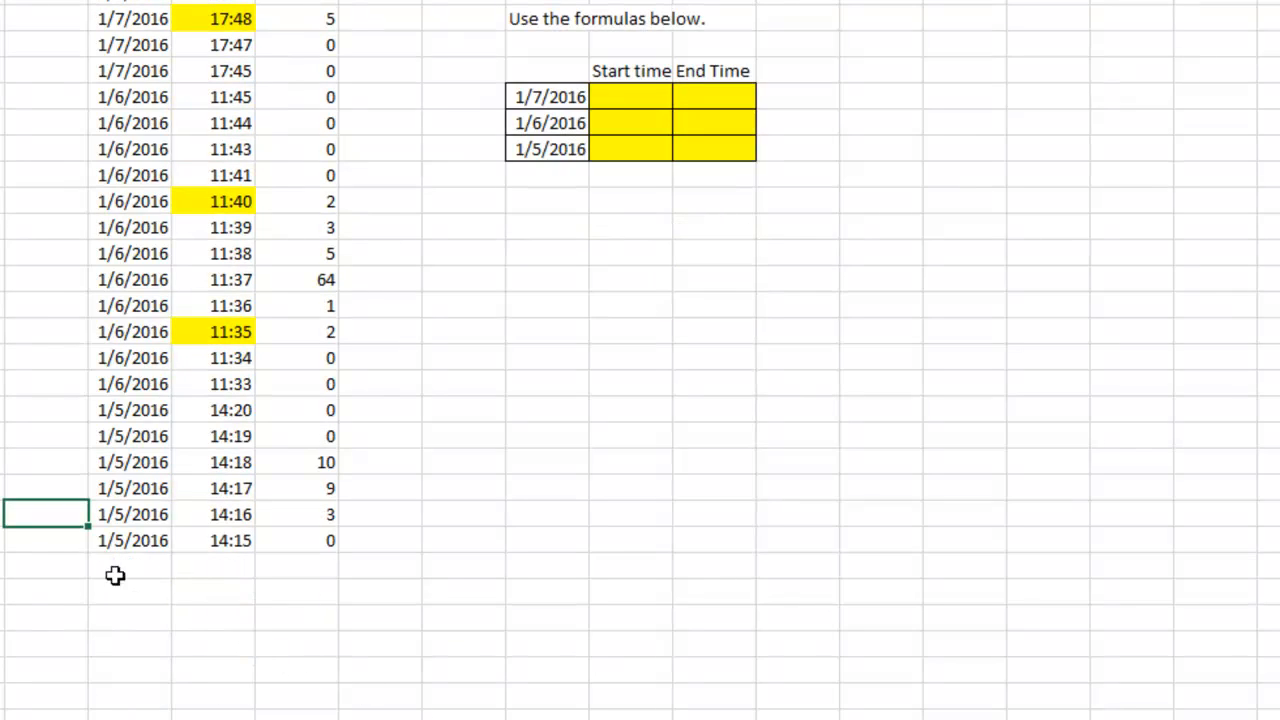
mouse_move(160, 668)
text(=)
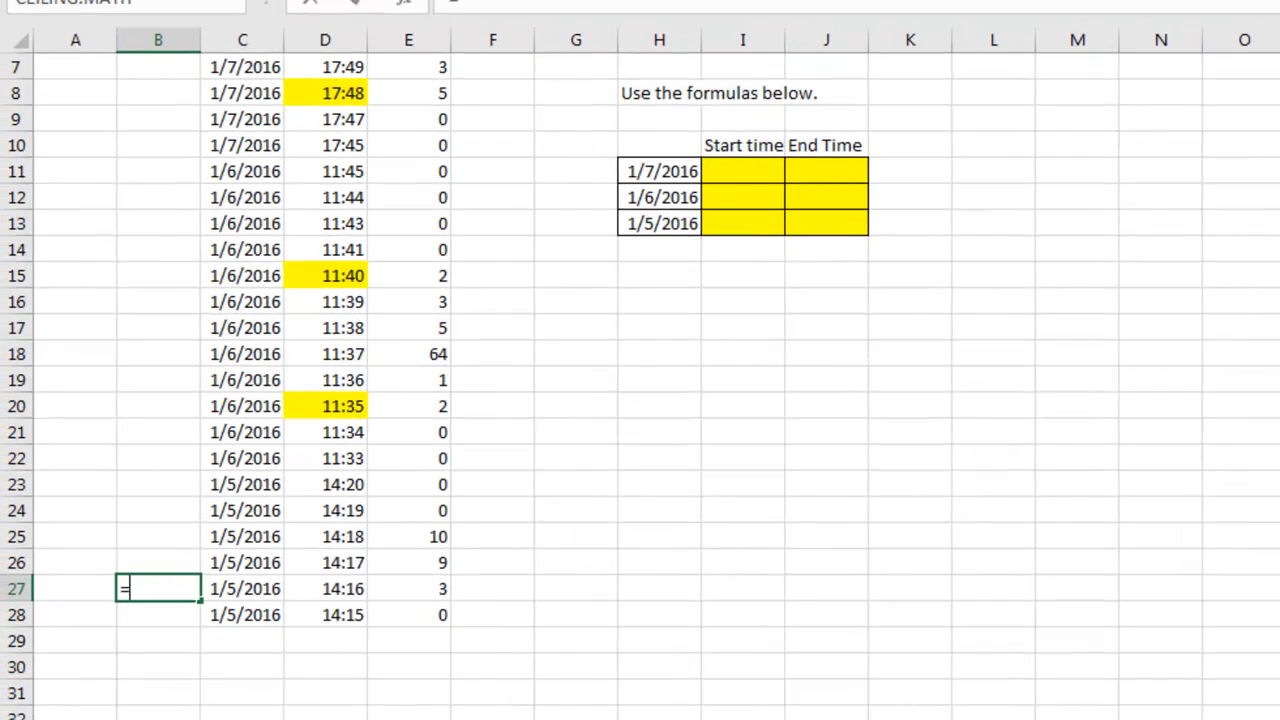
Write the first IF condition returning "First" when C27=C28, E28=0 and E27>0
text(IF(AND(C27)
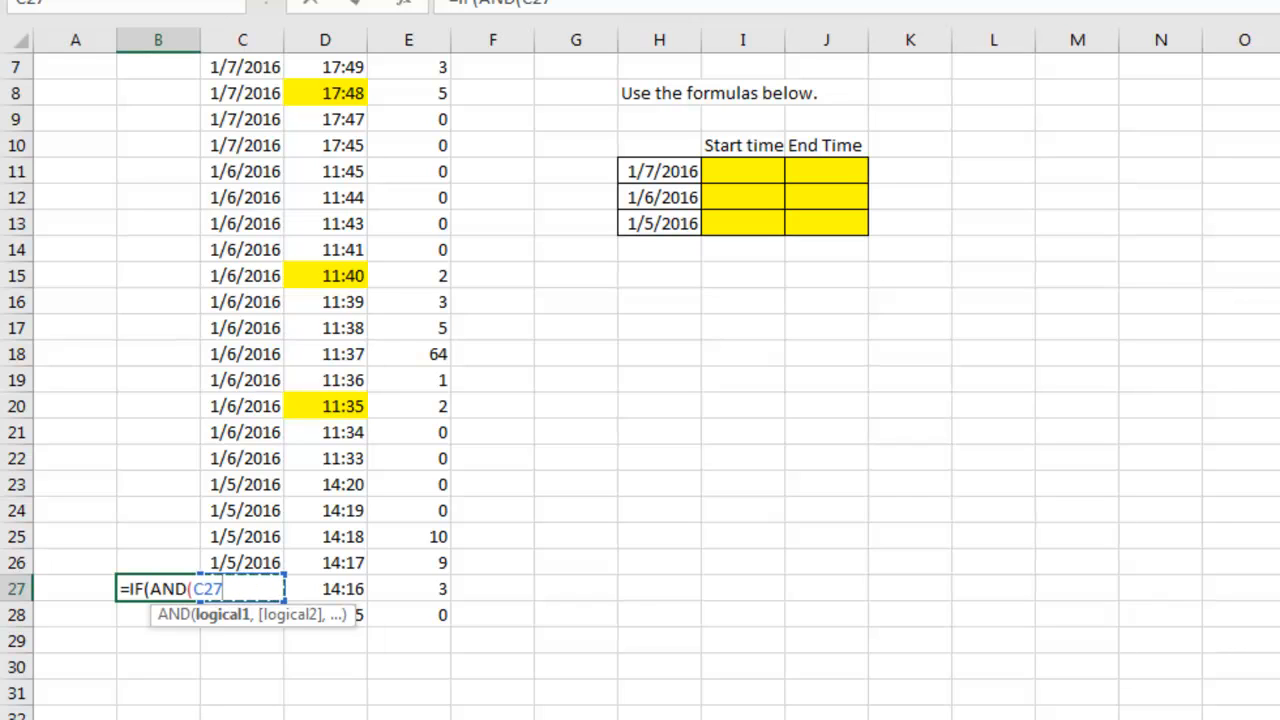
text(=C28)
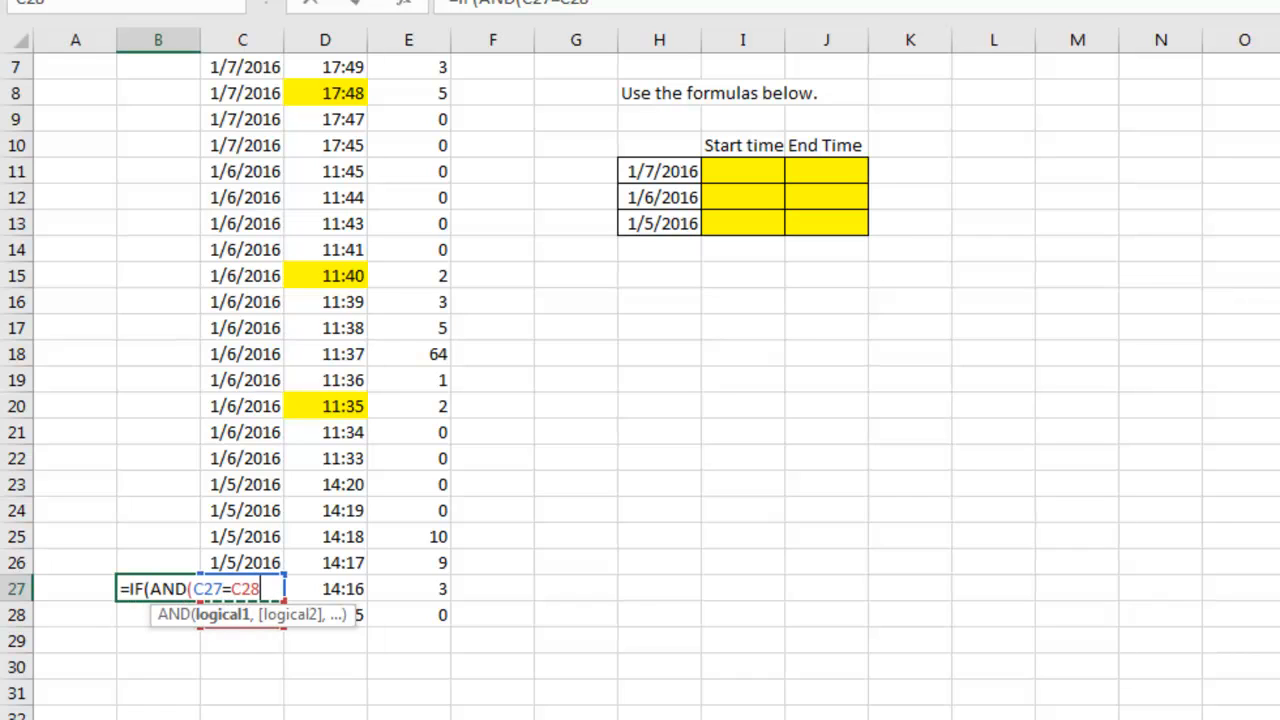
text(,)
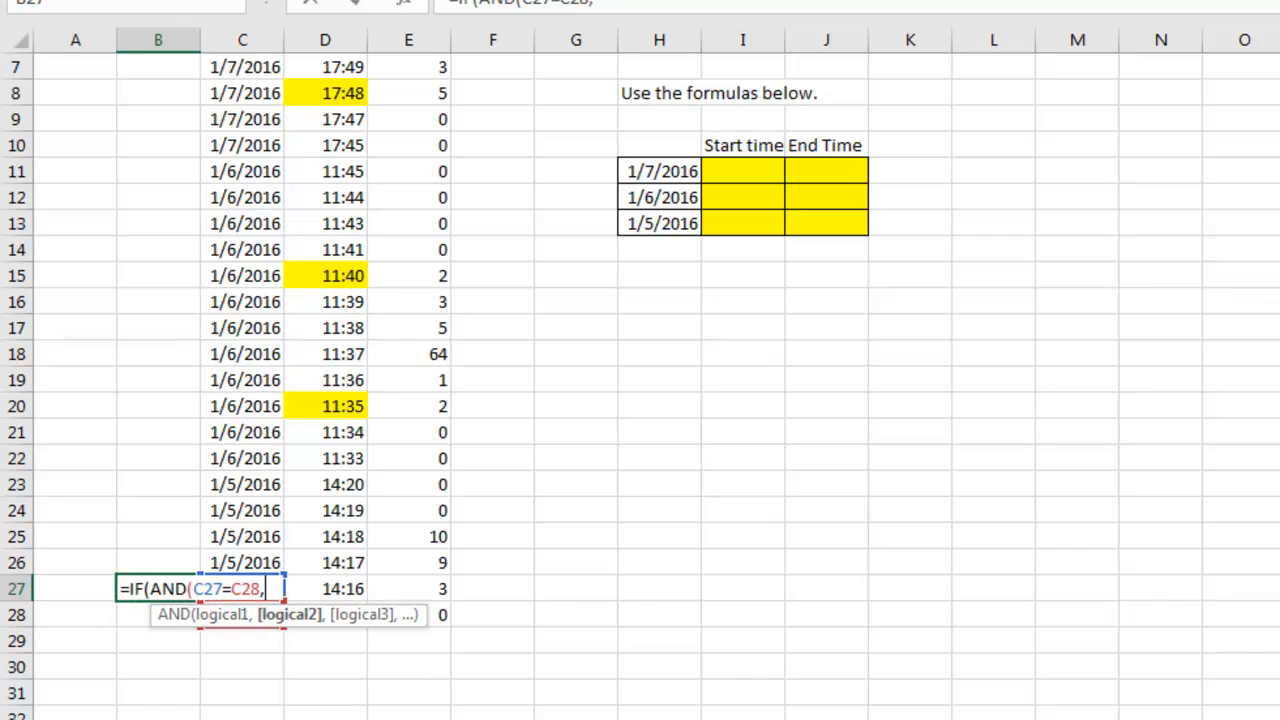
click(408, 614)
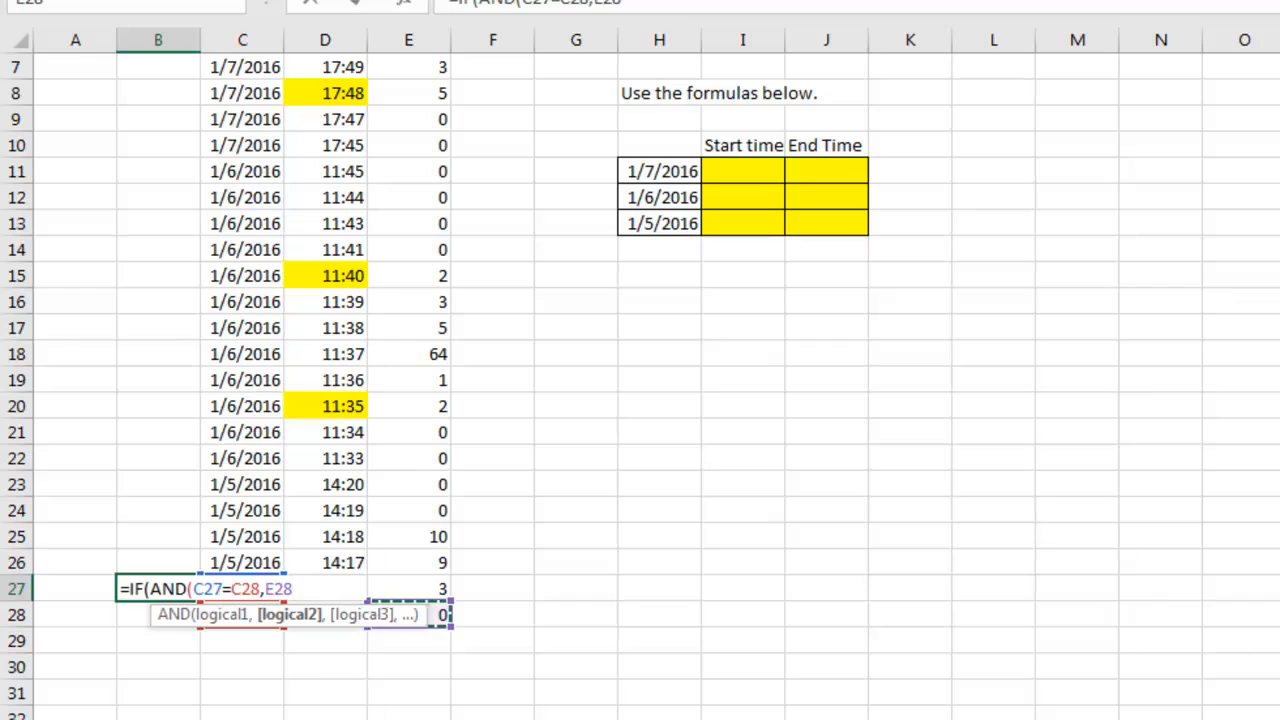
text(=0,)
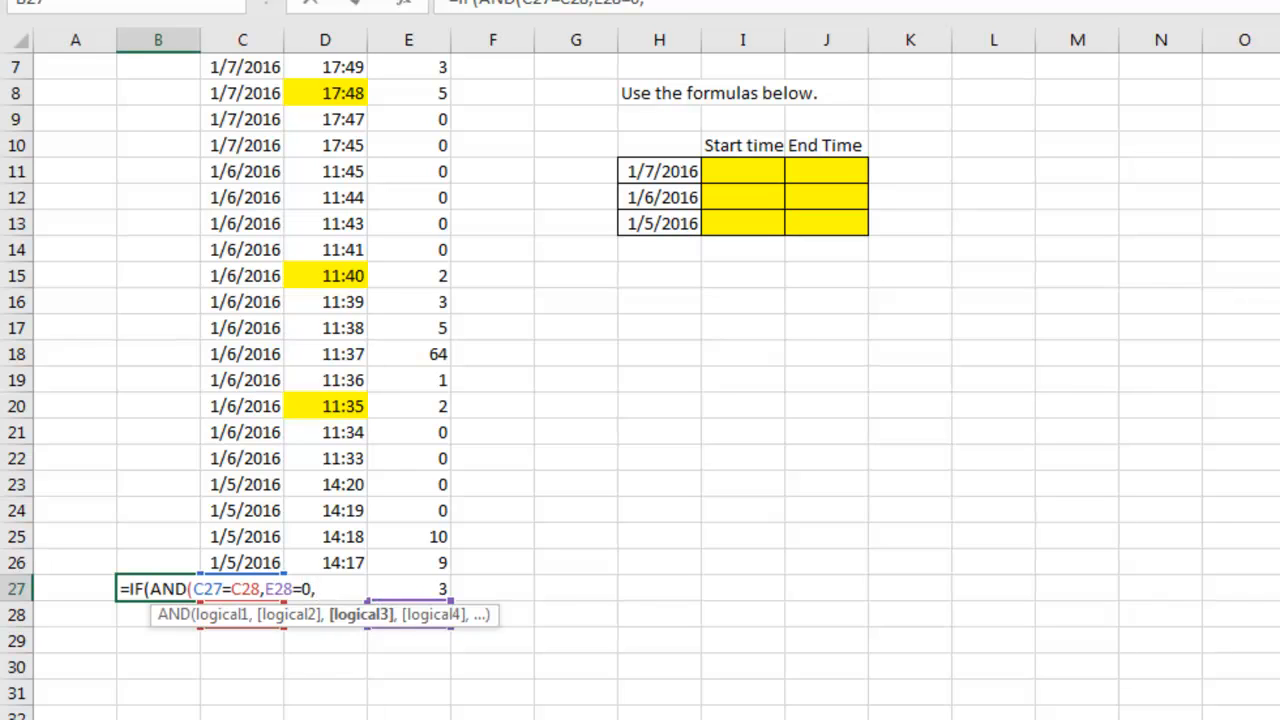
text(E27>)
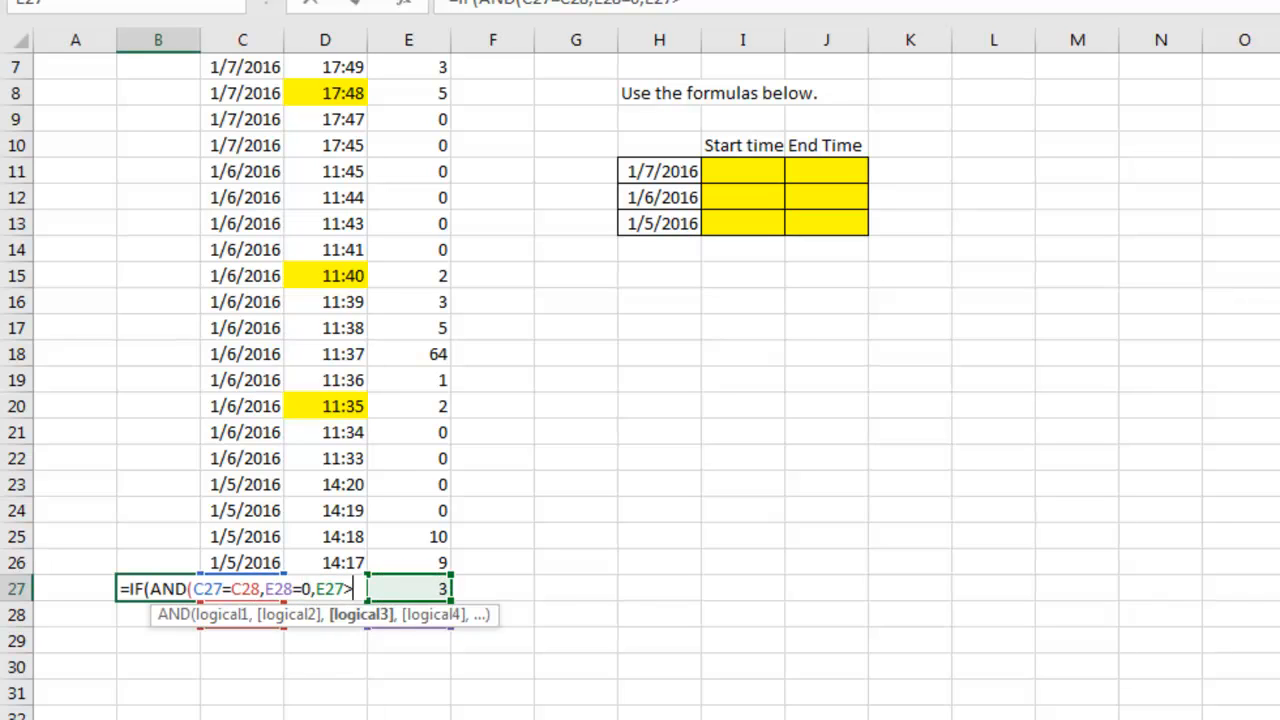
text(0),)
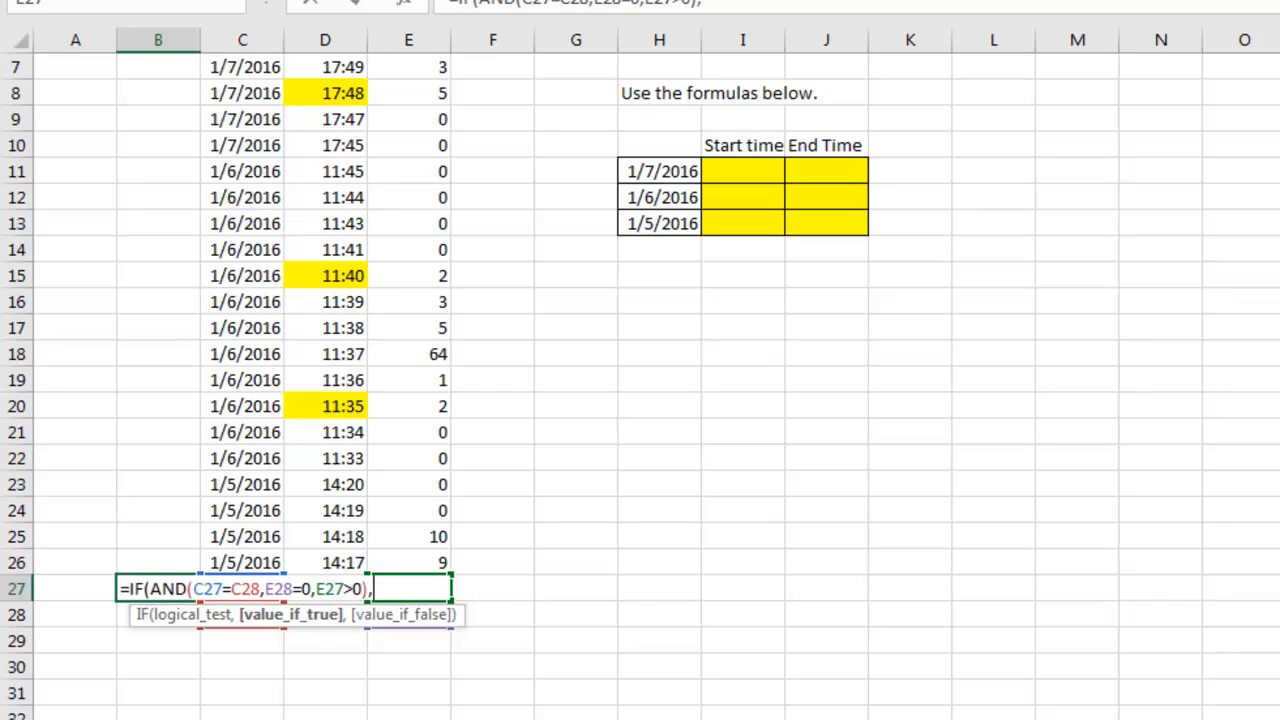
text("First",)
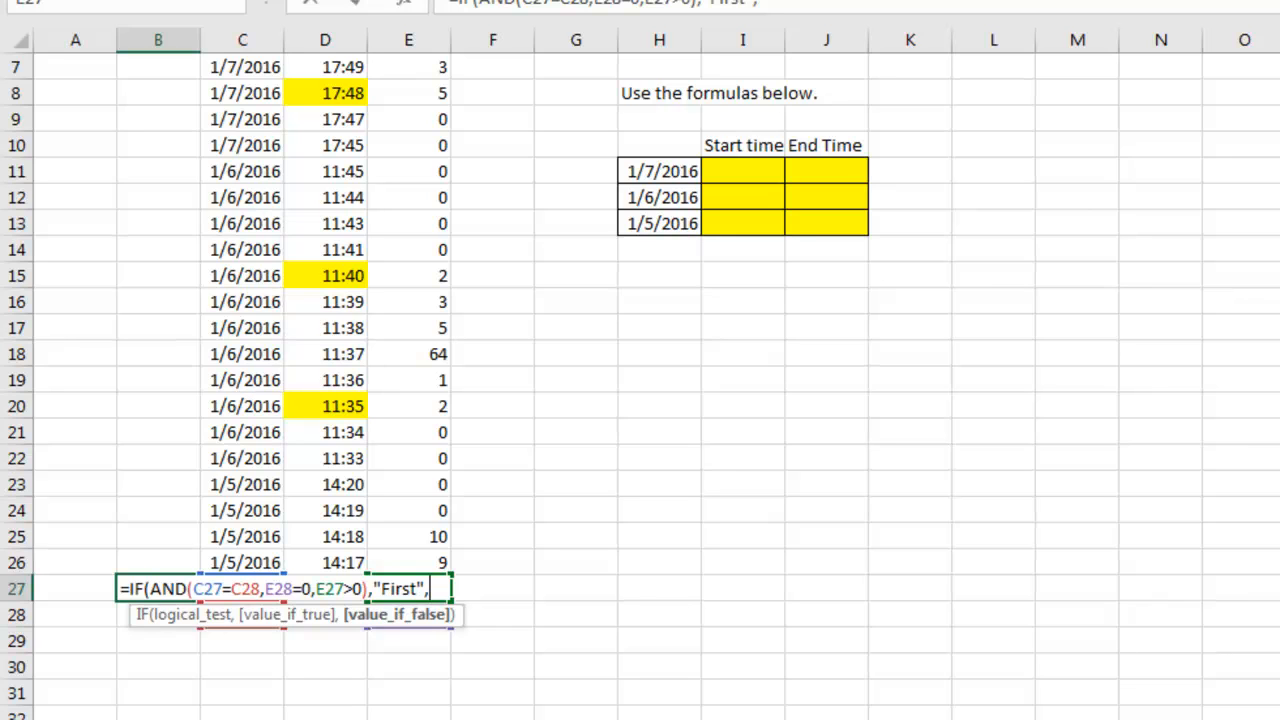
Nest a second IF returning "Last" when C27=C26, E26=0 and E27>0, otherwise "No"
text(IF(A)
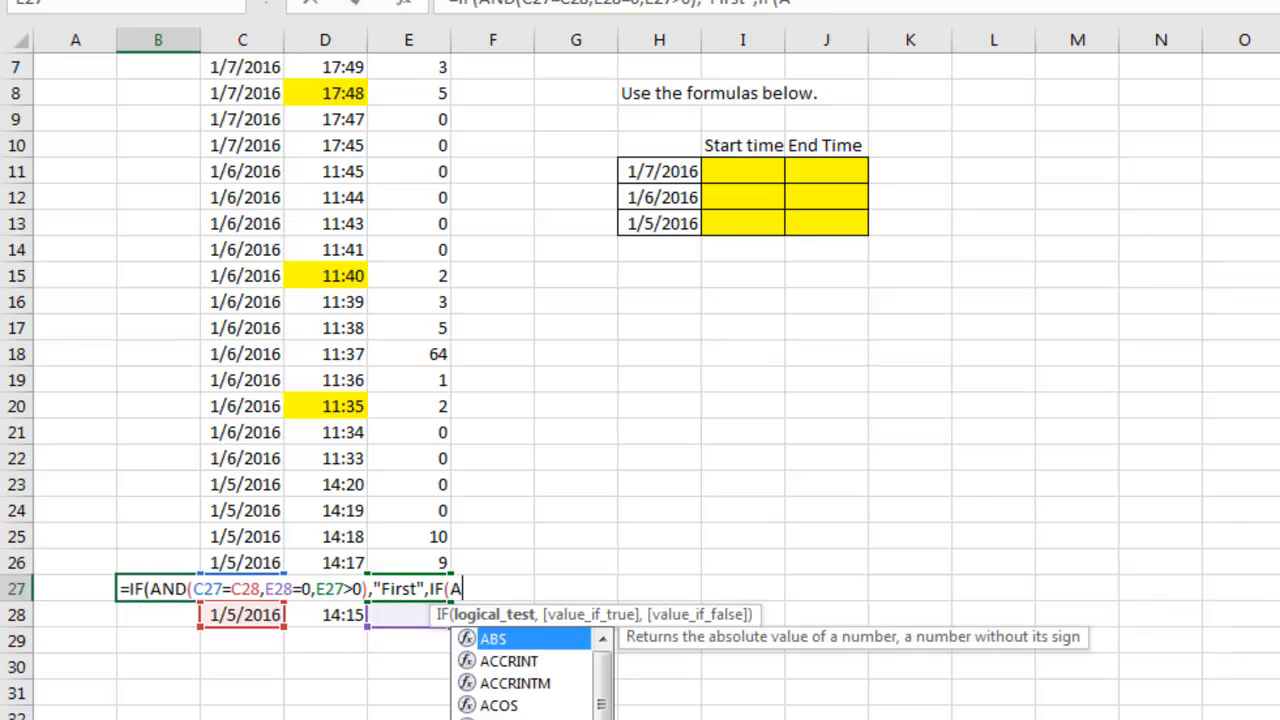
text(AND(C27)
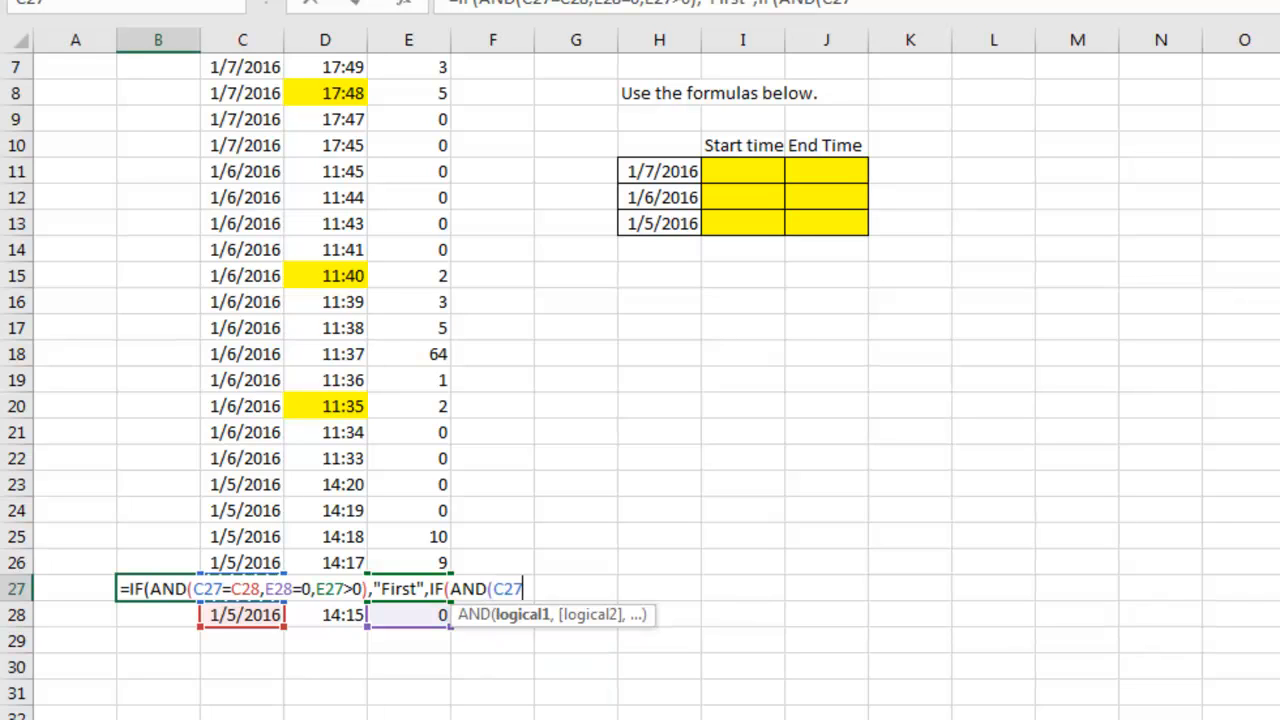
click(156, 562)
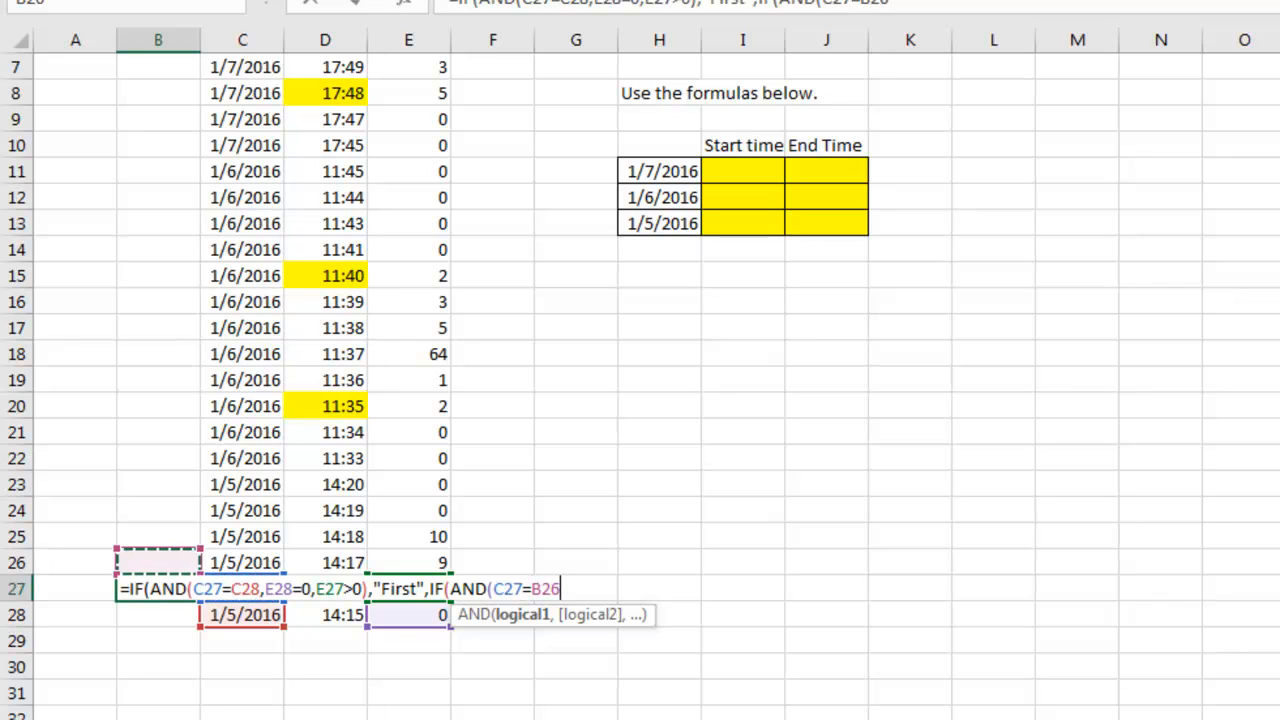
click(244, 562)
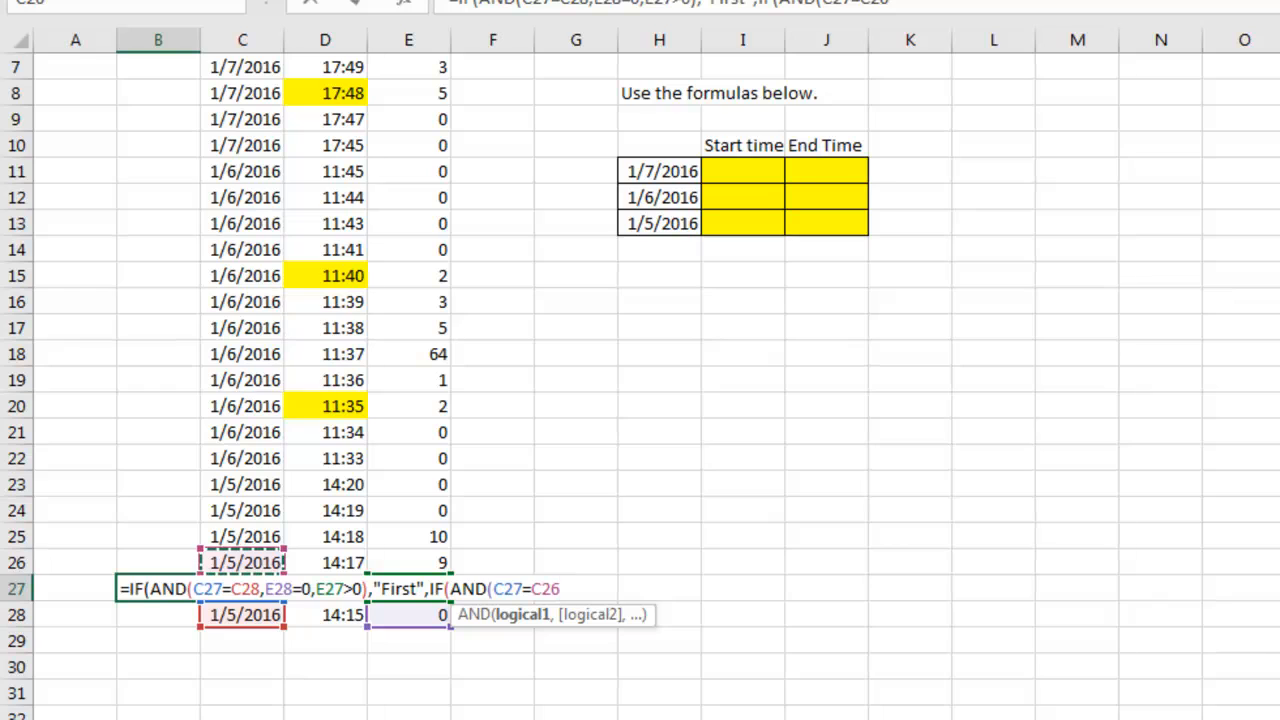
click(492, 562)
text(,E26=0,)
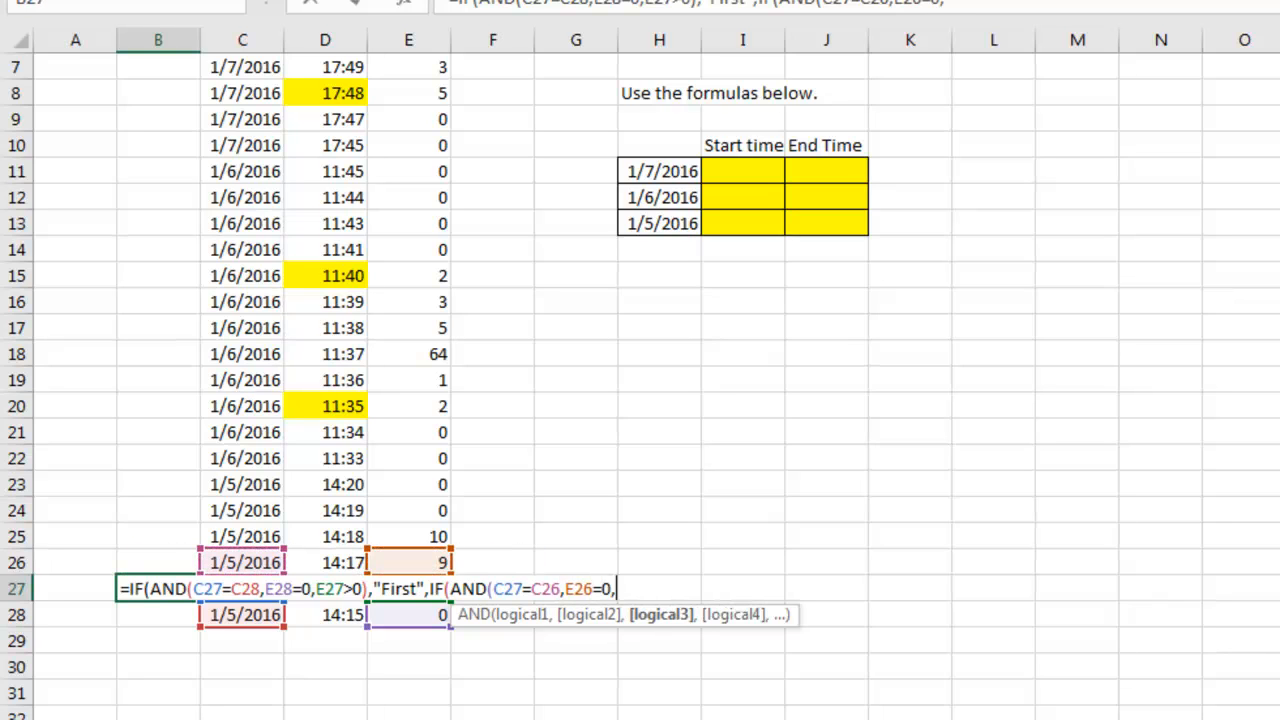
text(E27>0),)
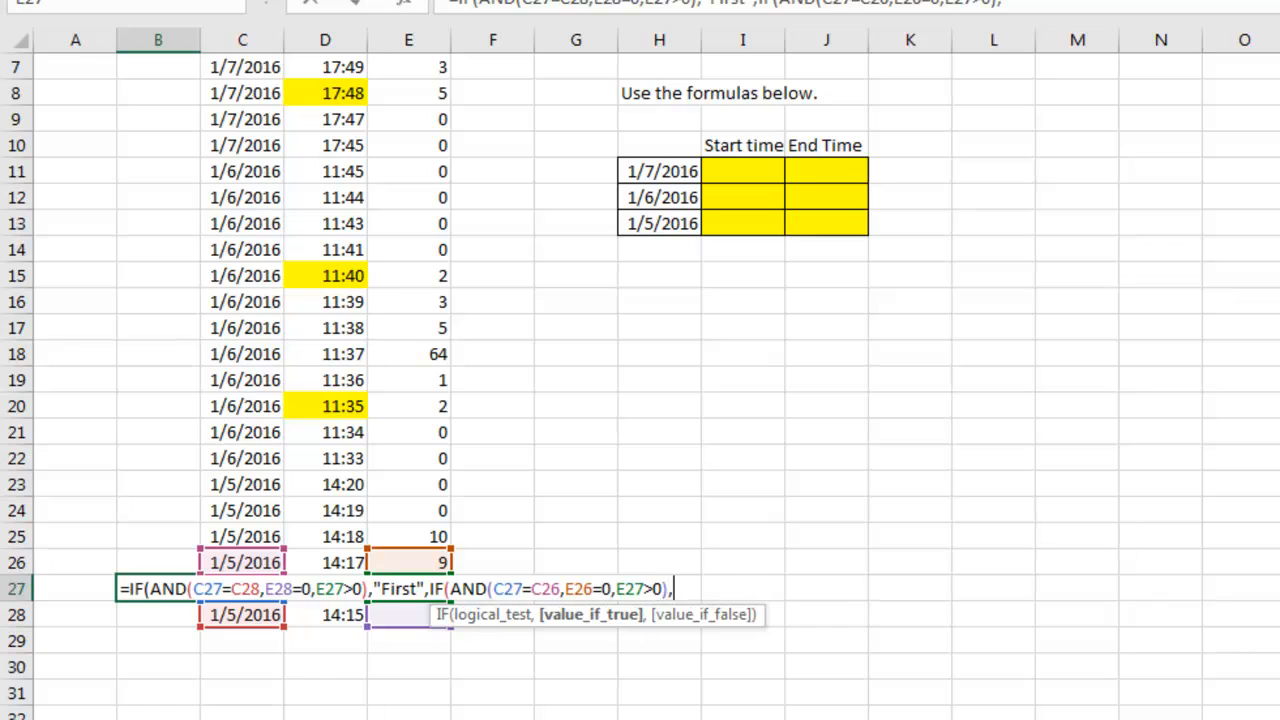
text("La)
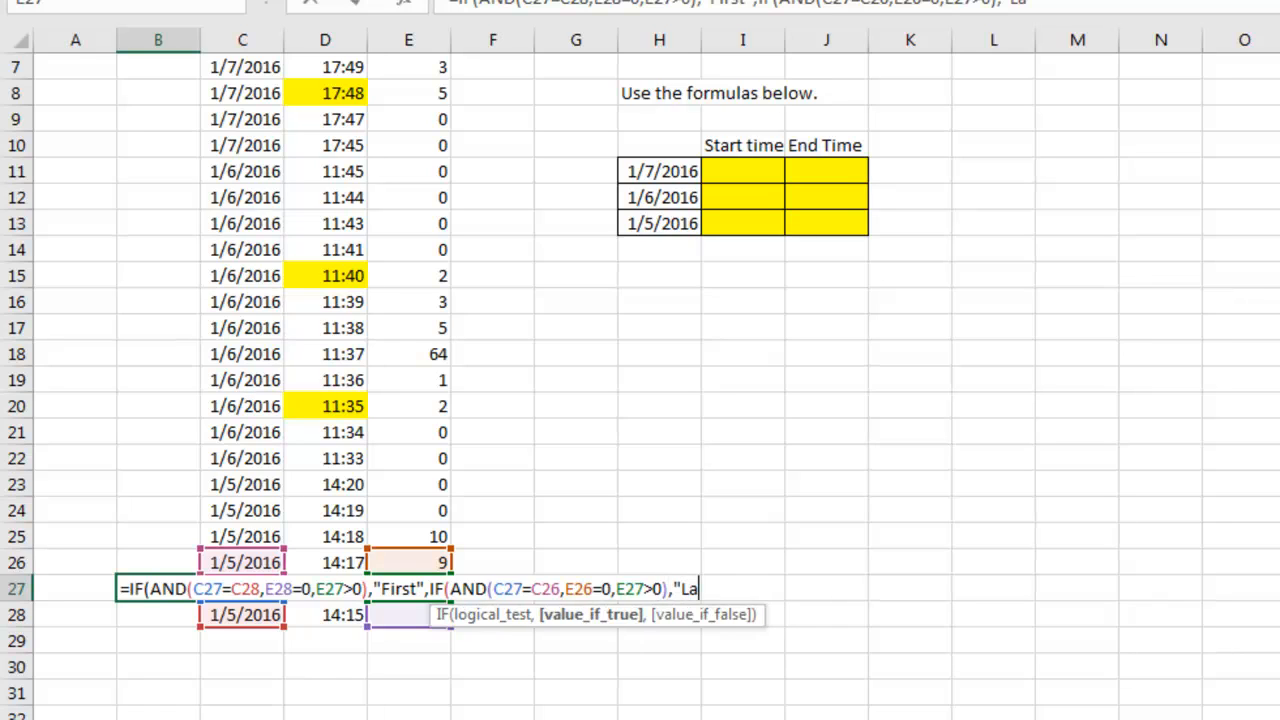
text(st",)
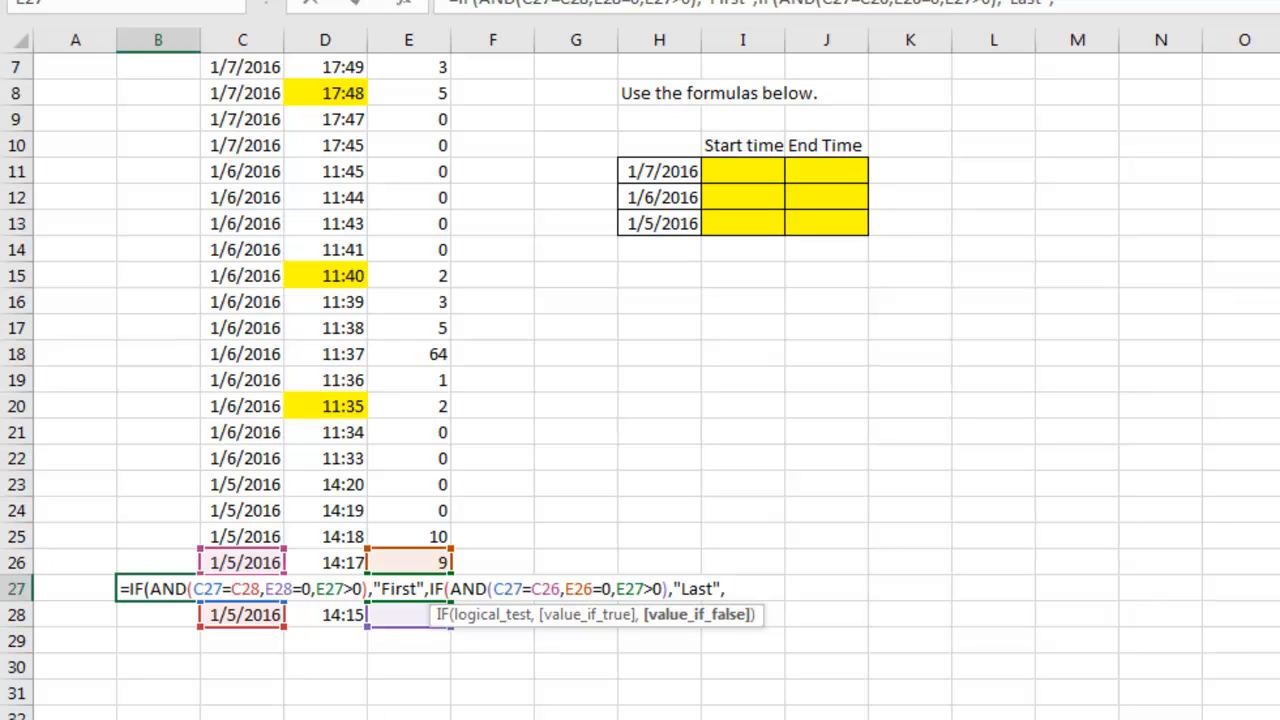
text("N)
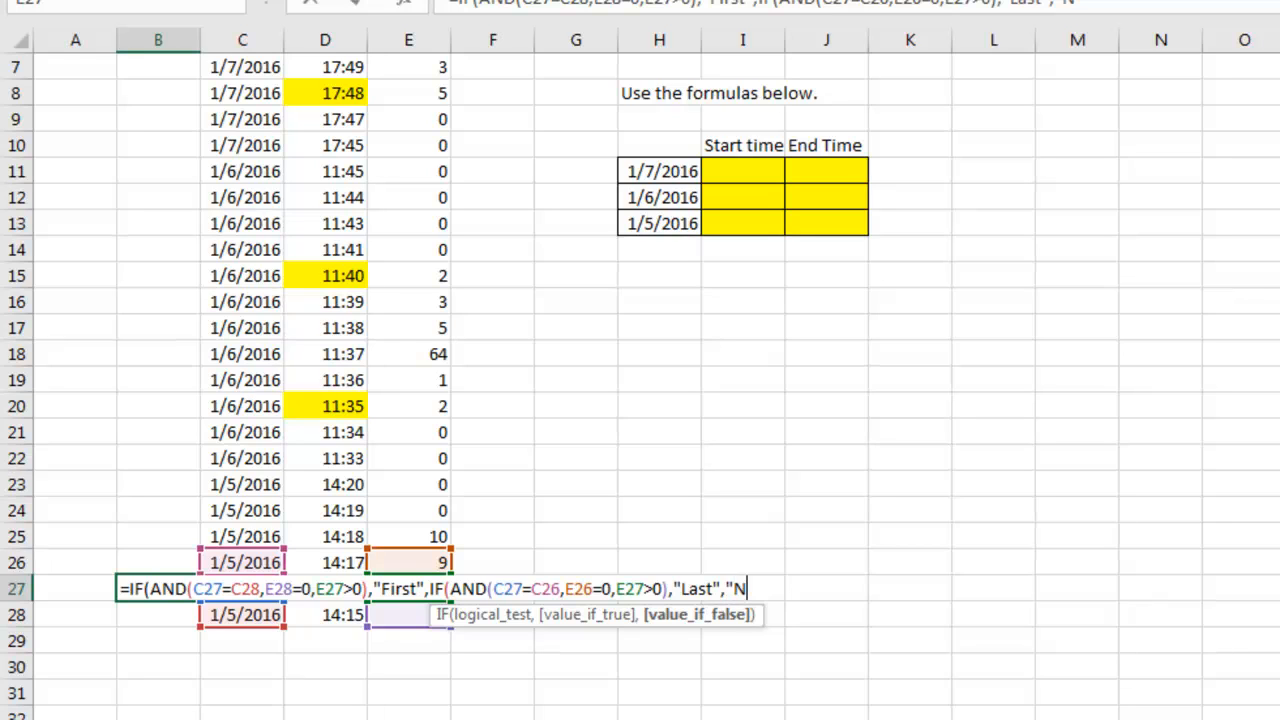
text(o")))
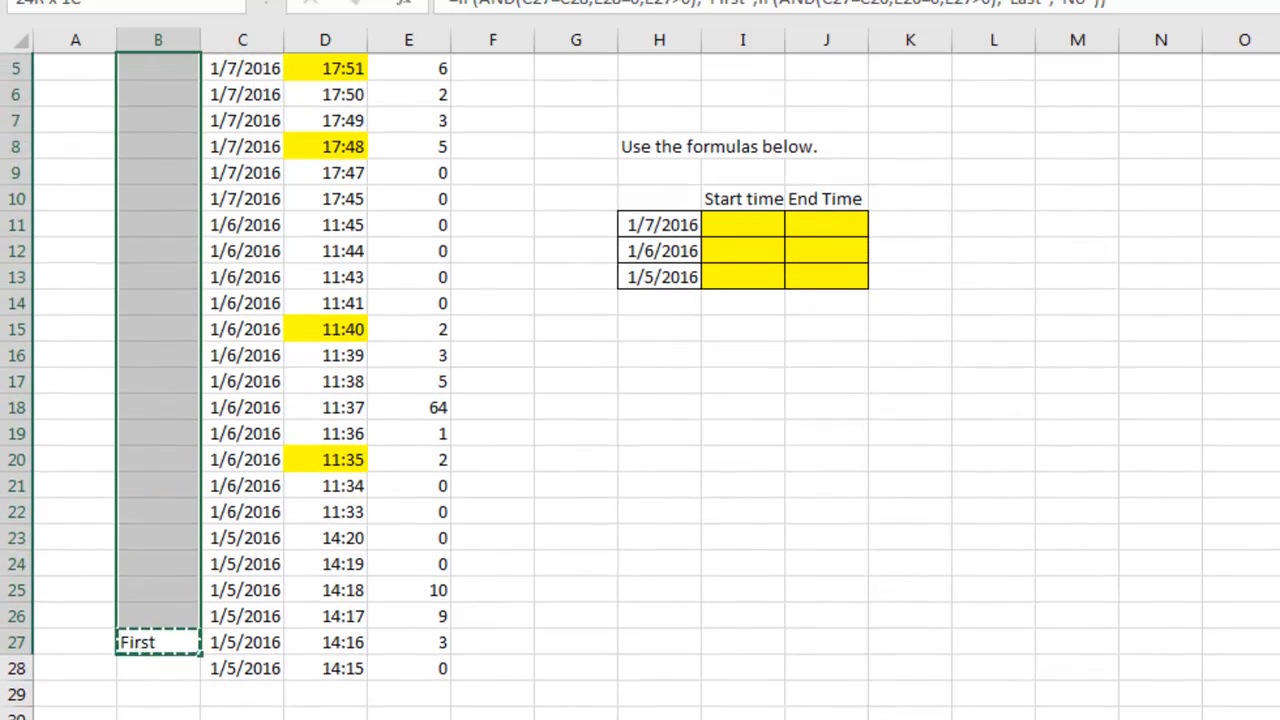
Append &C to the helper formula and refill column B3:B27 with label-plus-date values
scroll(up, 3)
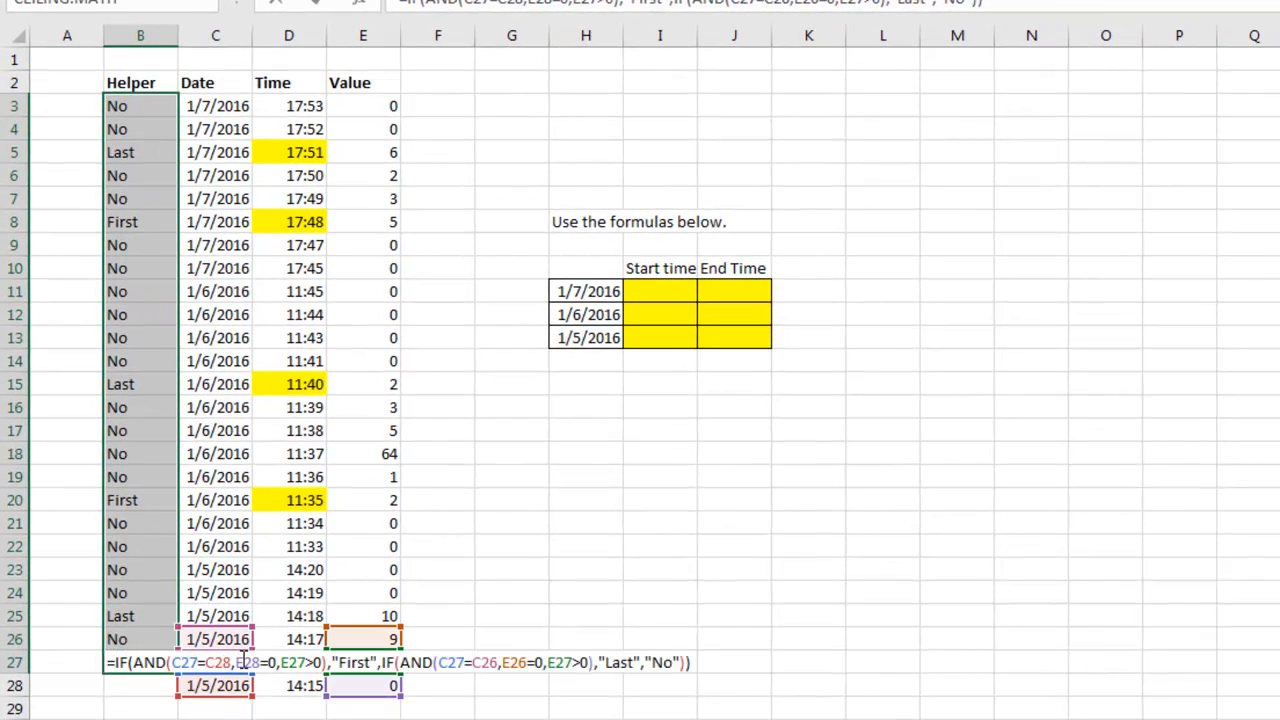
text(&)
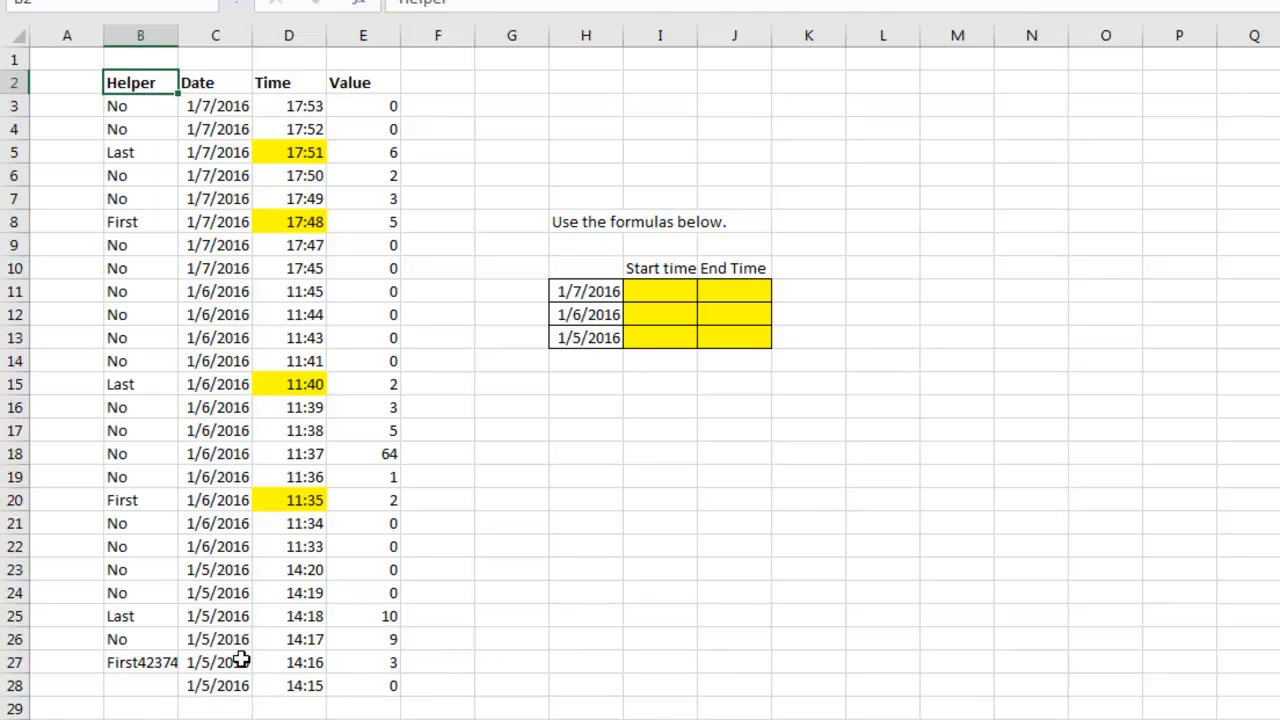
click(140, 662)
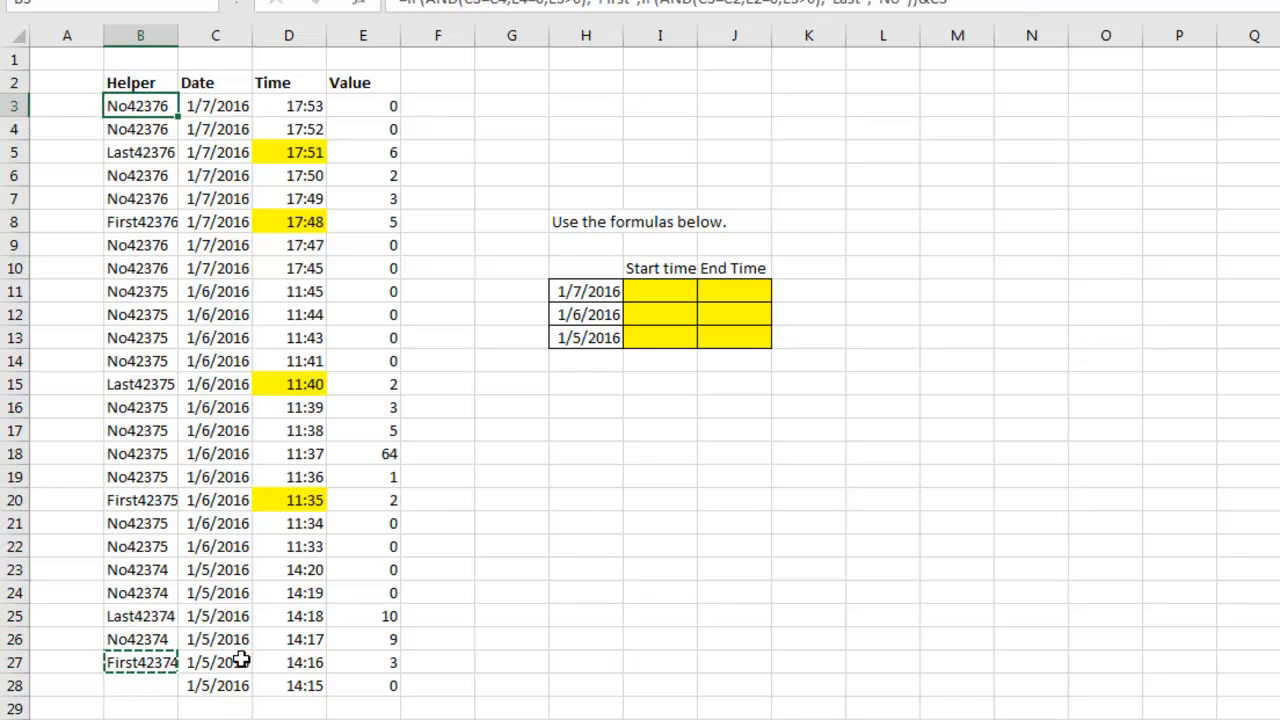
mouse_move(662, 298)
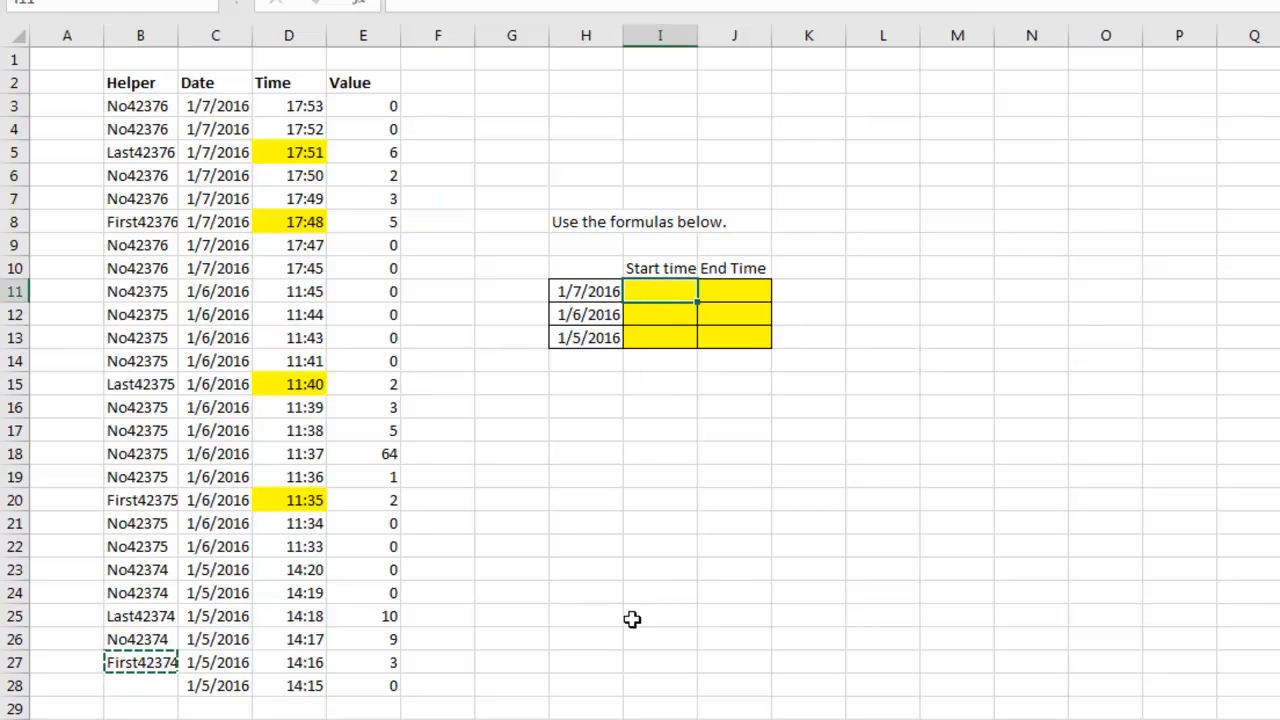
Enter =VLOOKUP("First"&$H11,$B$3:$D$27,3,FALSE) in I11 to return the first matching time
text(=VLOOK)
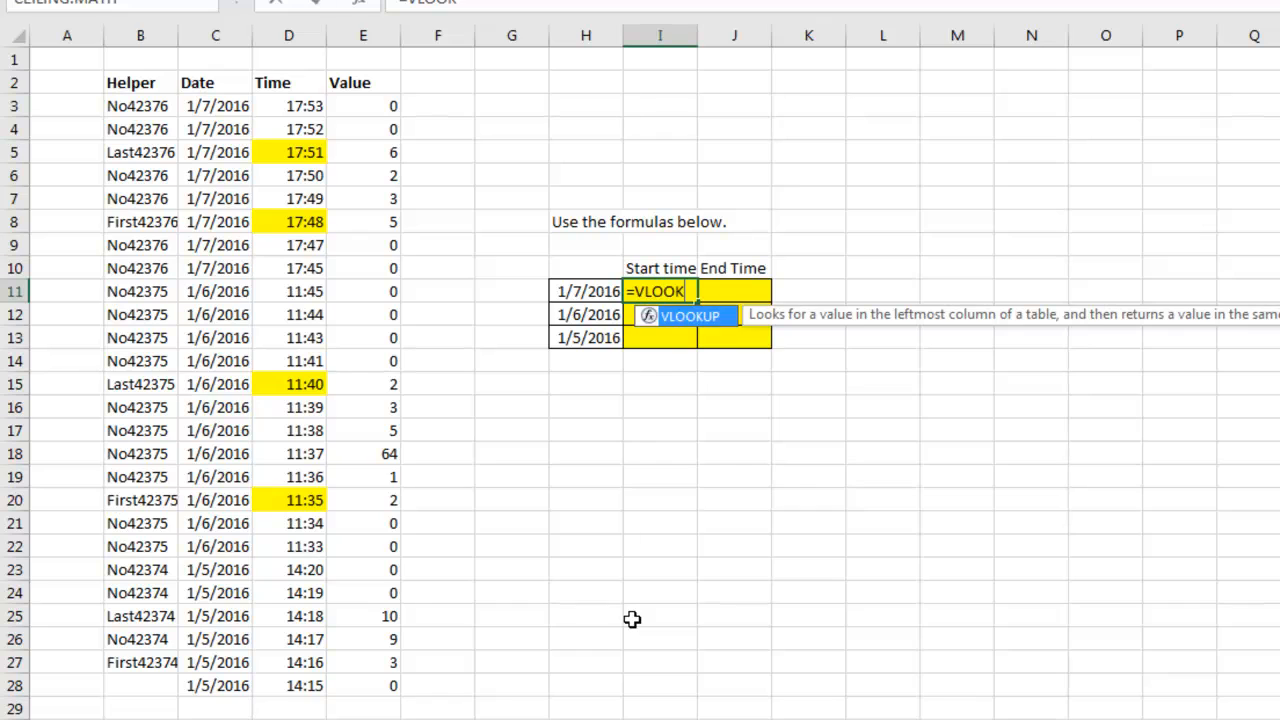
text(()
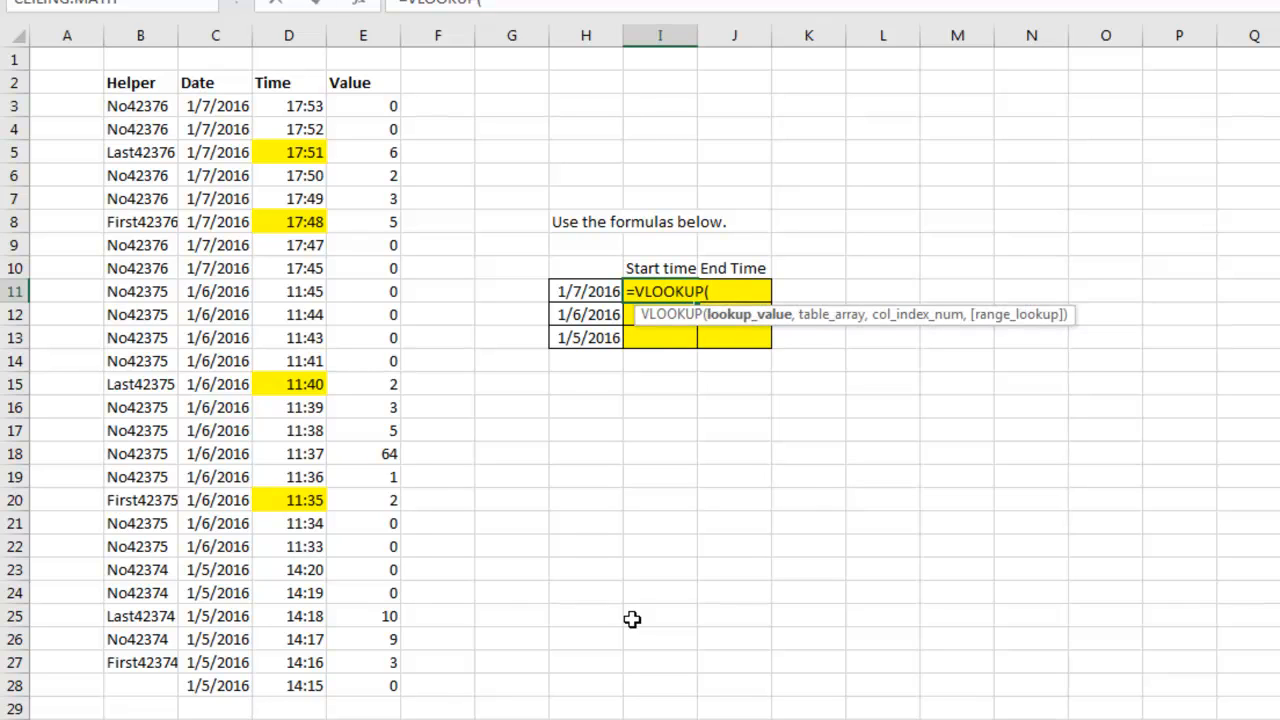
text("First"&$H11)
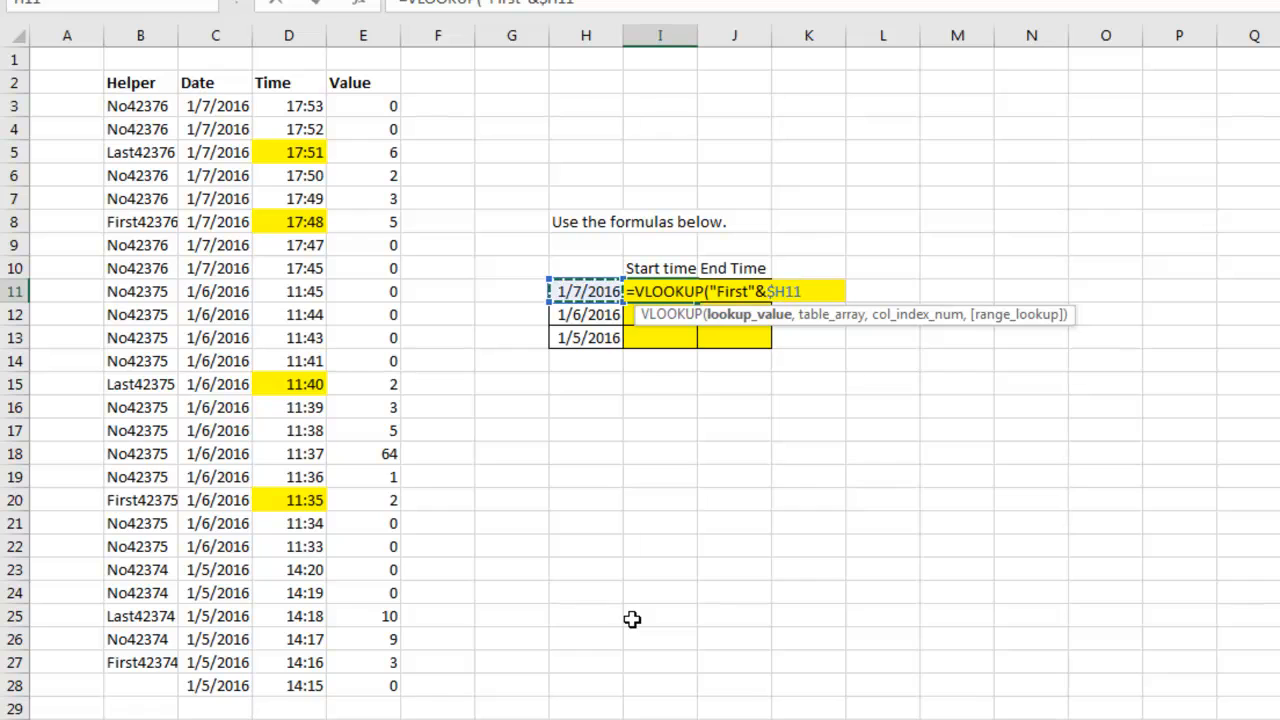
text(,H11)
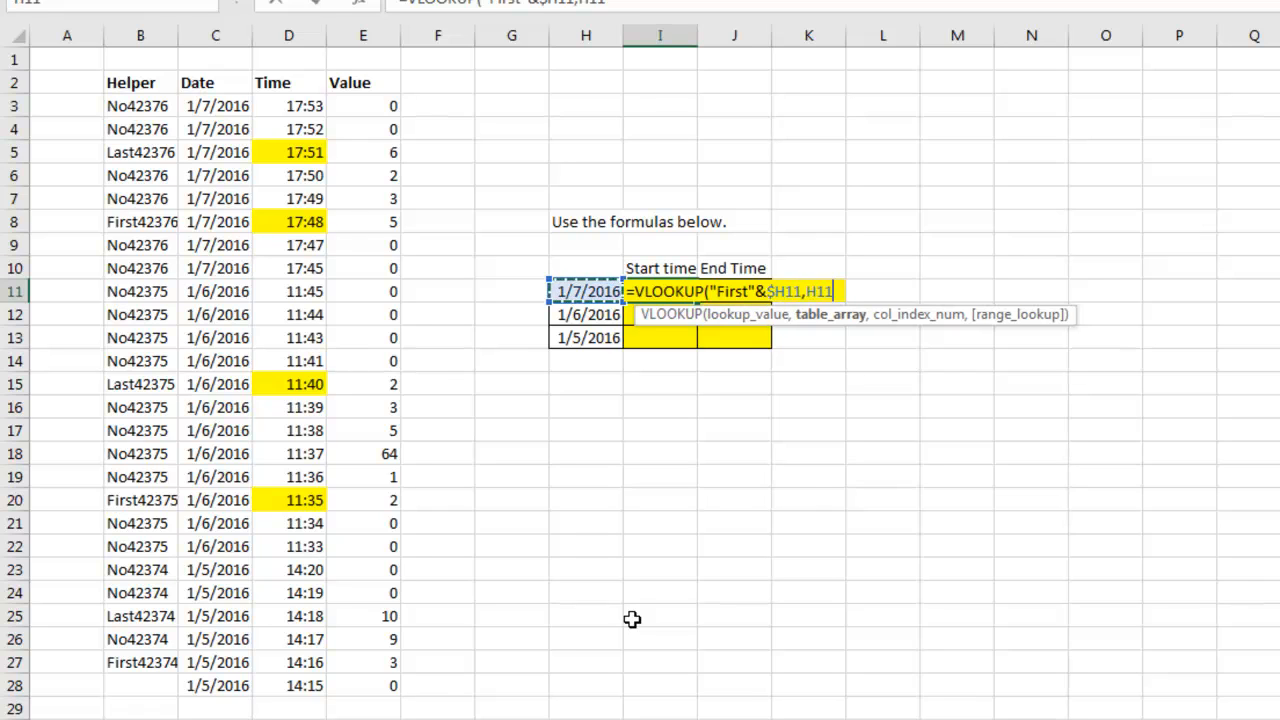
click(140, 82)
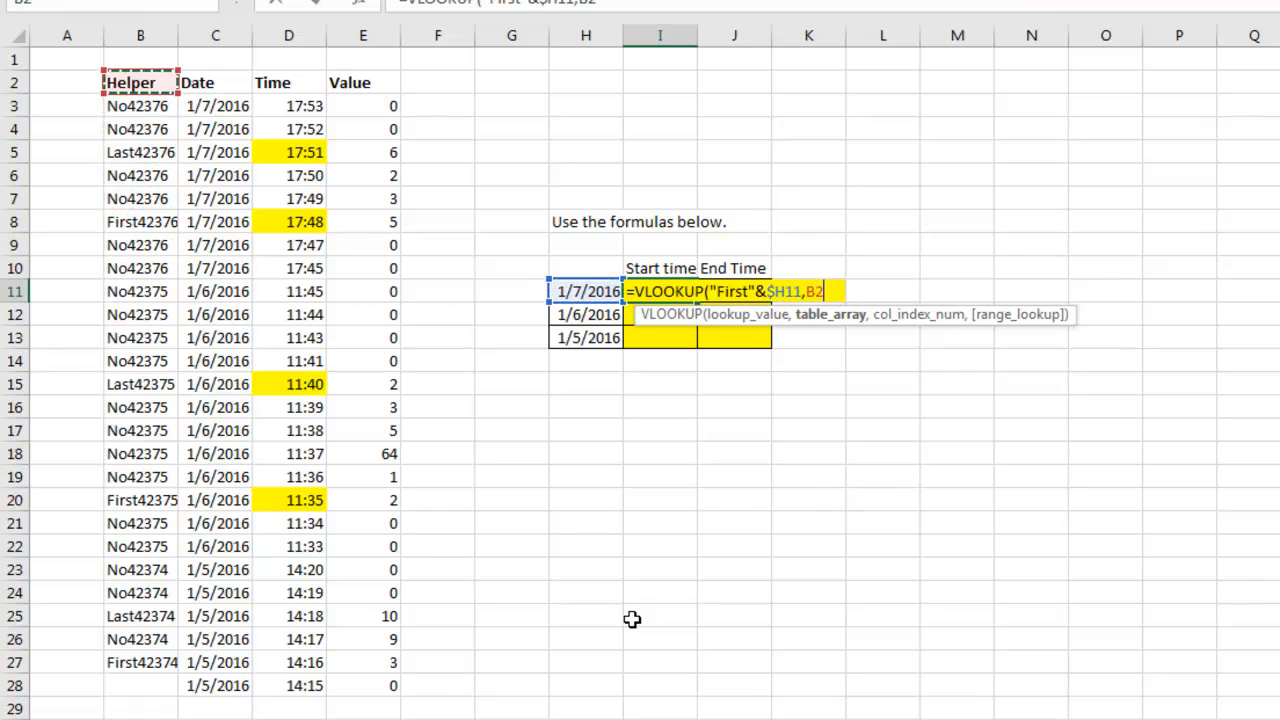
drag(140, 106, 288, 662)
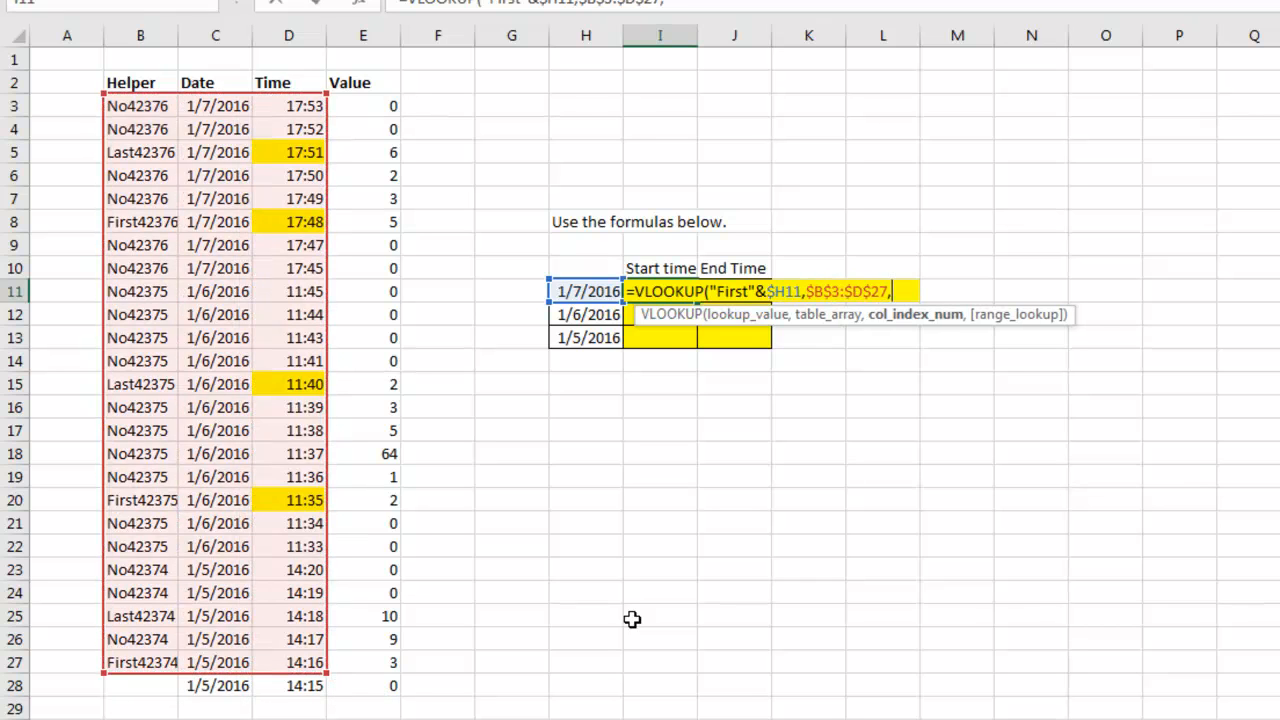
text(,3,False)
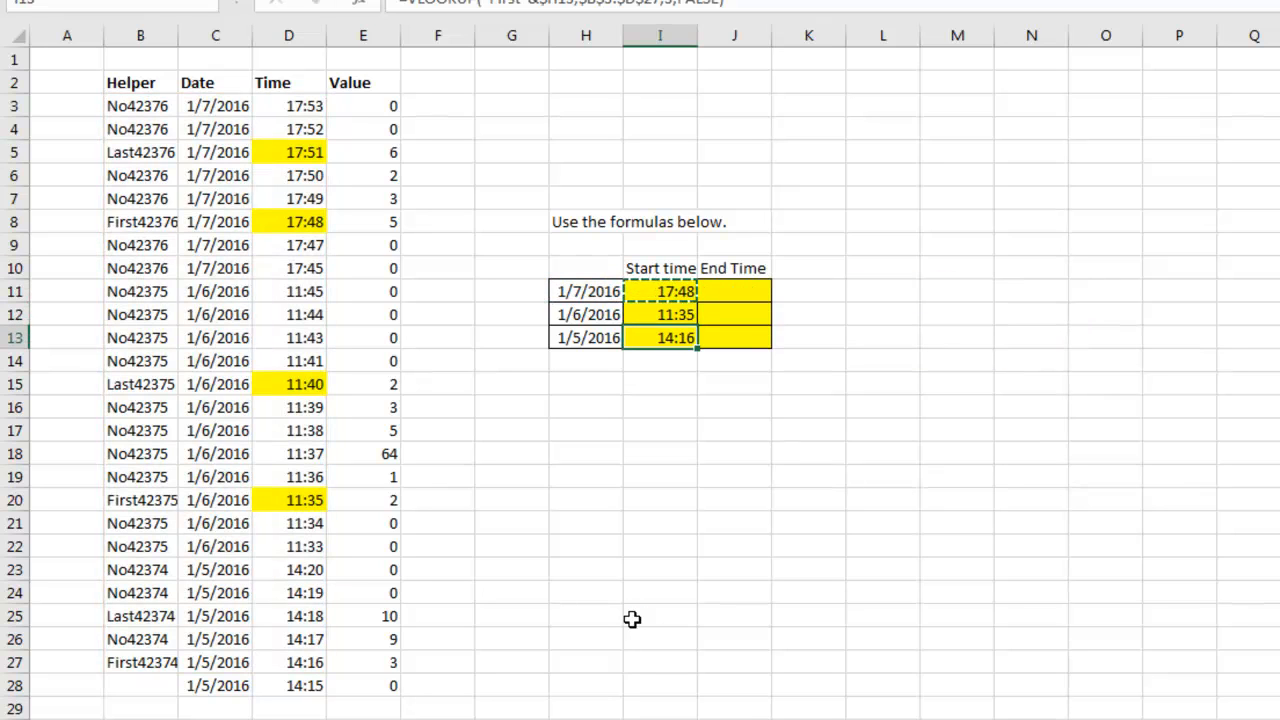
Copy the formula to J11 with "Last" so End Times show 17:51, 11:40, 14:18
click(734, 292)
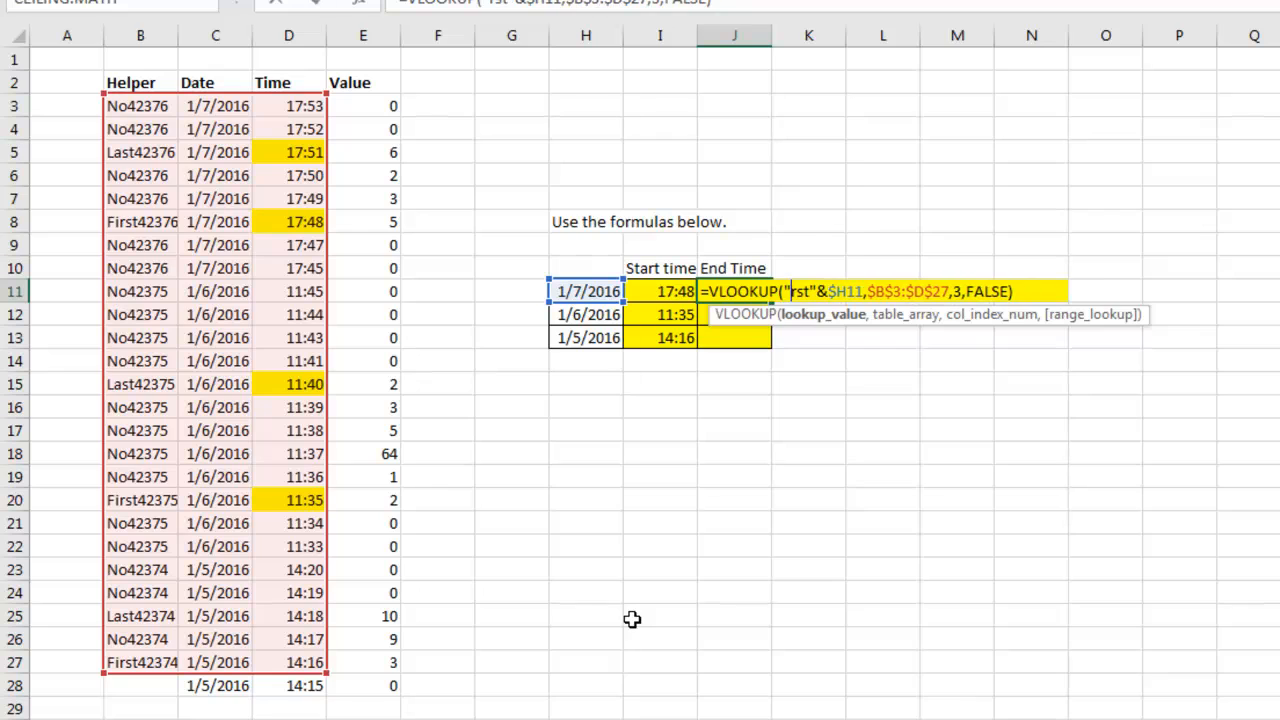
text(Las)
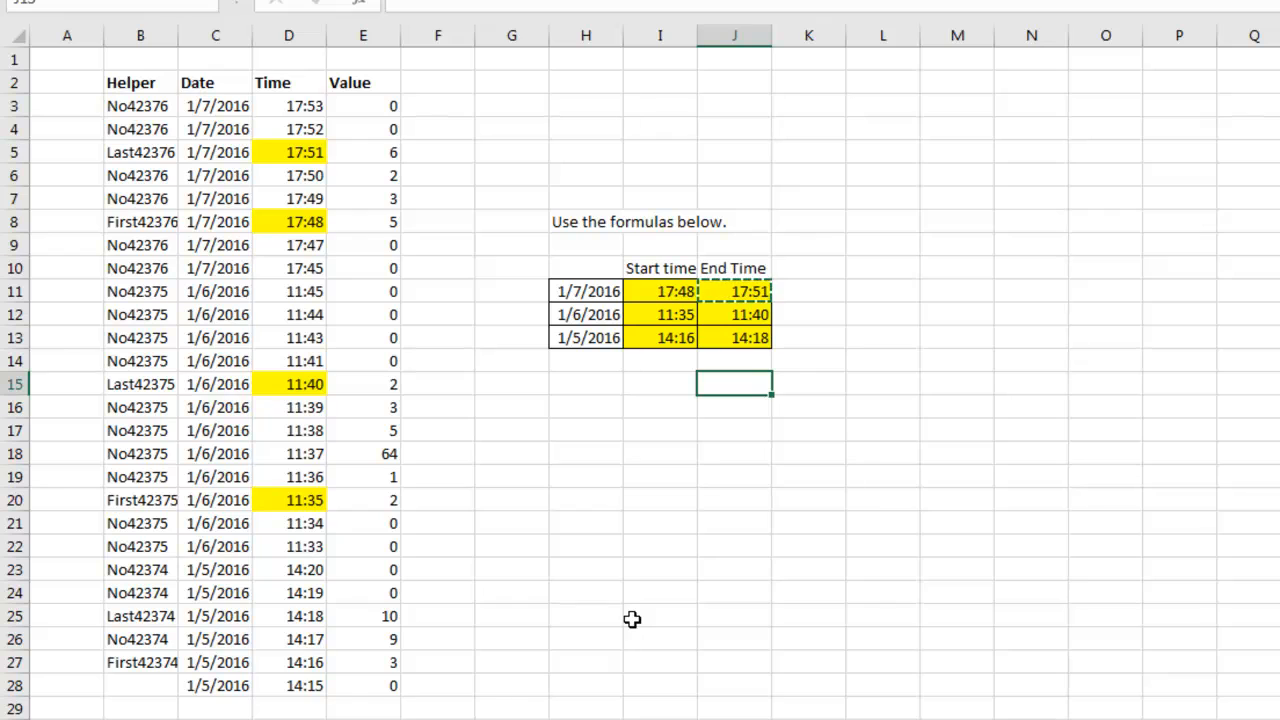
mouse_move(136, 140)
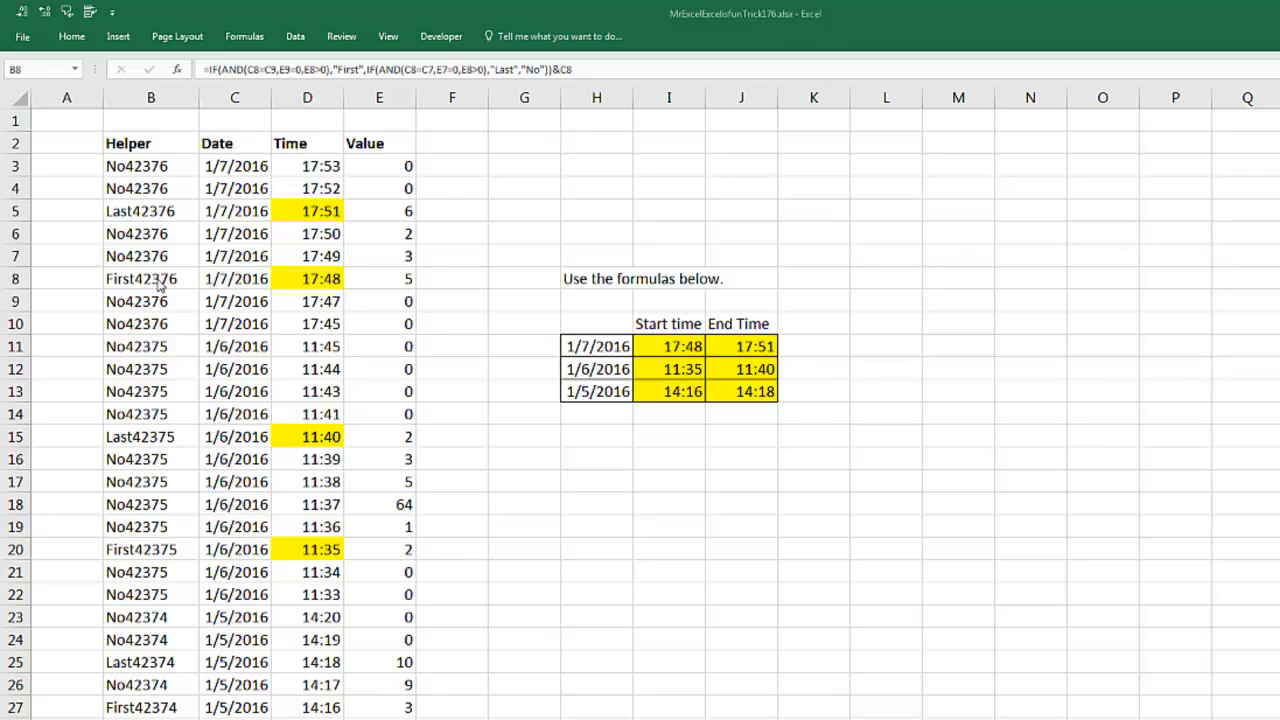
mouse_move(240, 244)
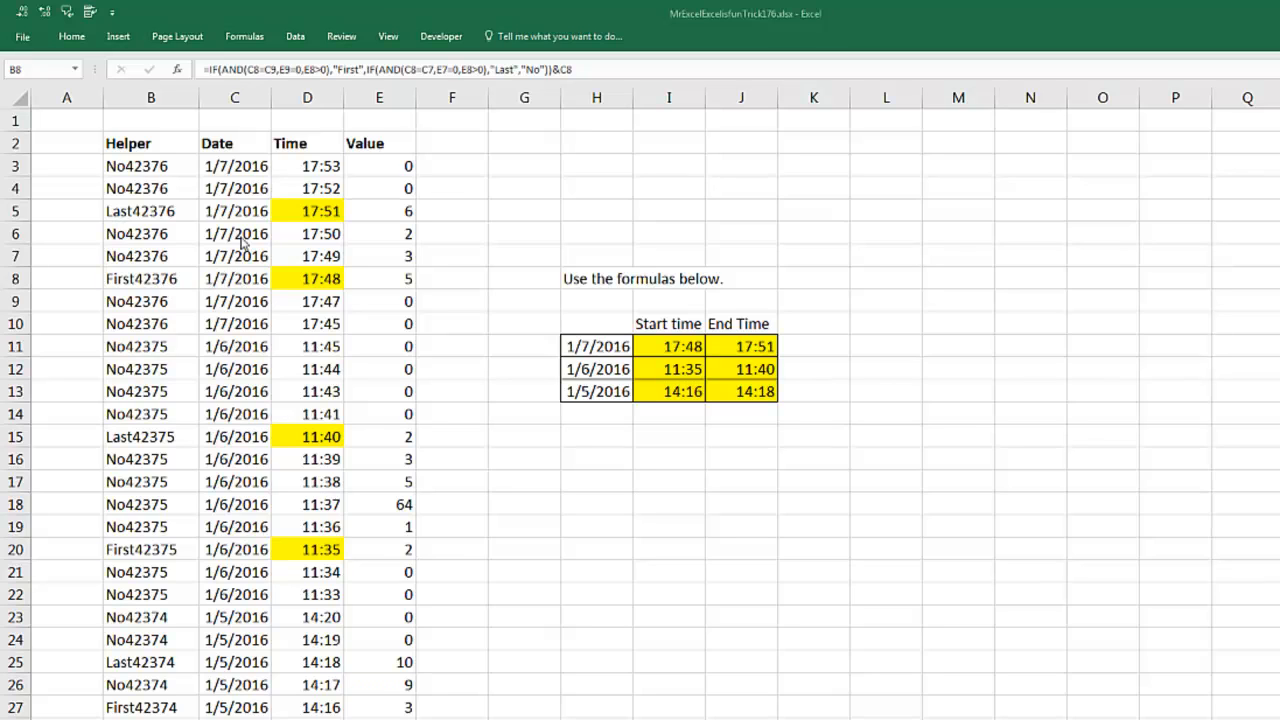
Review the helper IF formula in B8 and the Start time VLOOKUP without changing them
double_click(150, 278)
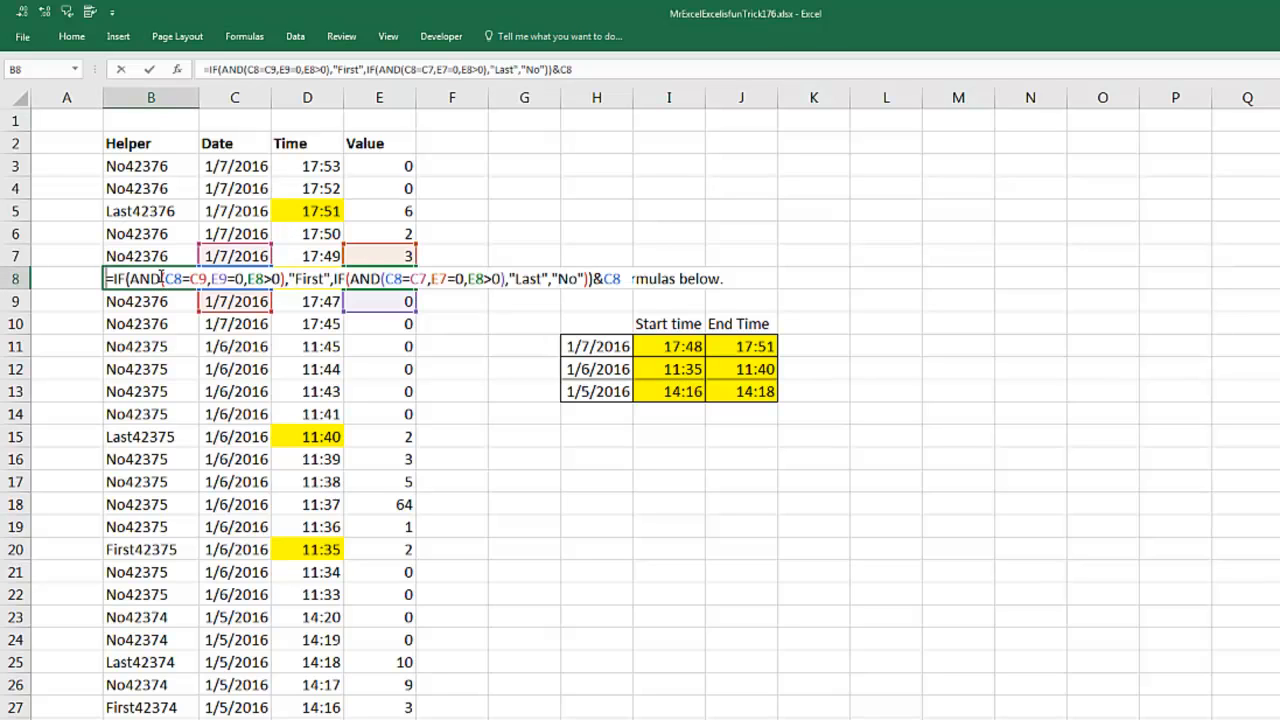
click(160, 278)
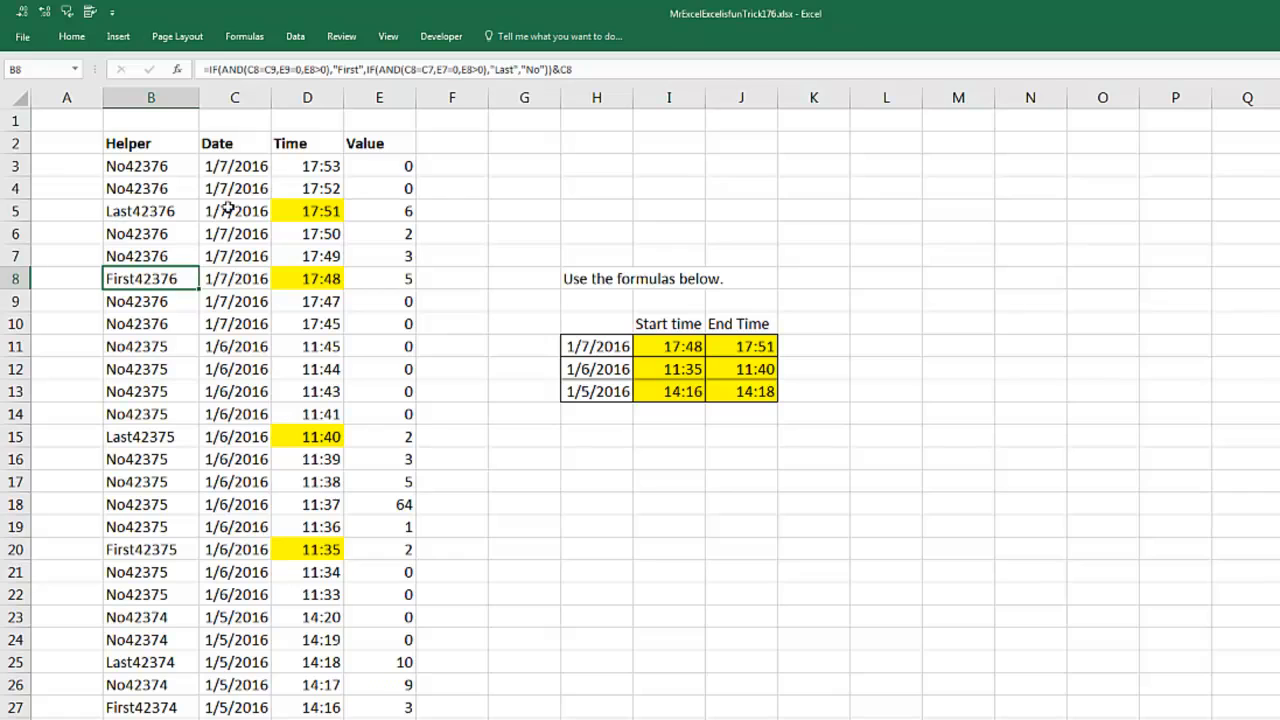
mouse_move(172, 280)
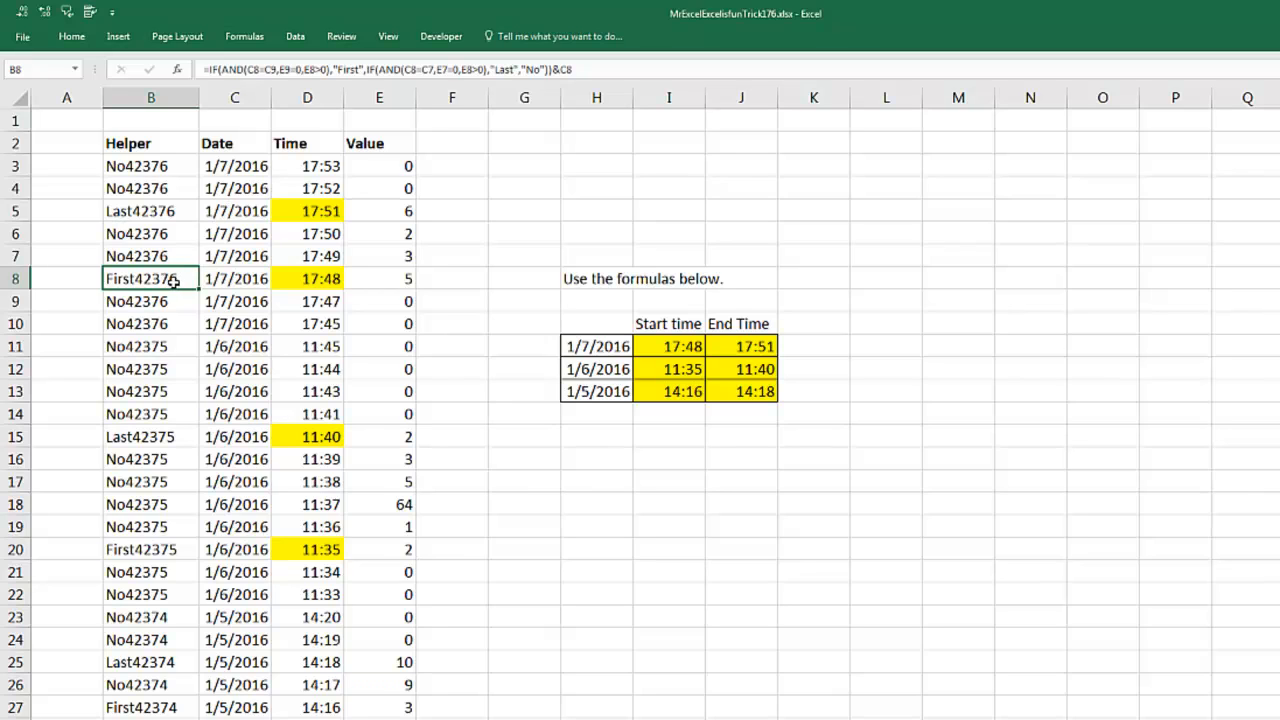
mouse_move(184, 292)
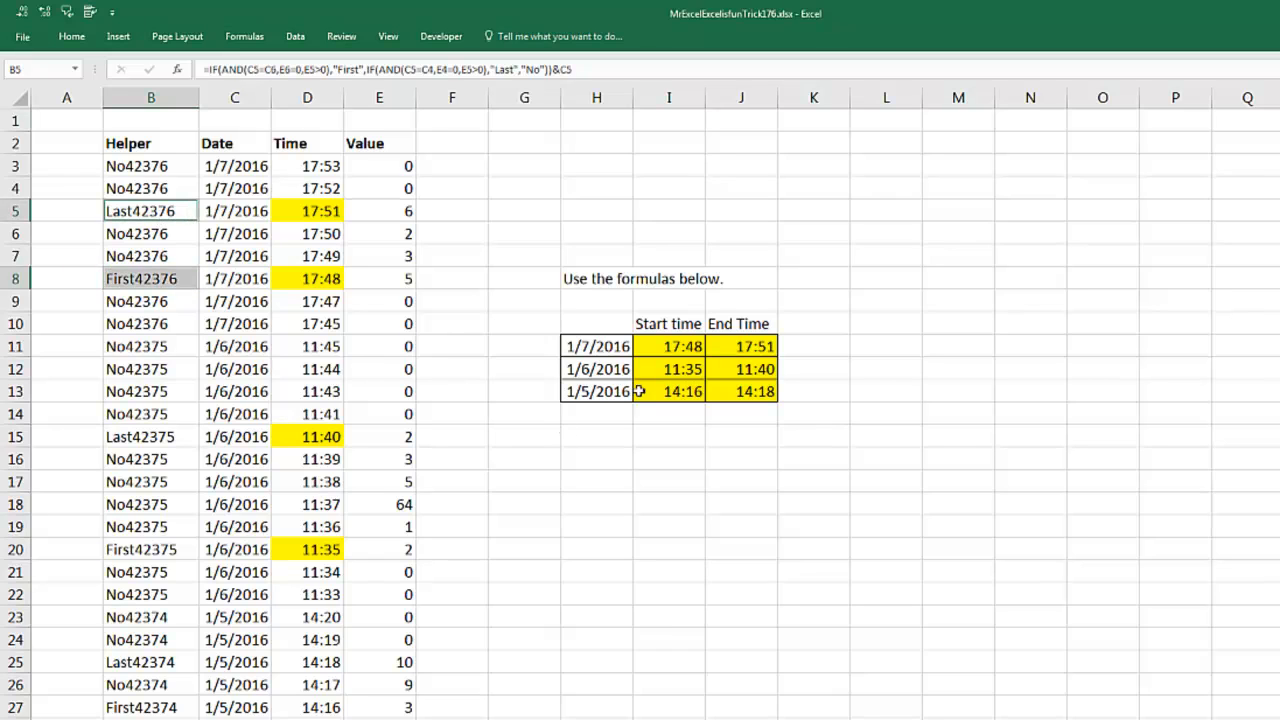
text(=VLOOKUP("First"&$H11,$B$3:$D$27,3,FALSE))
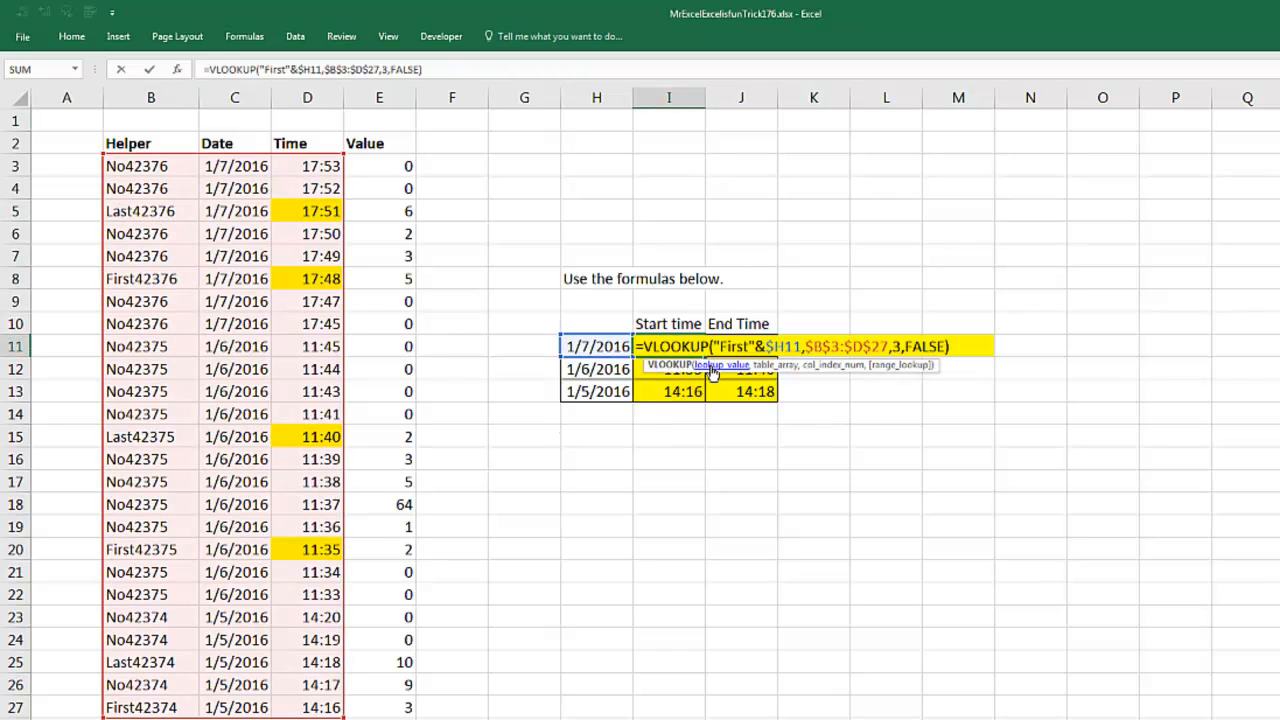
key(Enter)
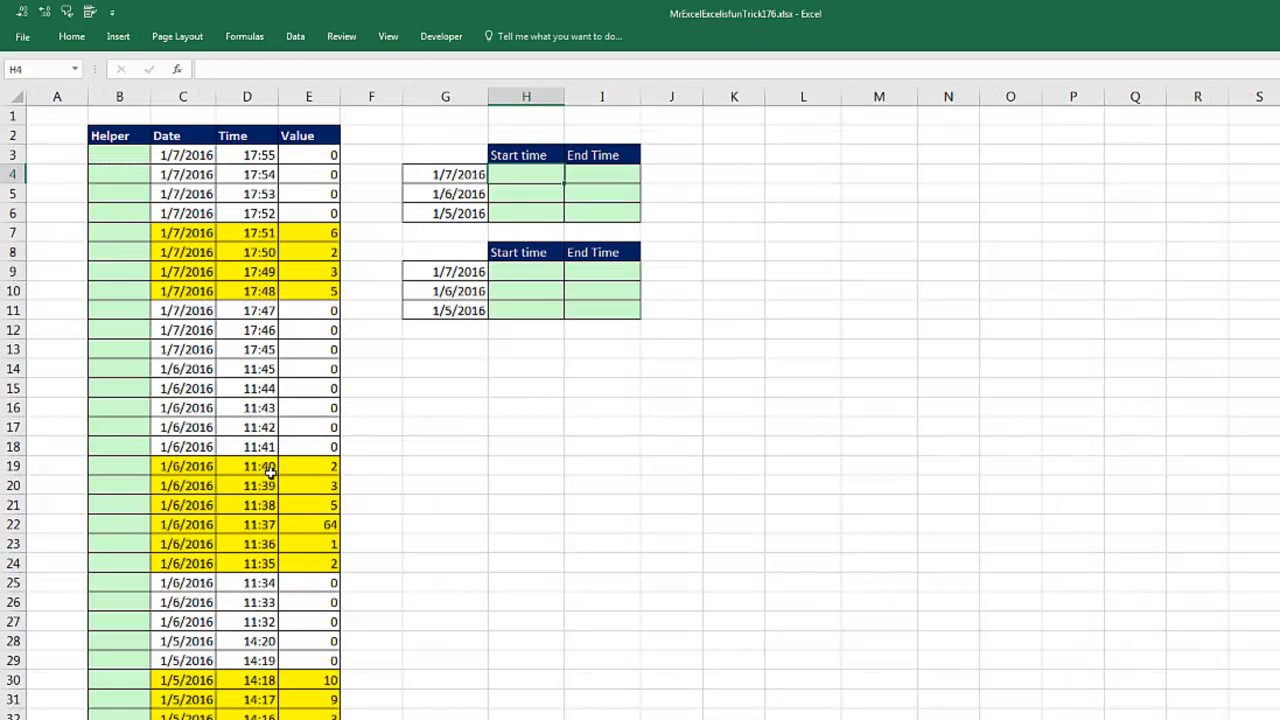
mouse_move(180, 154)
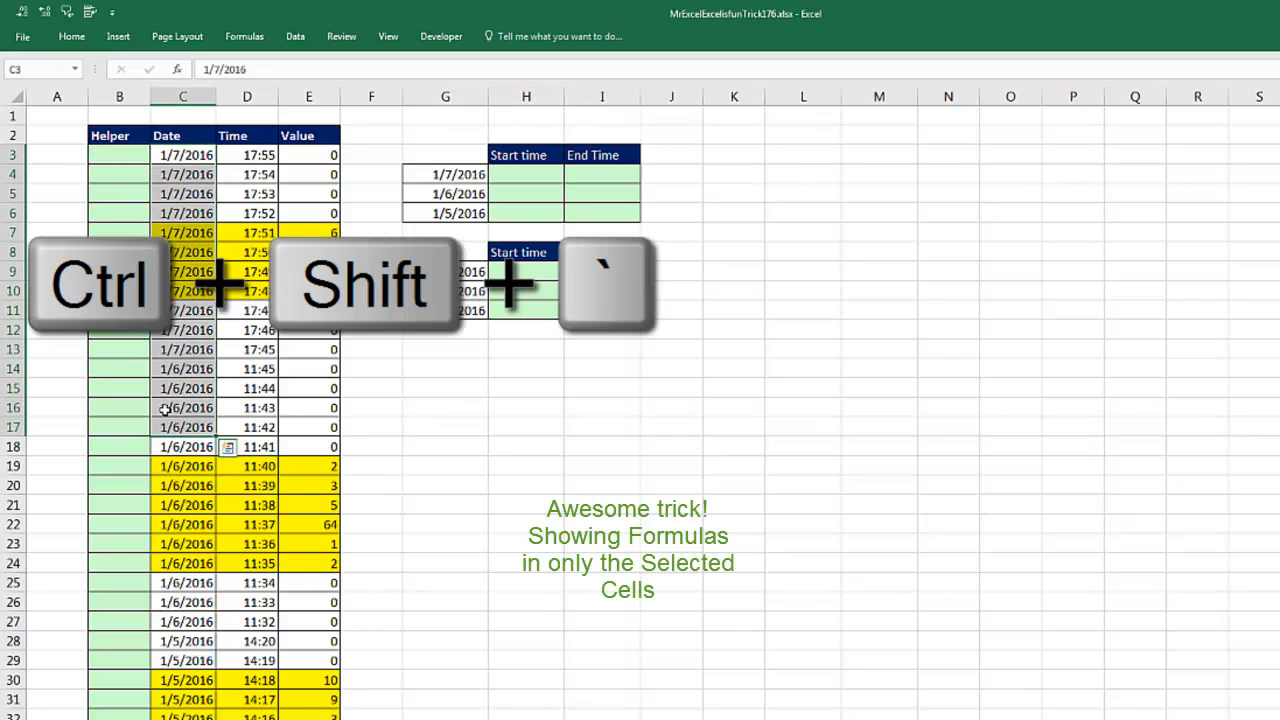
Briefly show the dates as serial numbers like 42376, then undo back to normal dates
key(ctrl+shift+`)
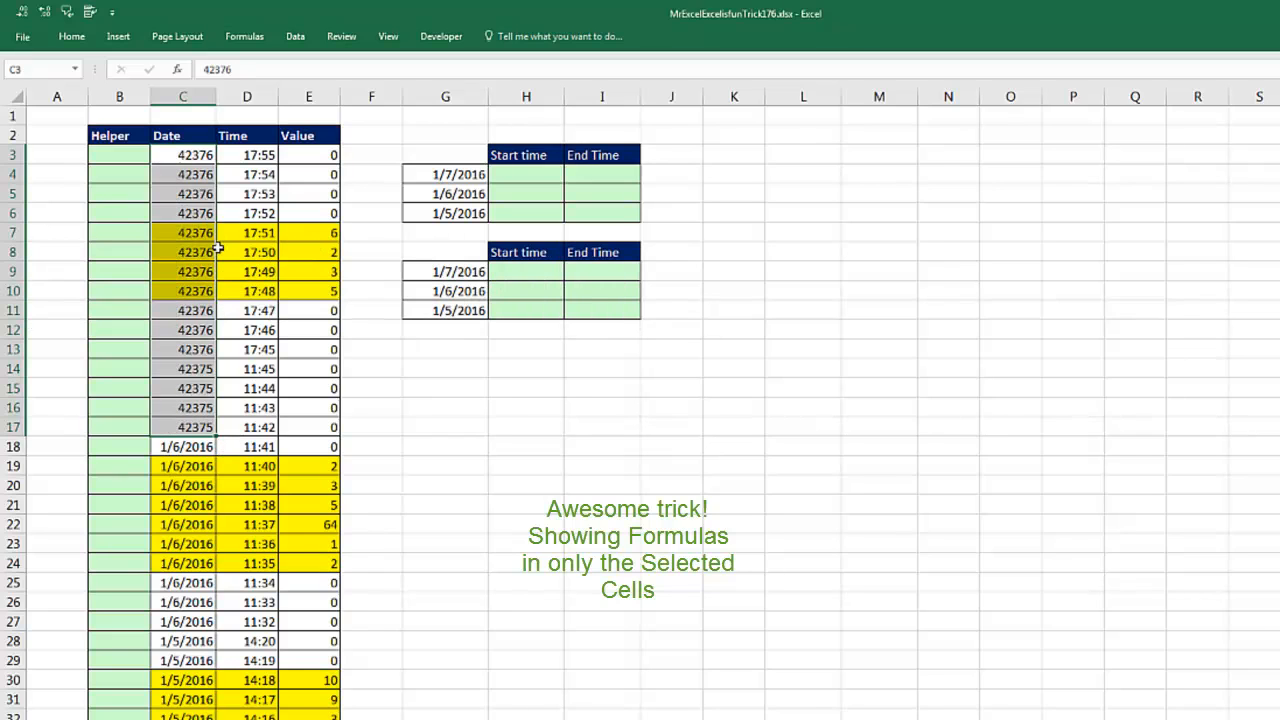
key(ctrl+z)
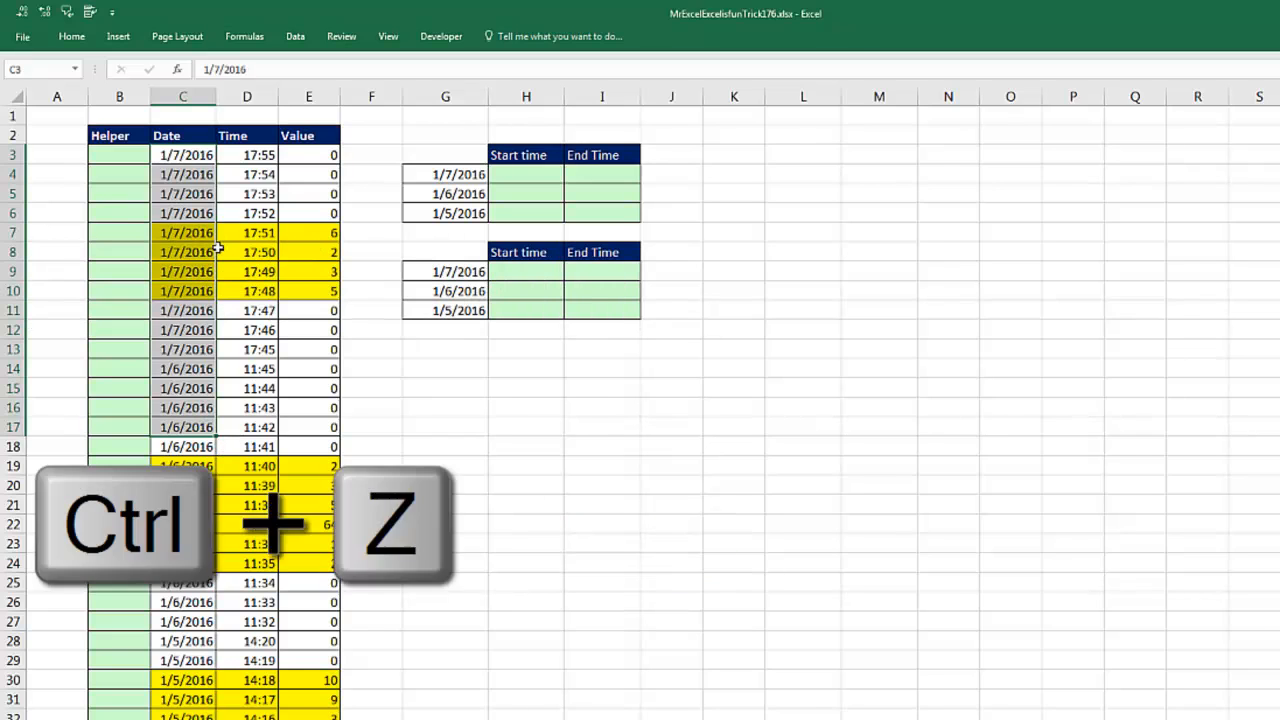
key(ctrl+z)
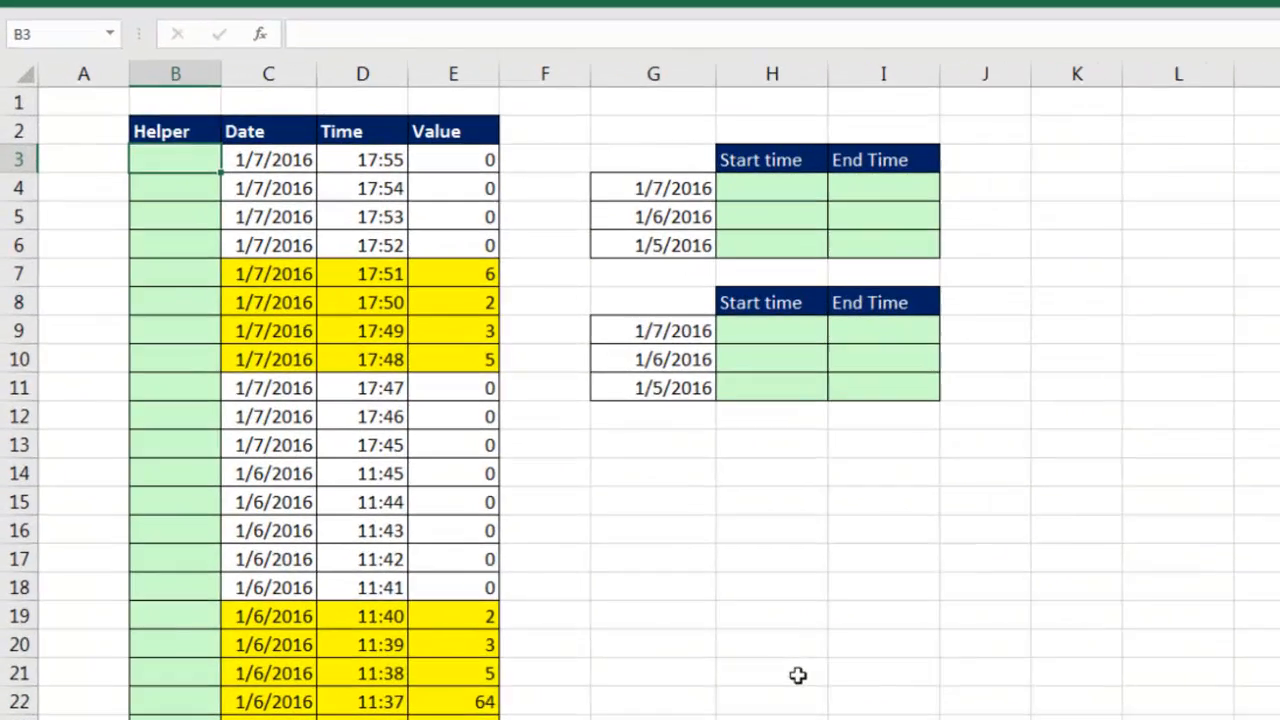
Enter the helper formula =C3*(E3>0) giving the date serial where Value is positive
text(=C3)
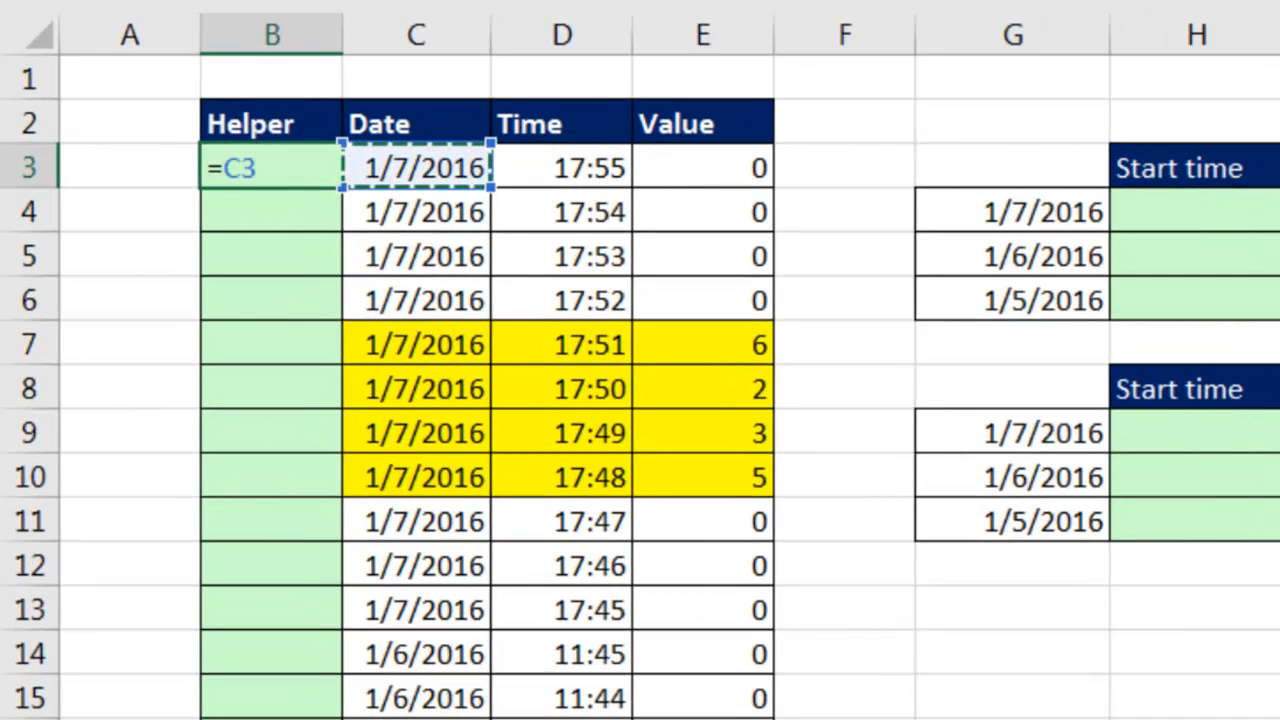
text(*()
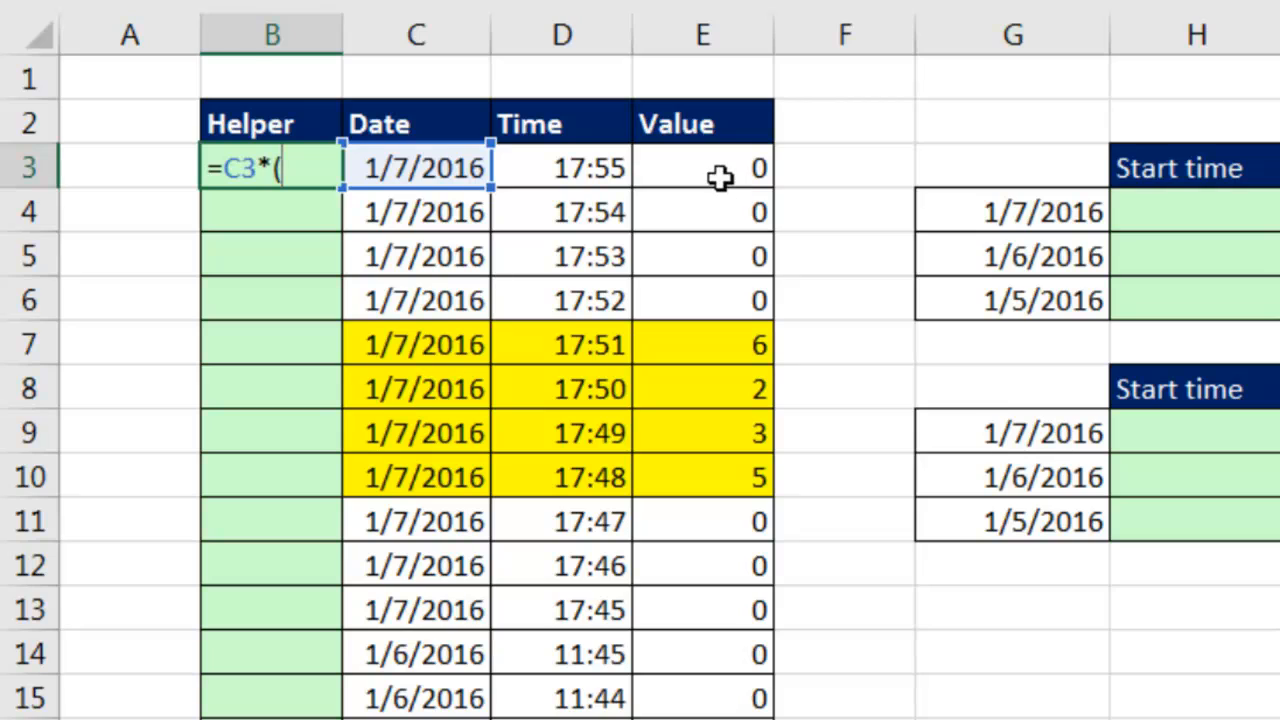
click(702, 168)
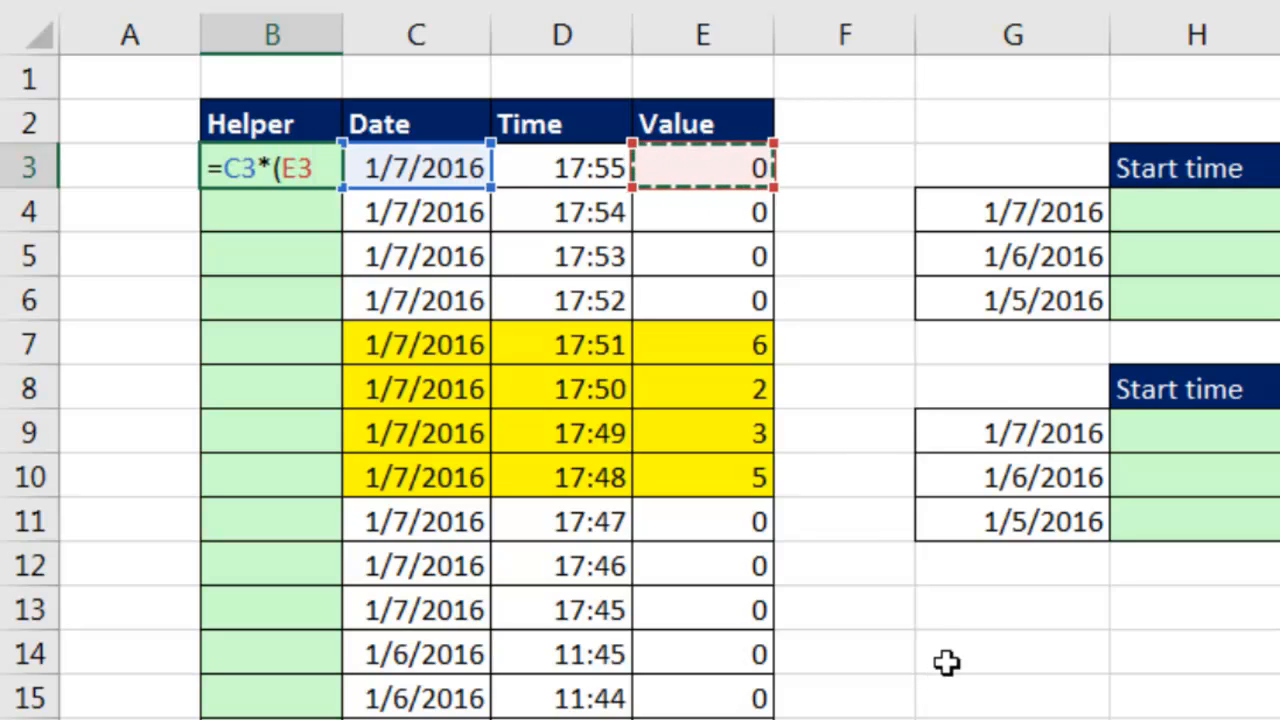
text(>0))
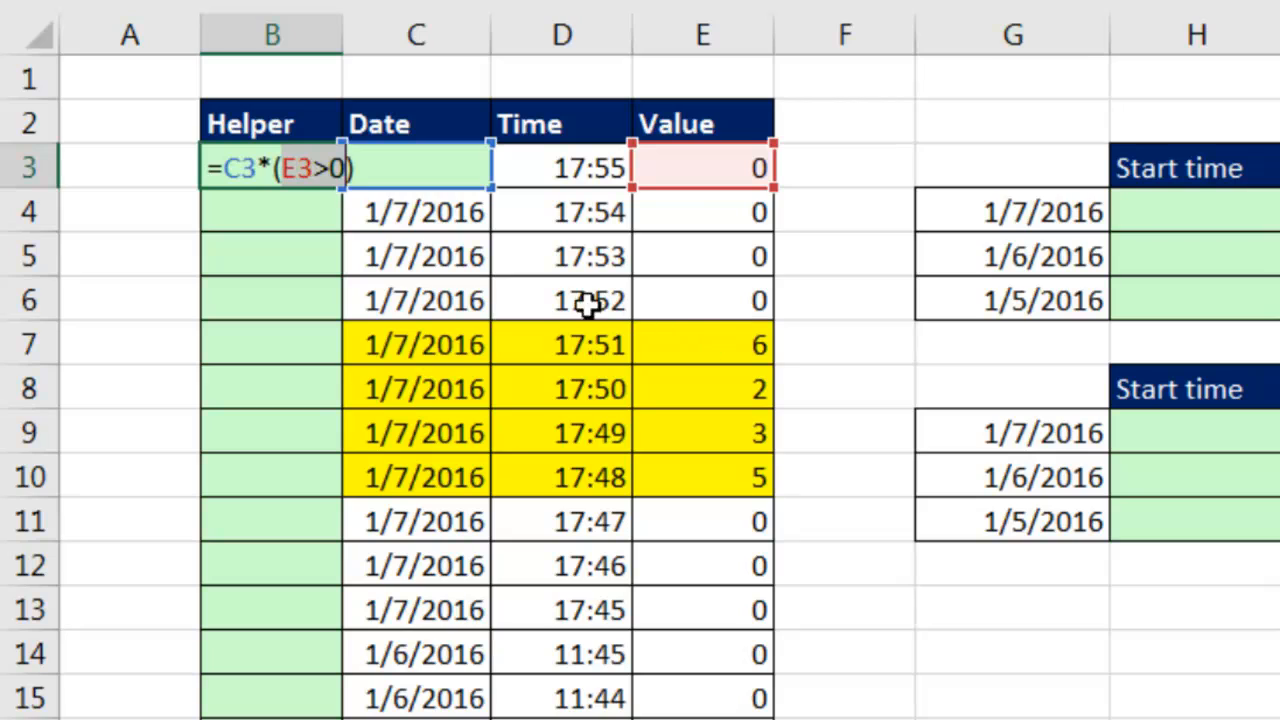
mouse_move(440, 376)
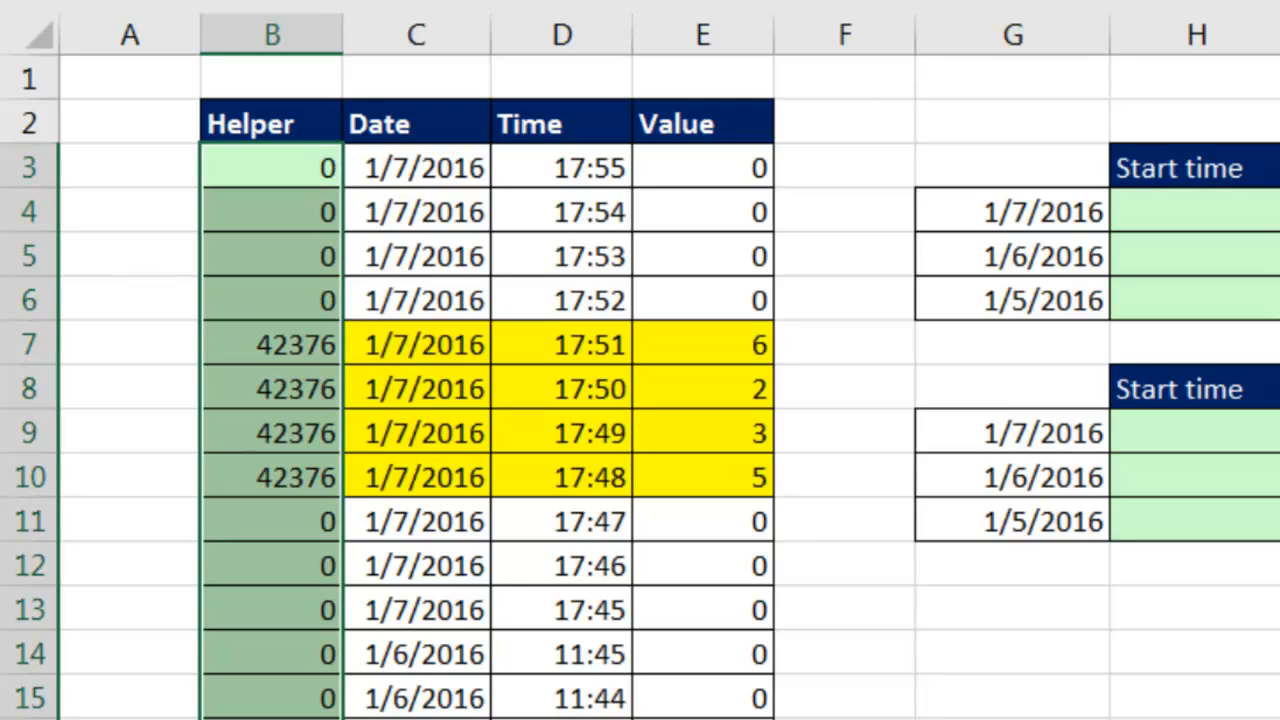
mouse_move(292, 288)
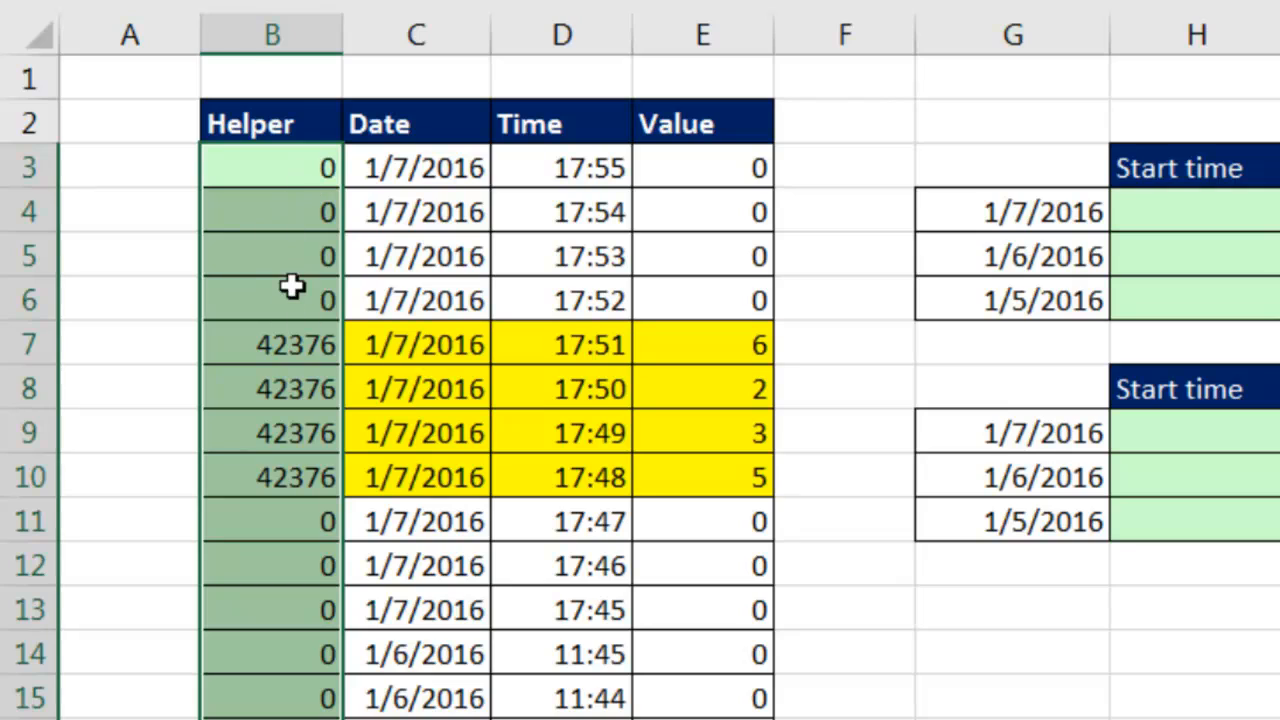
mouse_move(292, 344)
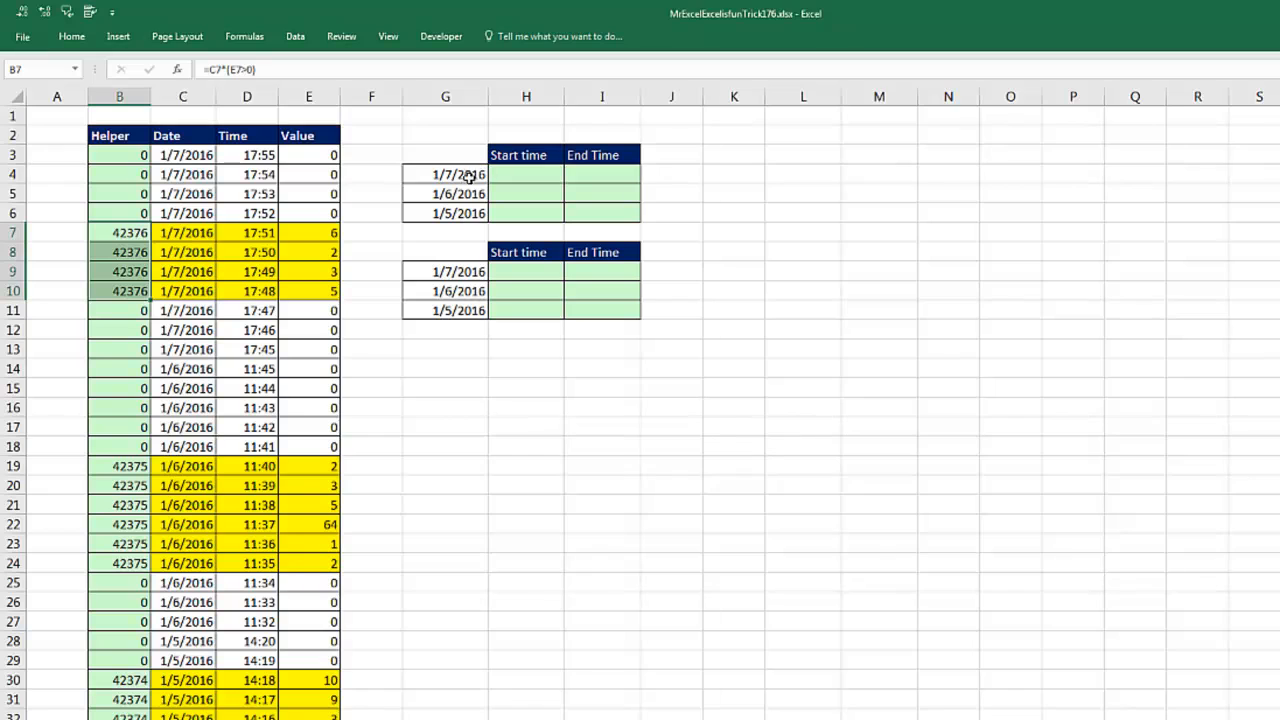
mouse_move(490, 192)
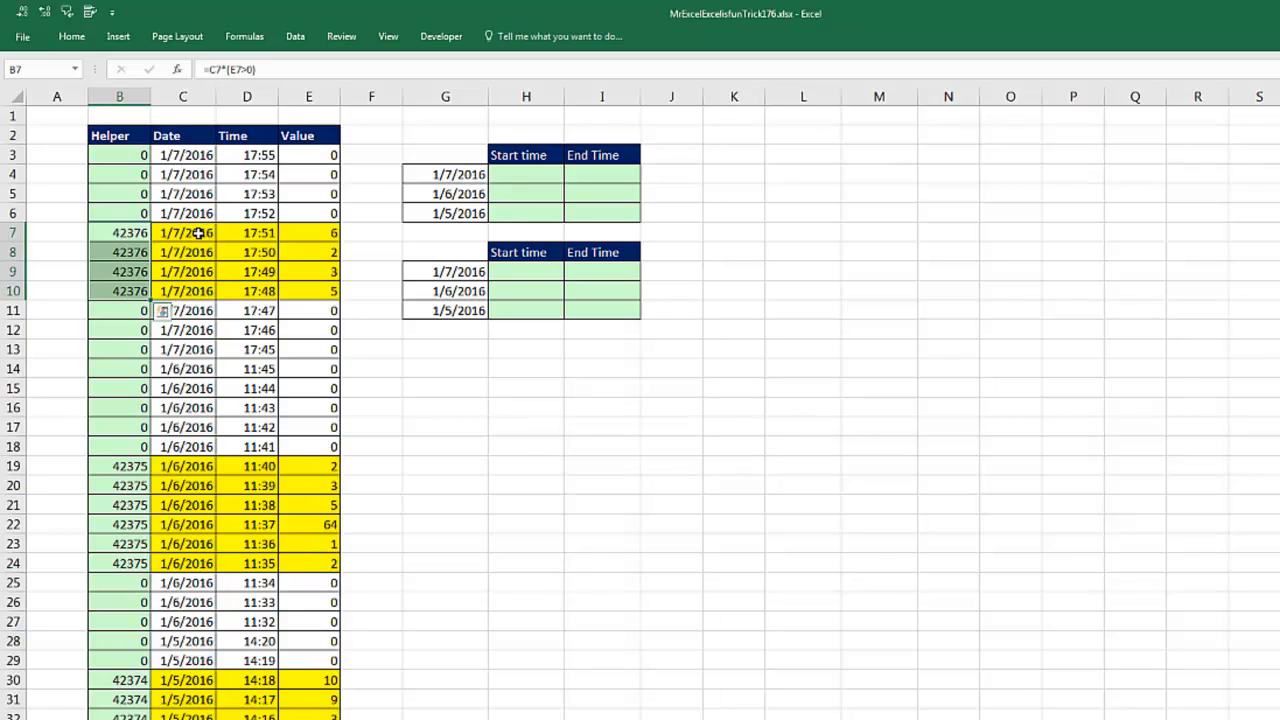
click(120, 292)
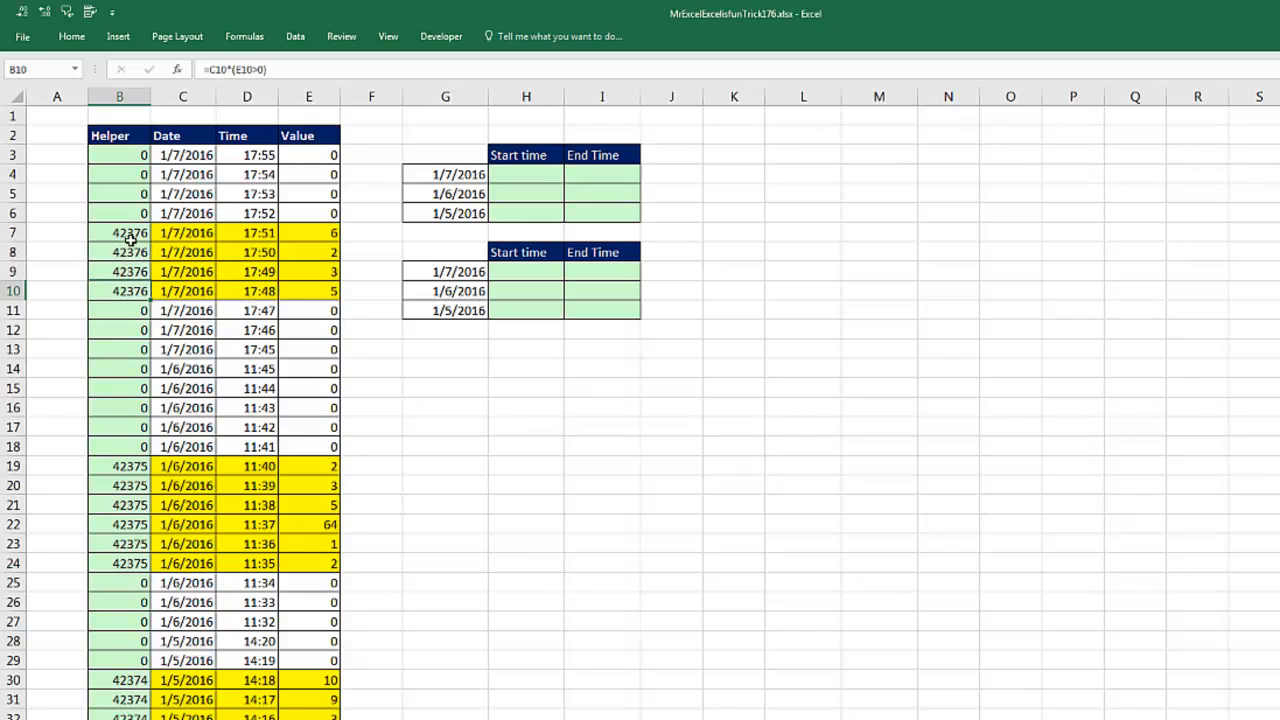
click(120, 232)
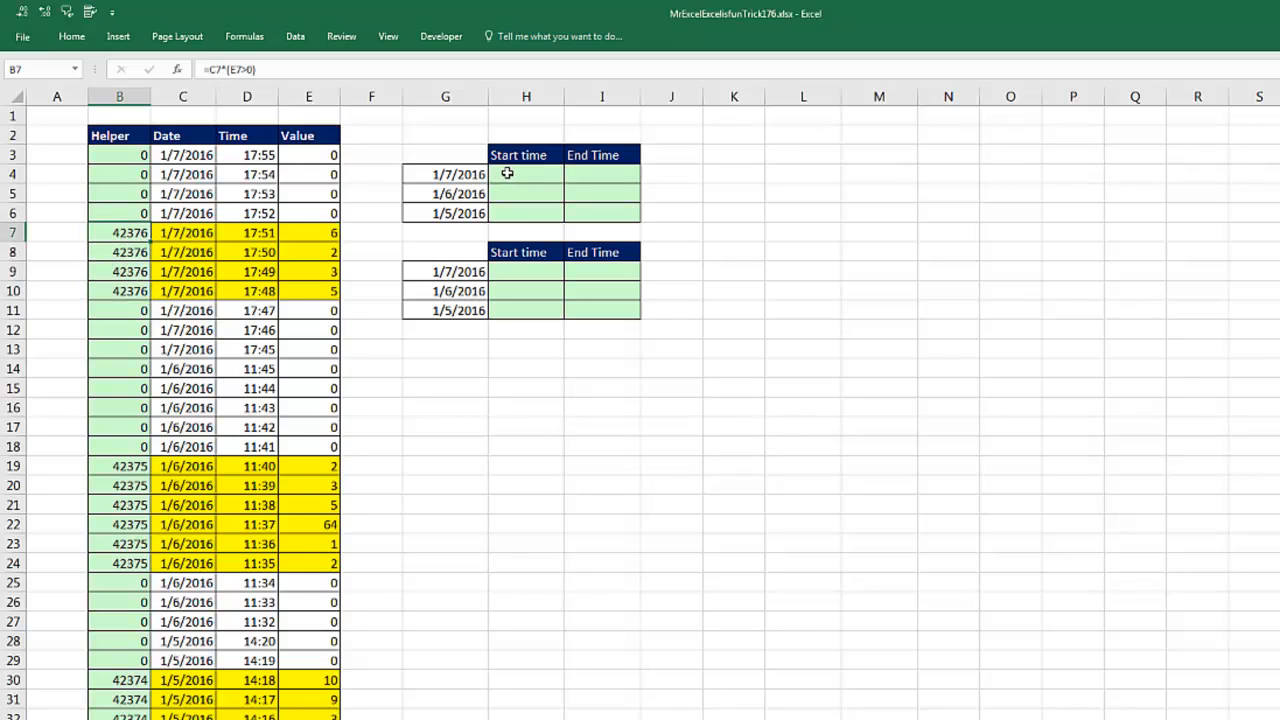
click(524, 172)
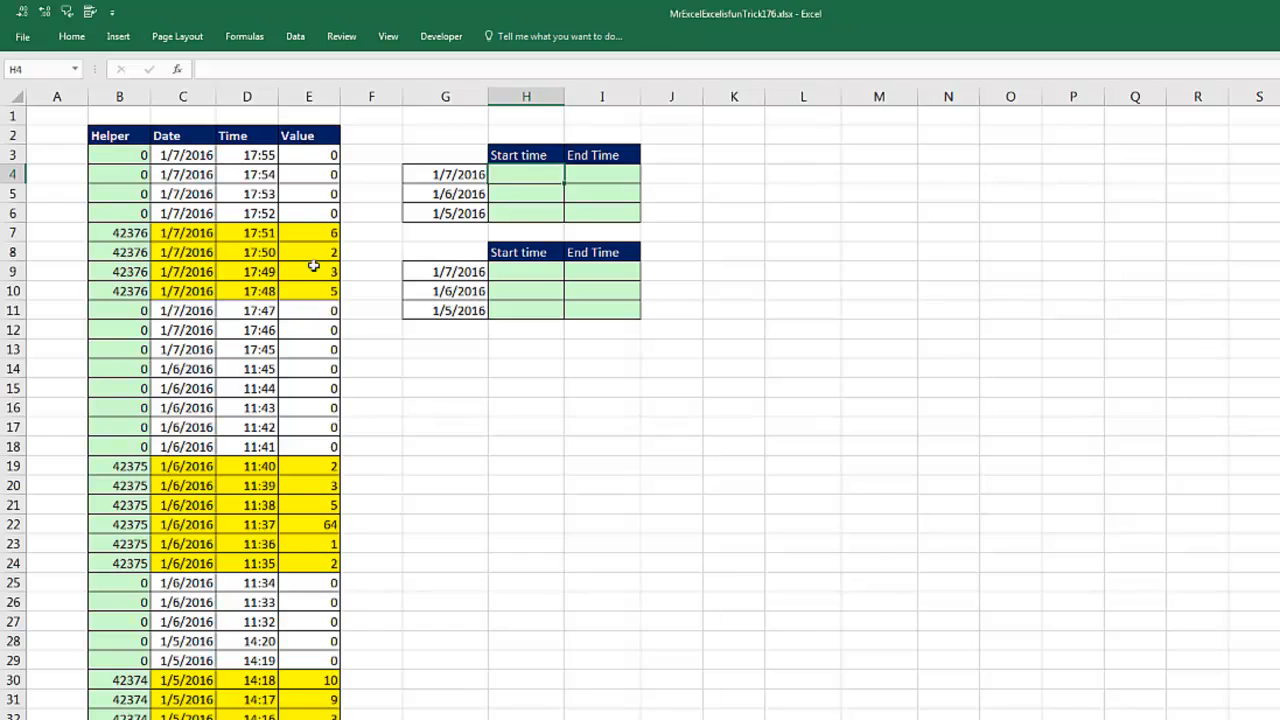
click(246, 292)
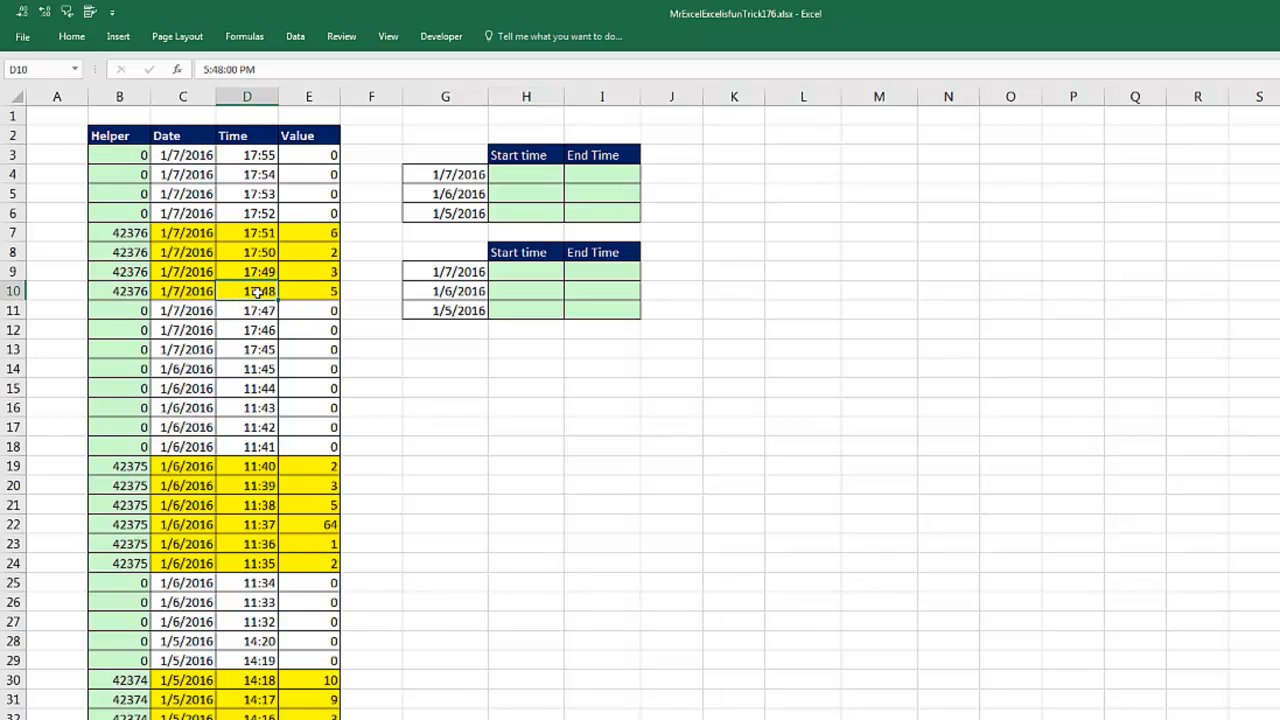
mouse_move(580, 176)
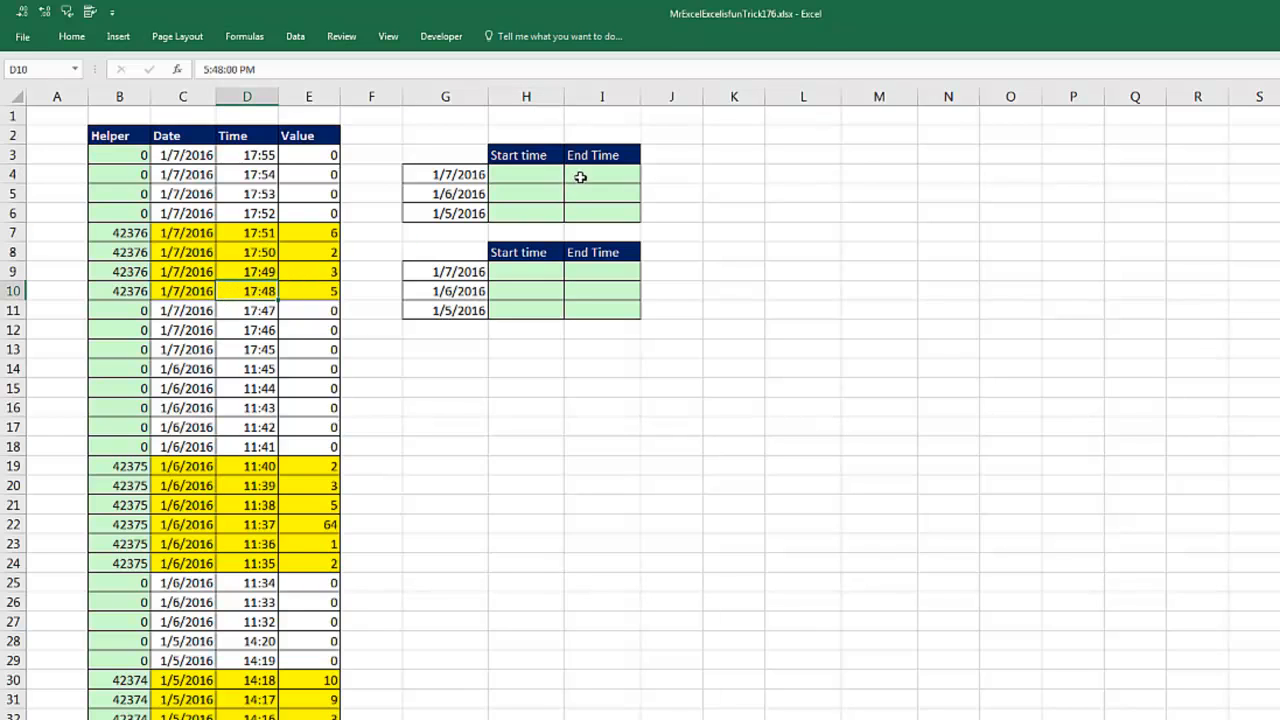
click(526, 174)
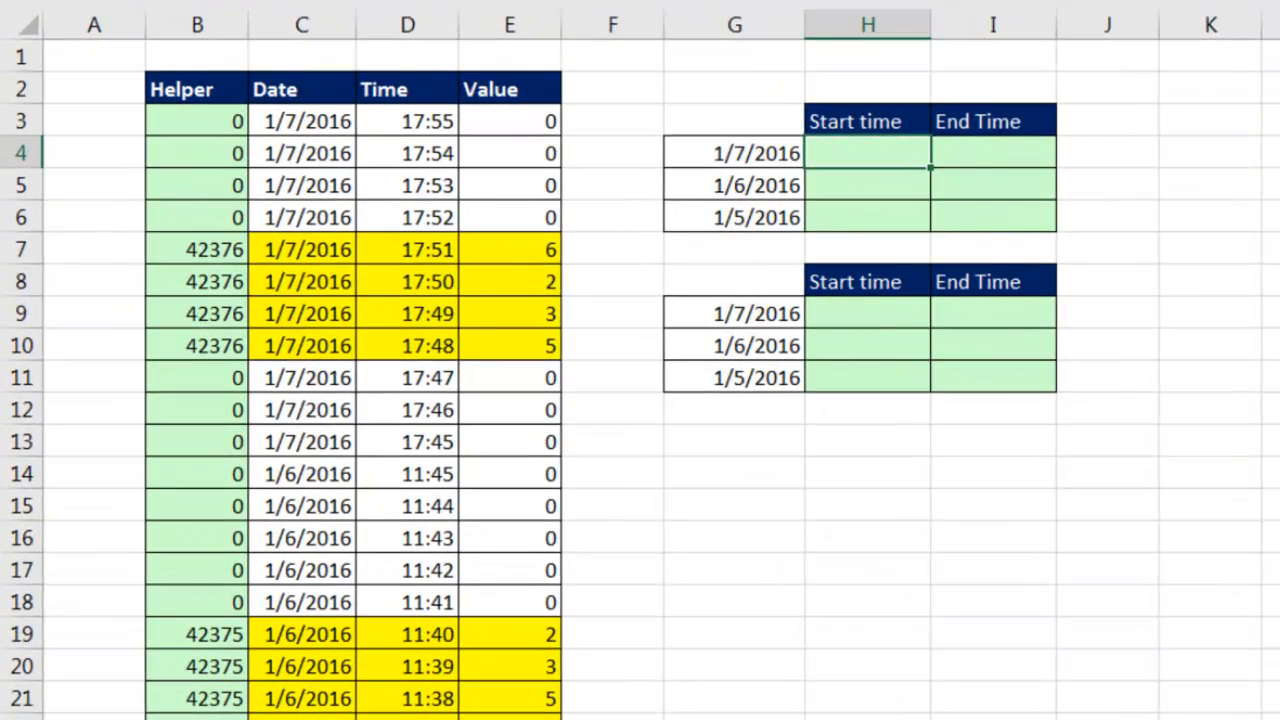
Build =LOOKUP(2,1/($B$3:$B$34=G4) comparing the absolute helper range to the date 1/7/2016
text(=LOOKUP()
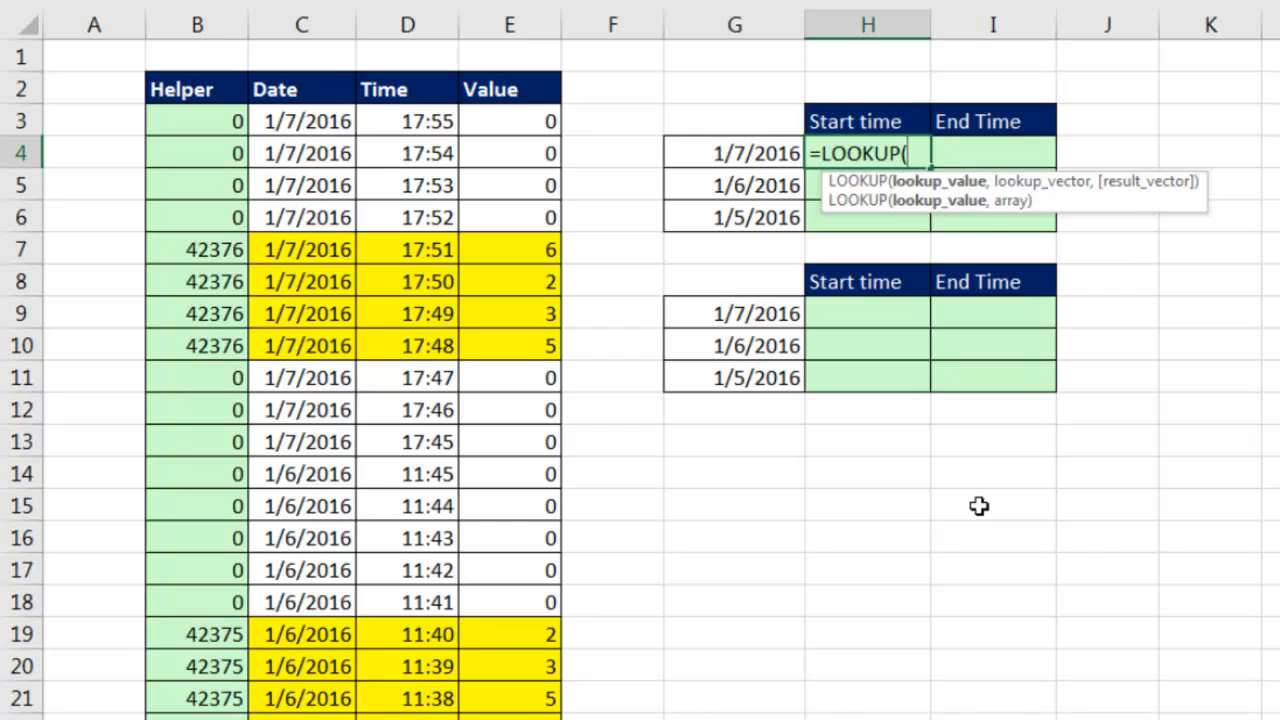
text(2)
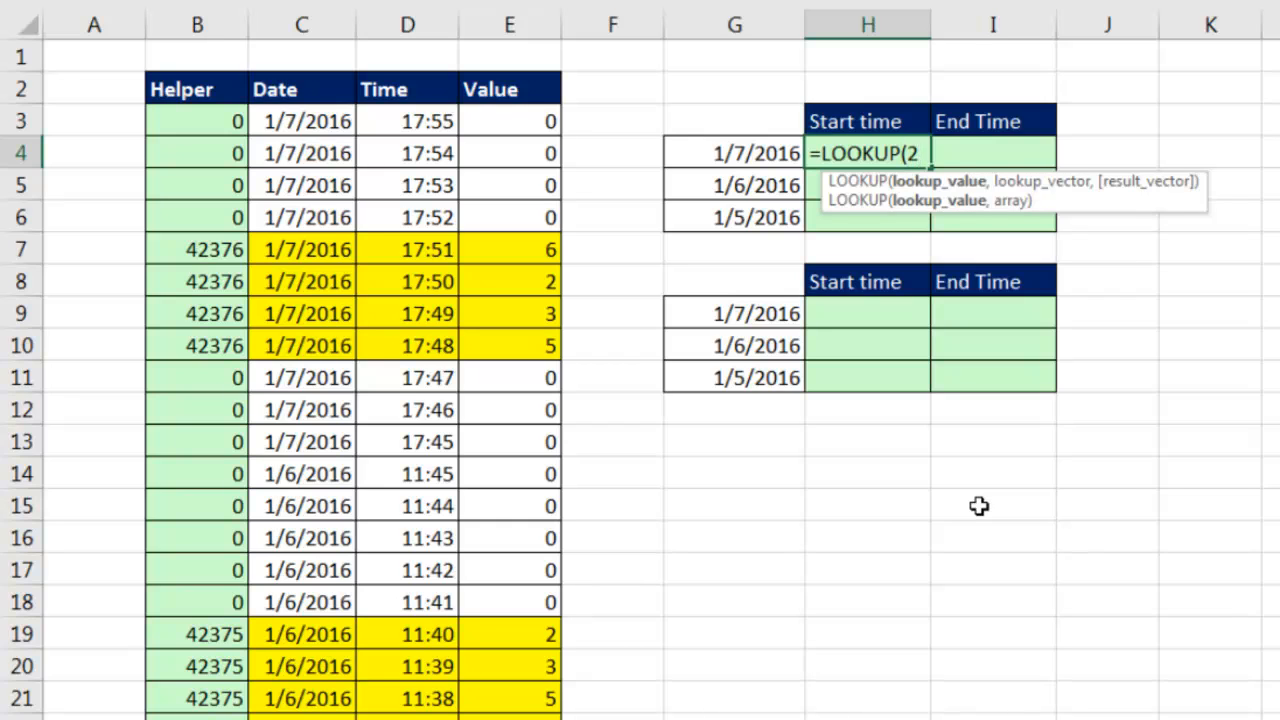
text(,)
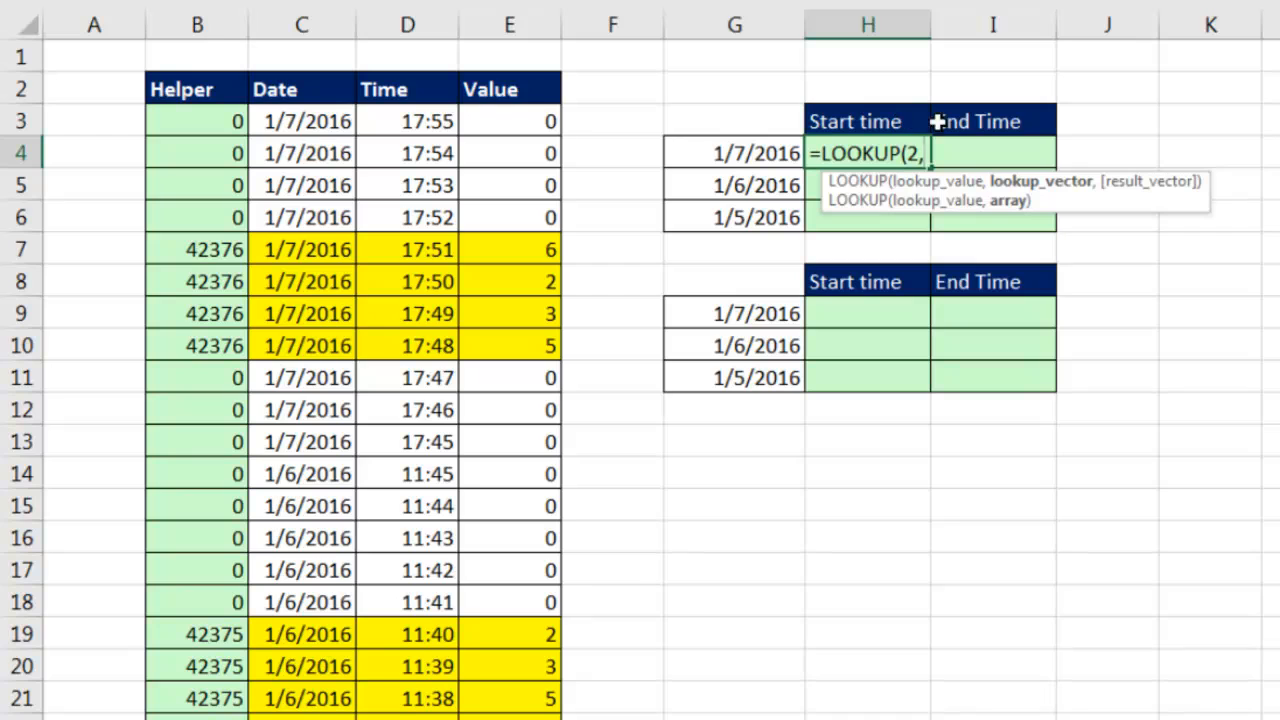
mouse_move(1172, 492)
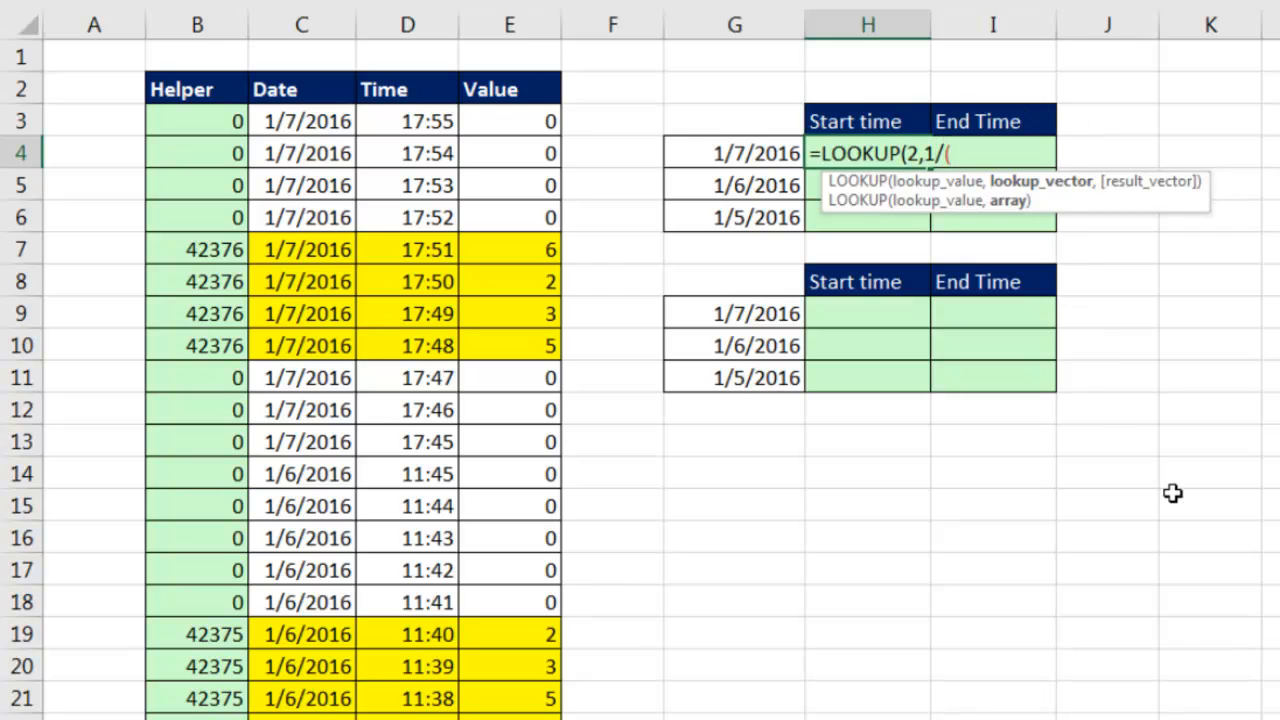
click(196, 122)
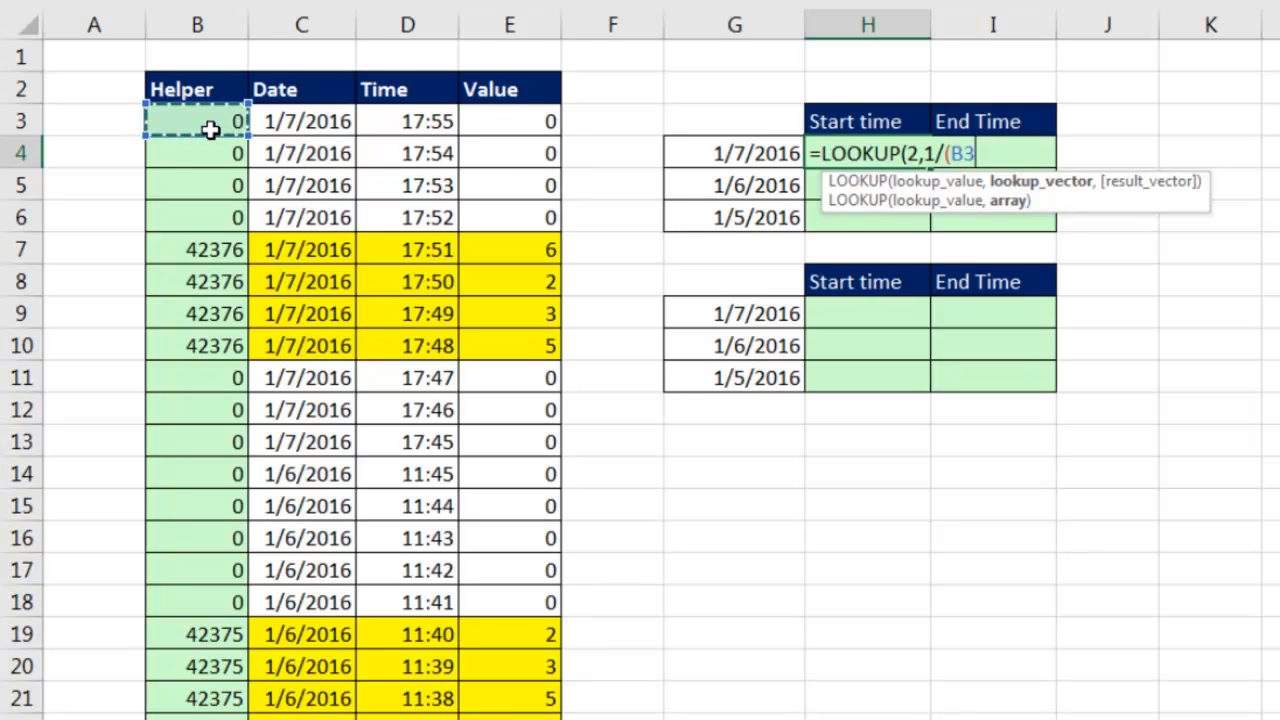
key(ctrl+shift+down)
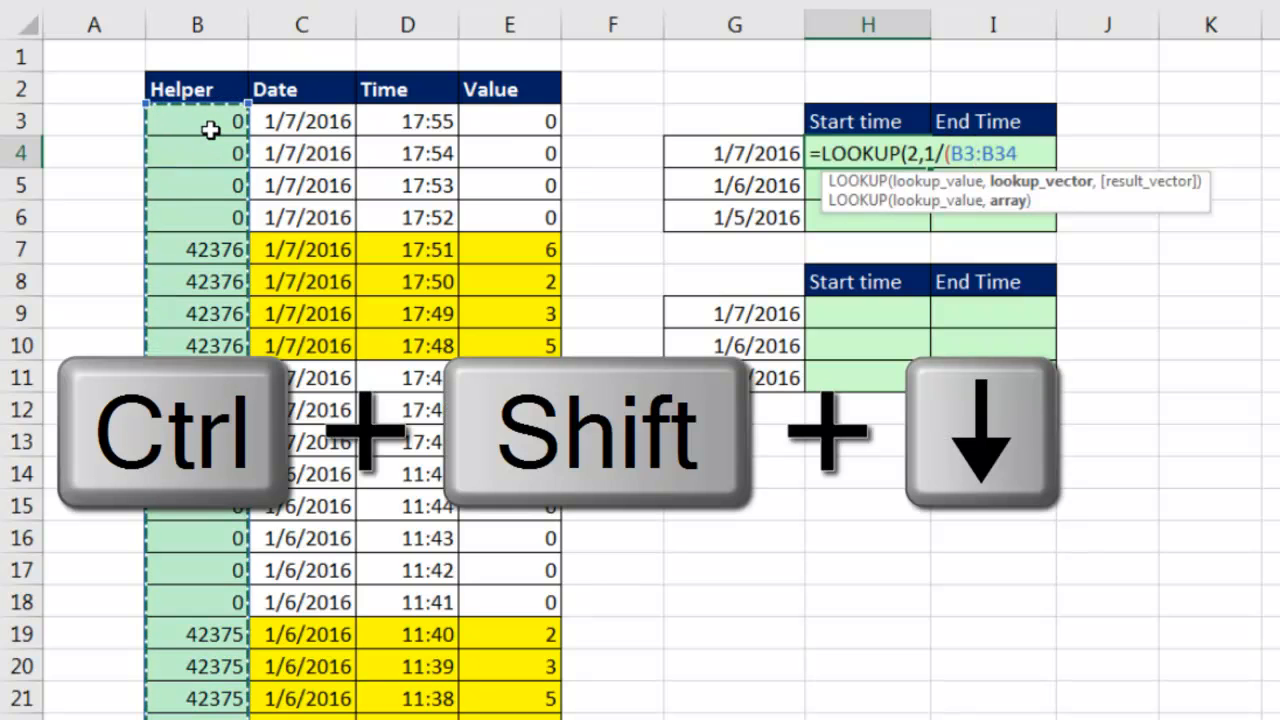
key(f4)
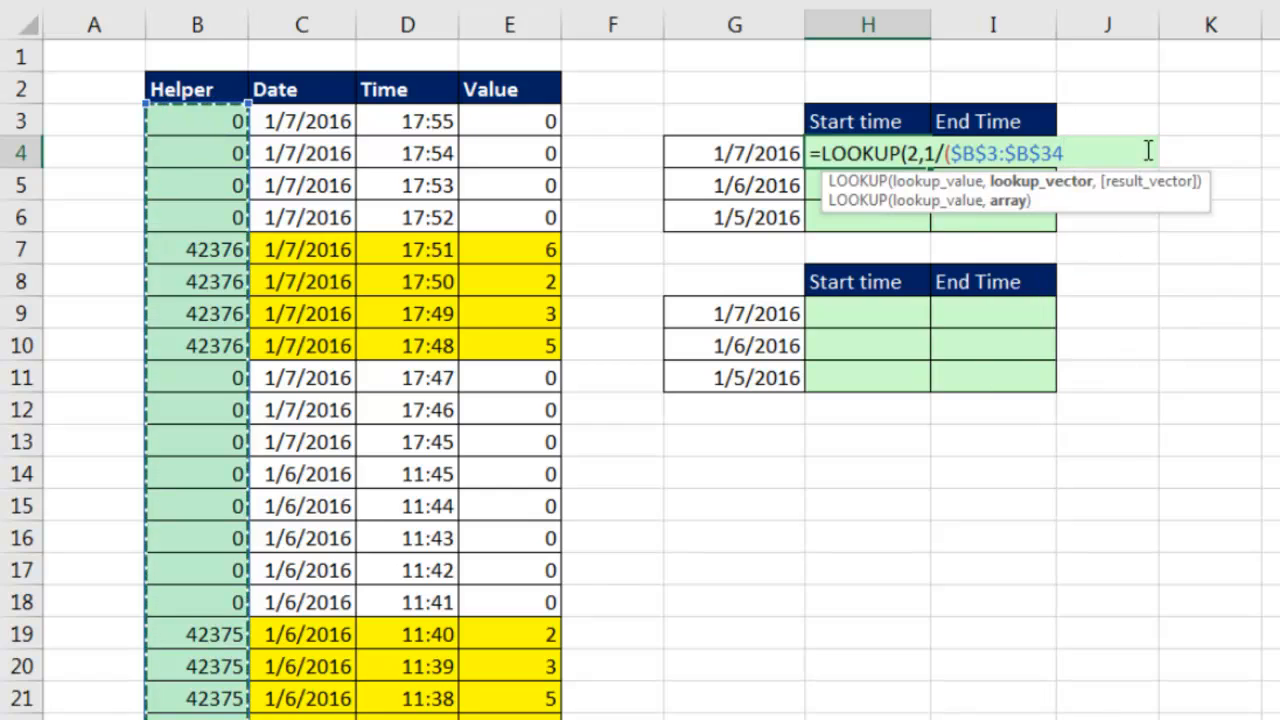
text(=)
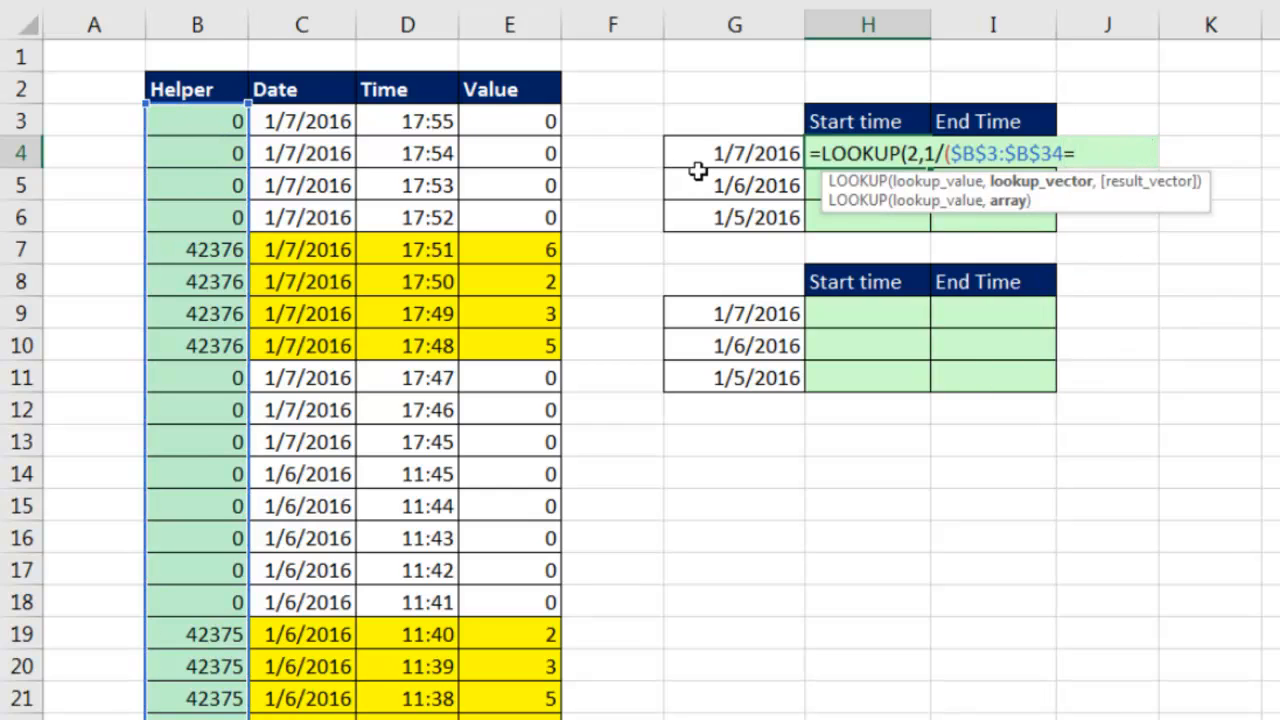
click(734, 152)
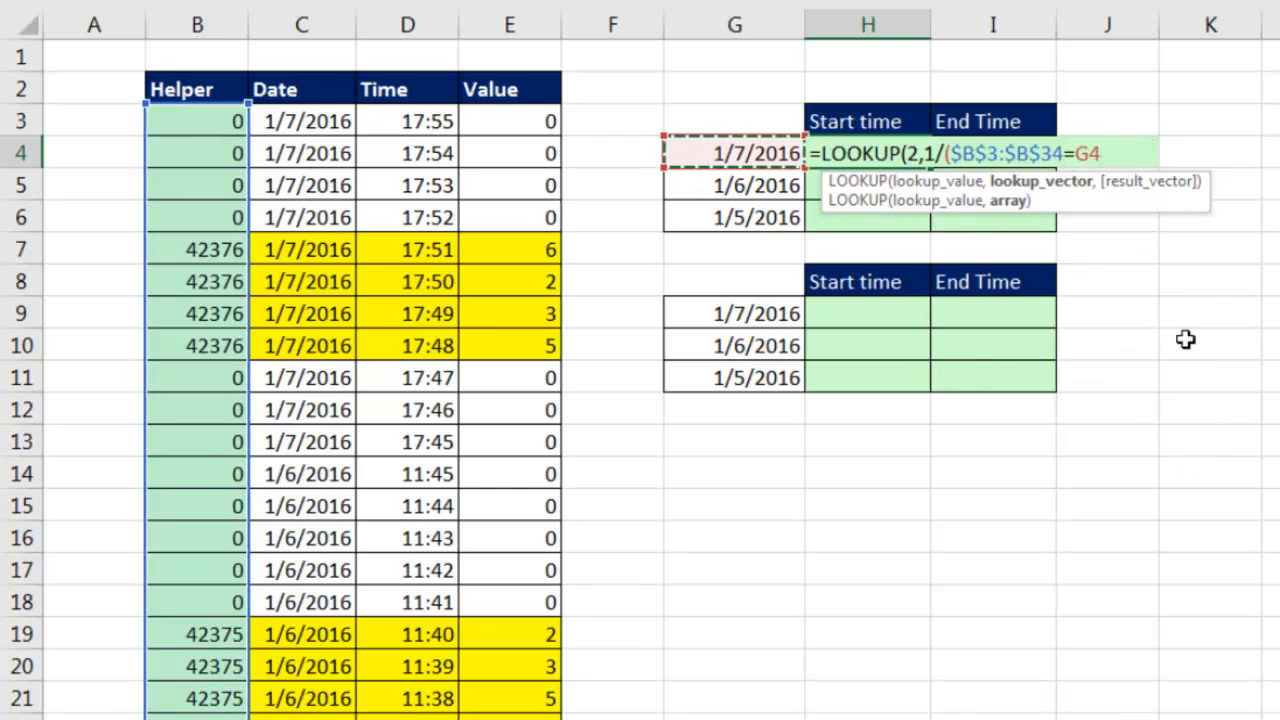
text())
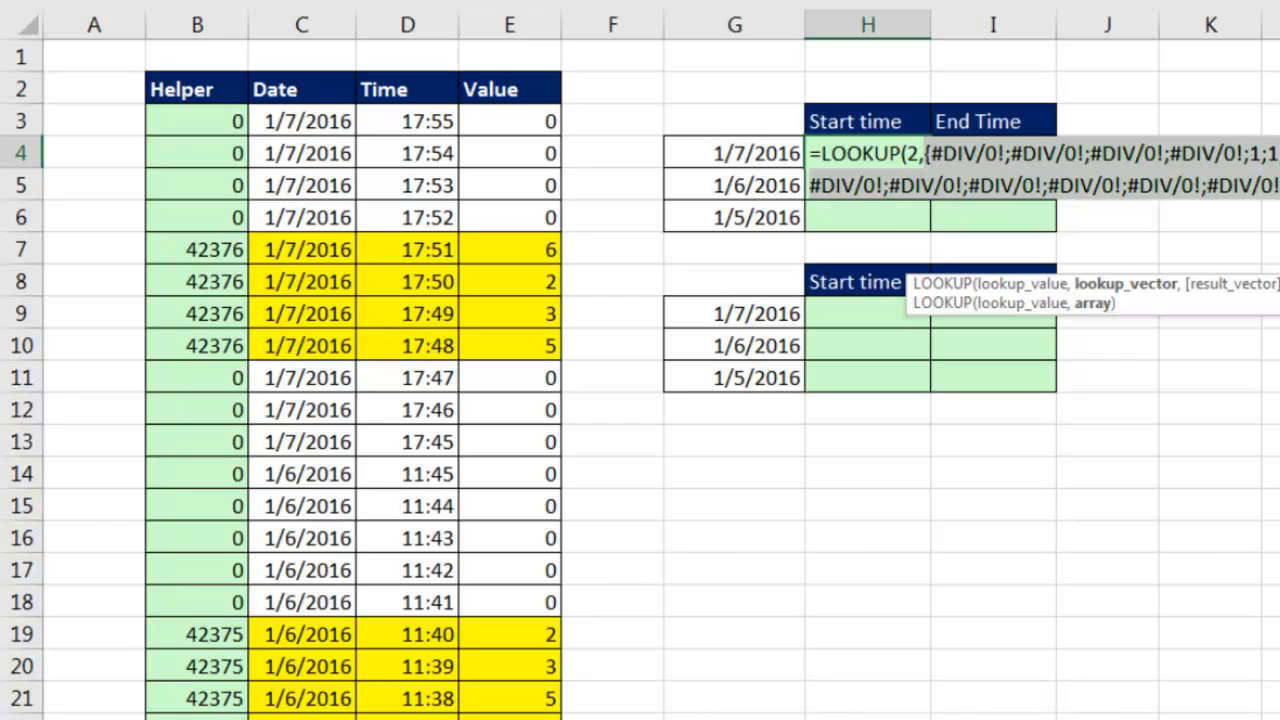
mouse_move(1124, 284)
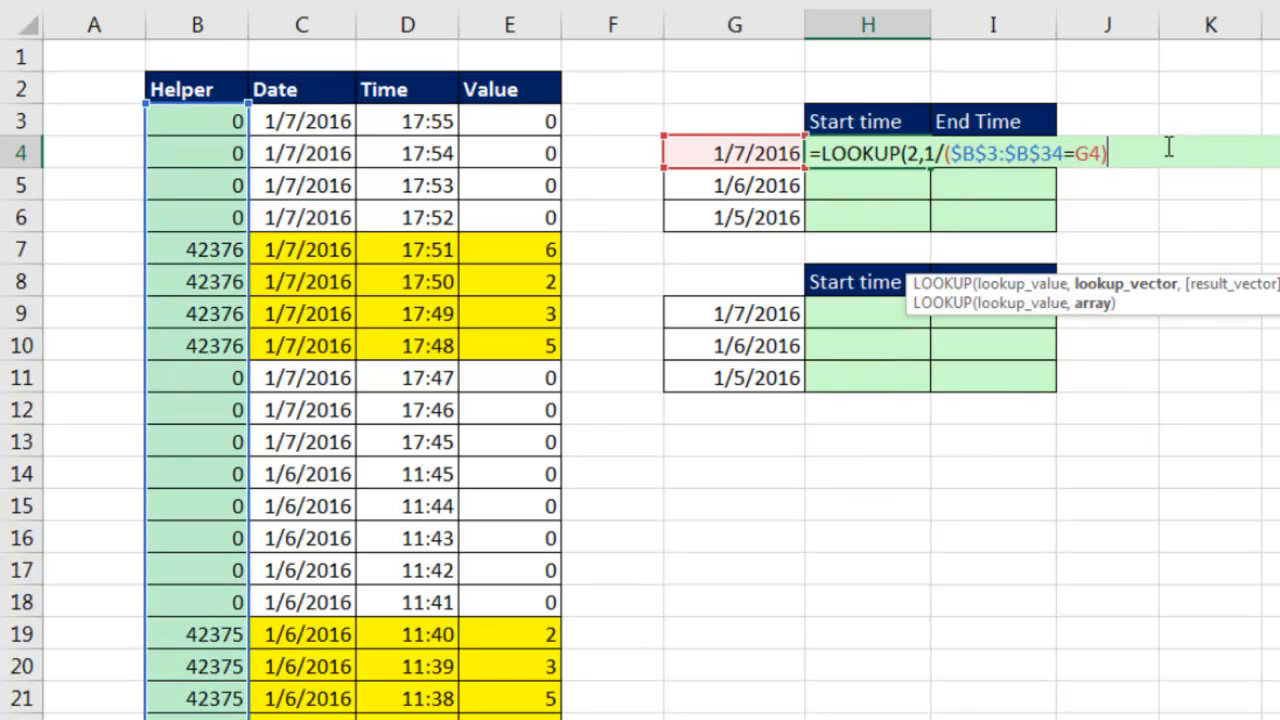
Add the Time column D3:D34 as the result vector, returning 17:48 in H4
text(,)
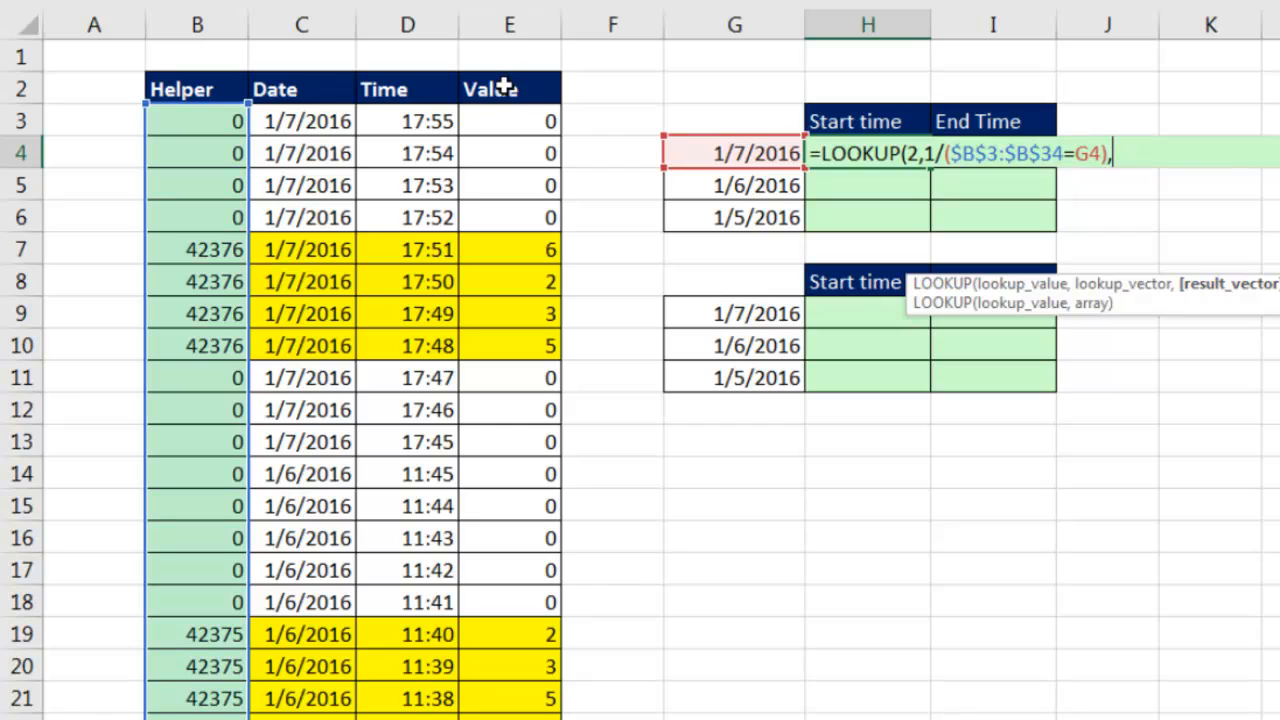
drag(408, 120, 408, 700)
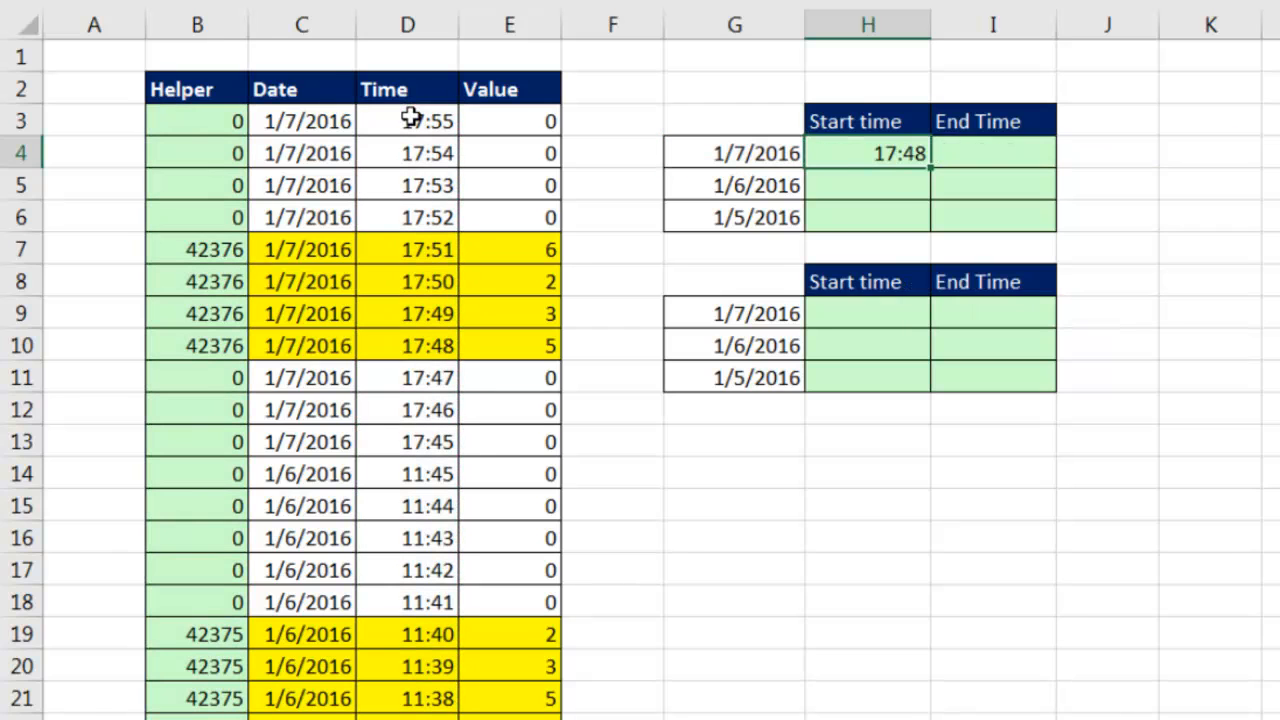
mouse_move(936, 170)
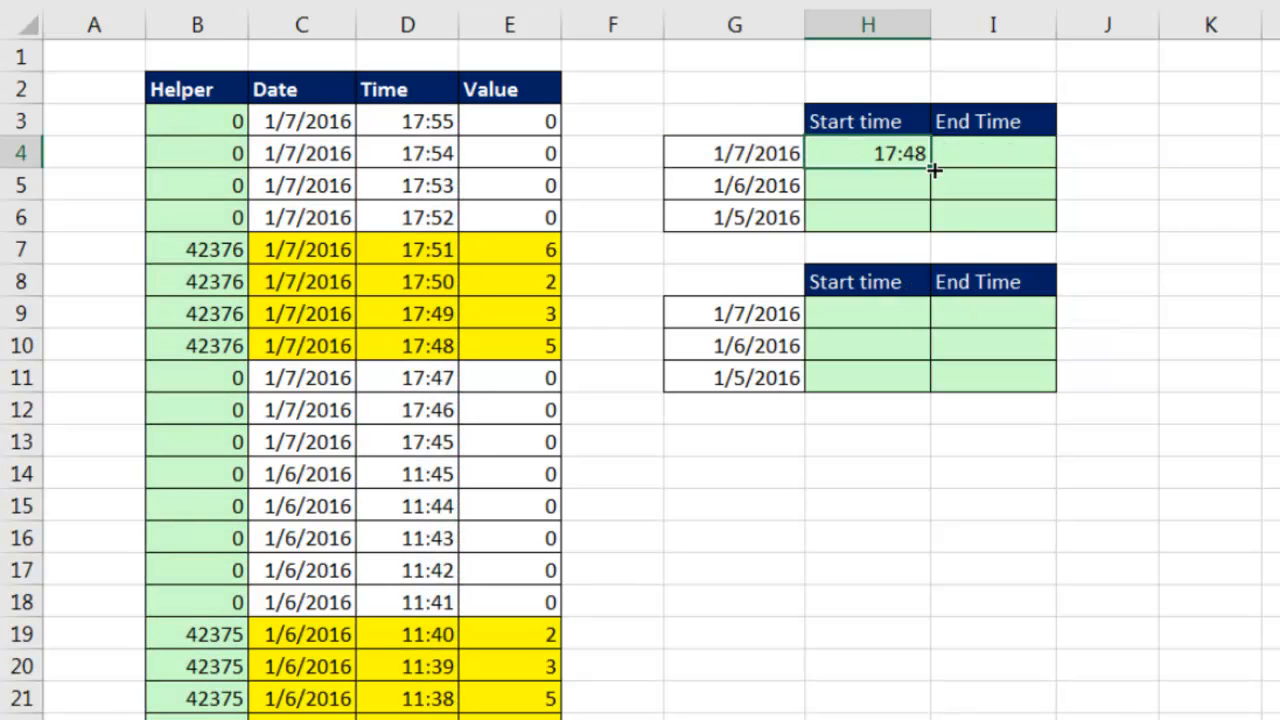
Fill the LOOKUP down to H6 giving 11:35 and 14:16, checking H6's formula unchanged
drag(930, 152, 930, 216)
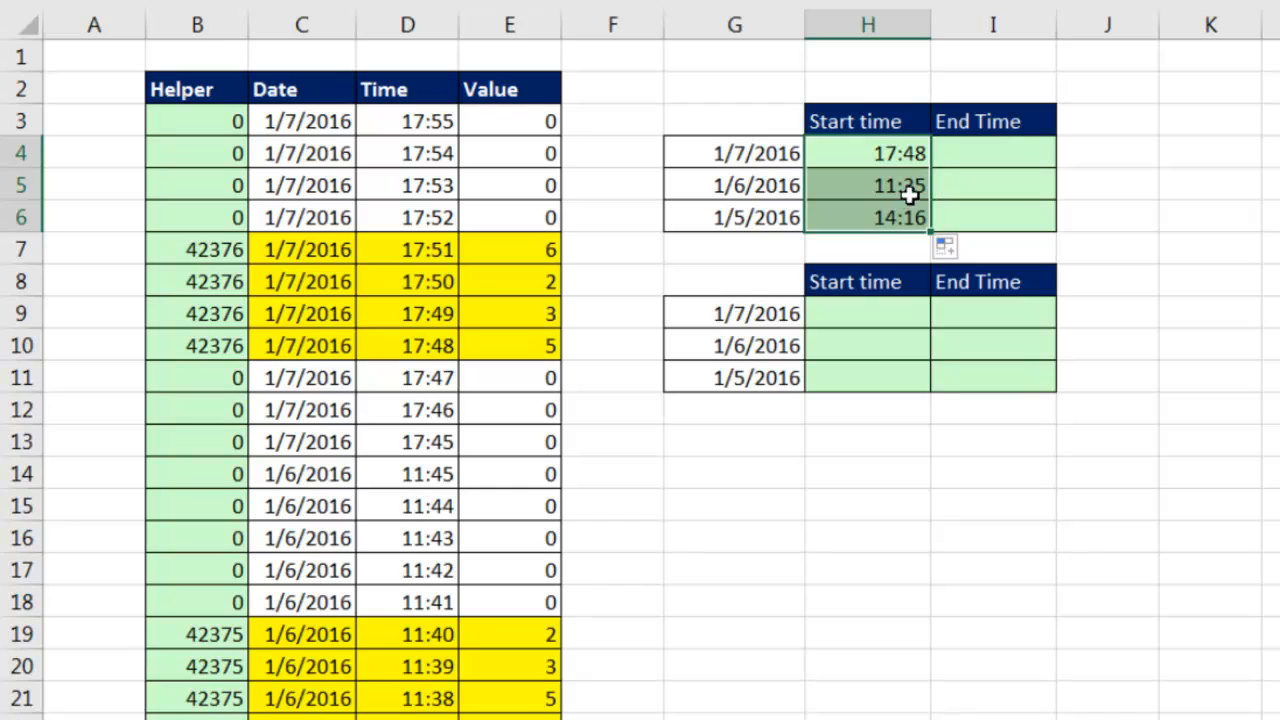
text(=LOOKUP(2,1/($B$3:$B$34=G6),$D$3:$D$34))
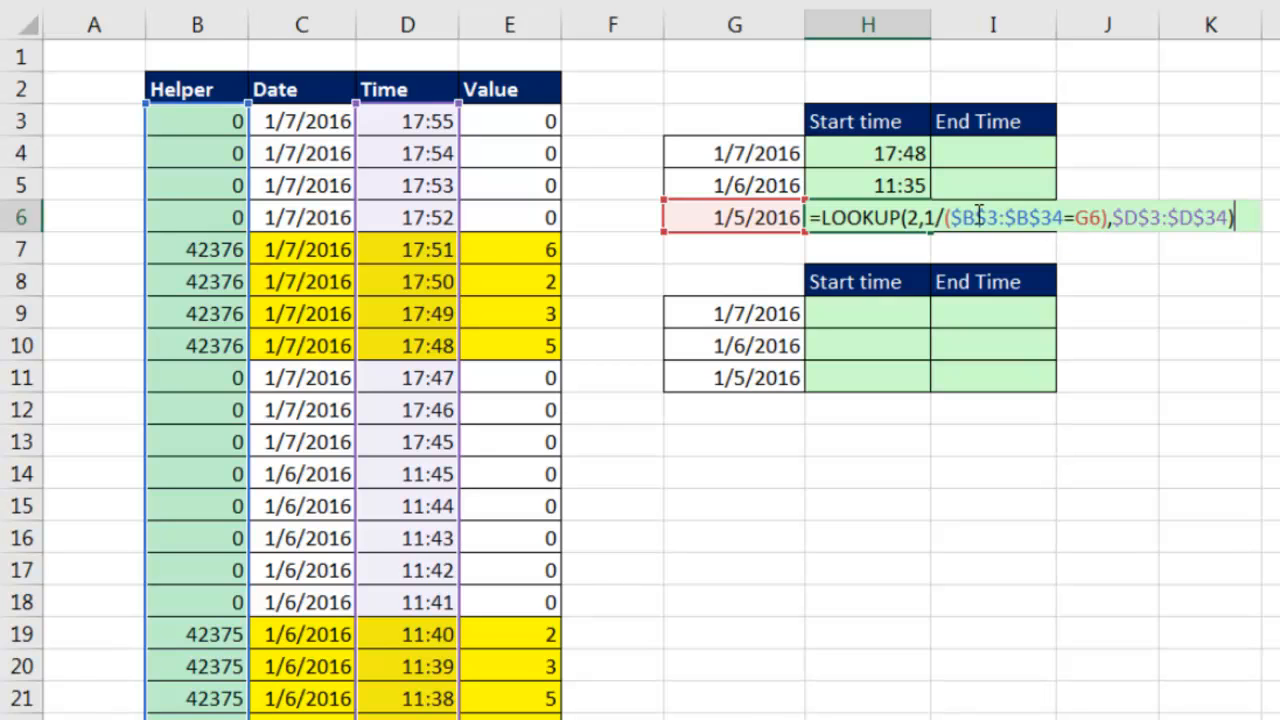
key(Enter)
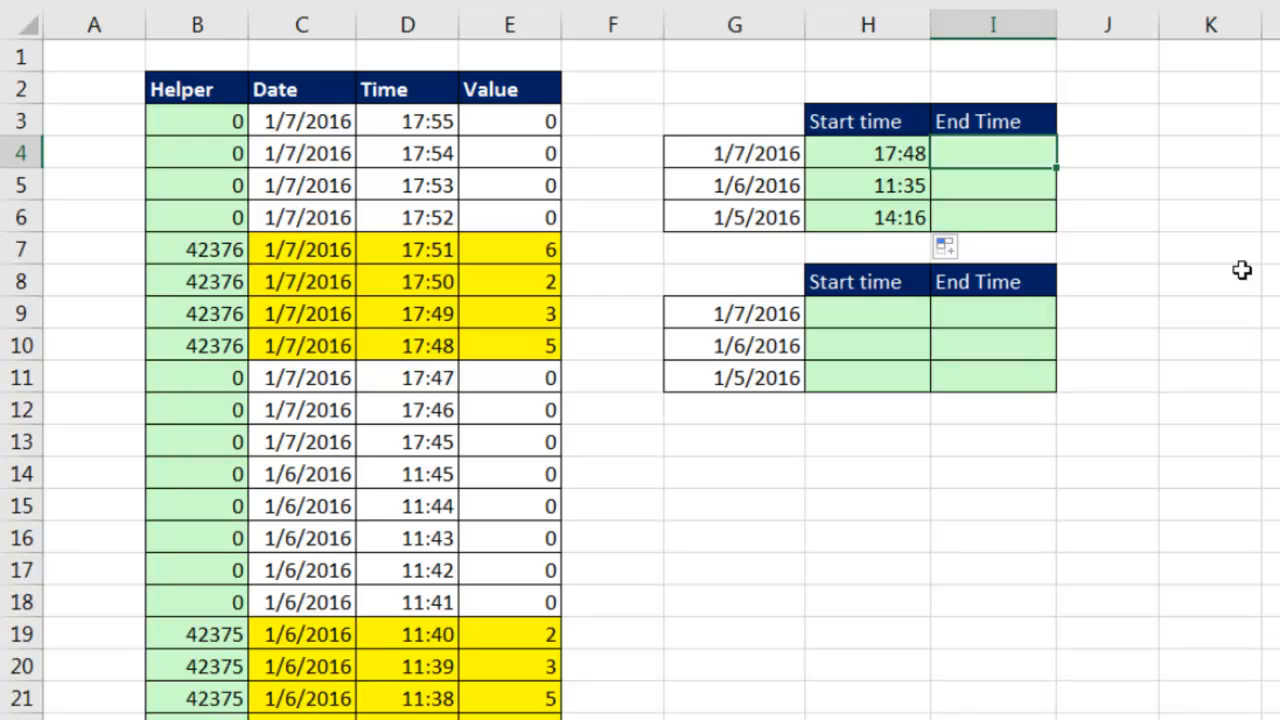
text(=)
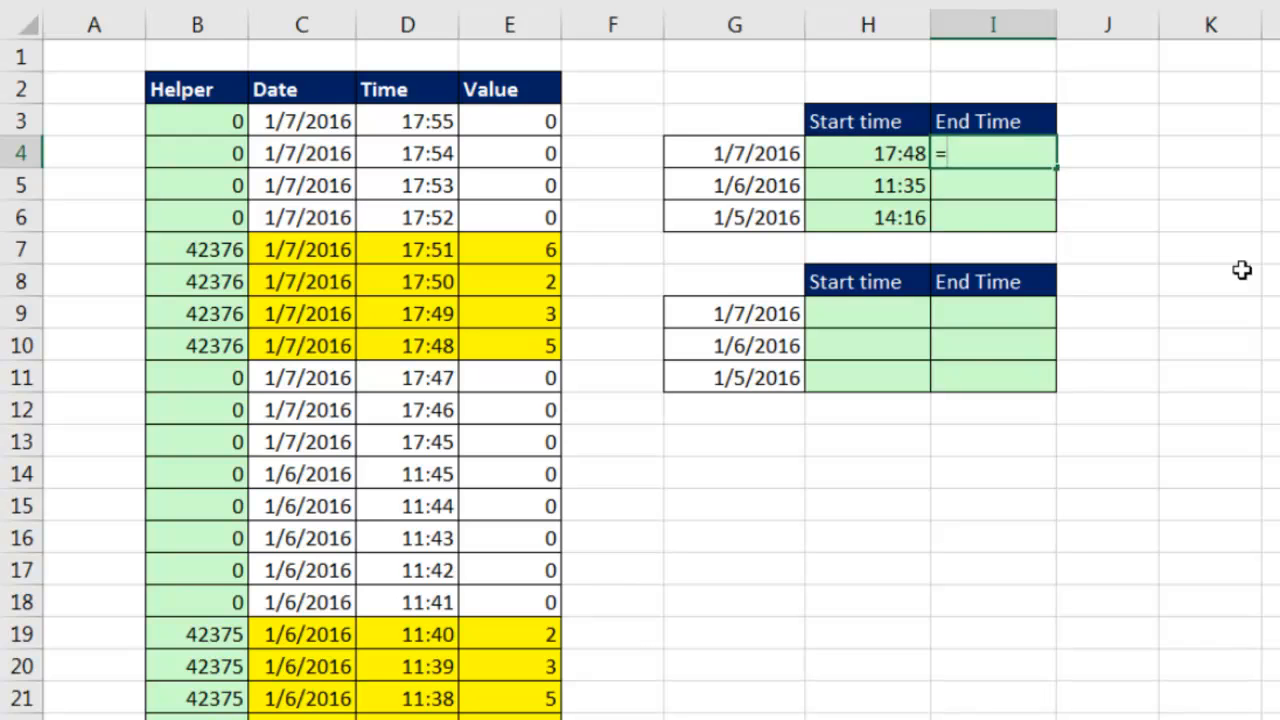
text(VLOOKUP()
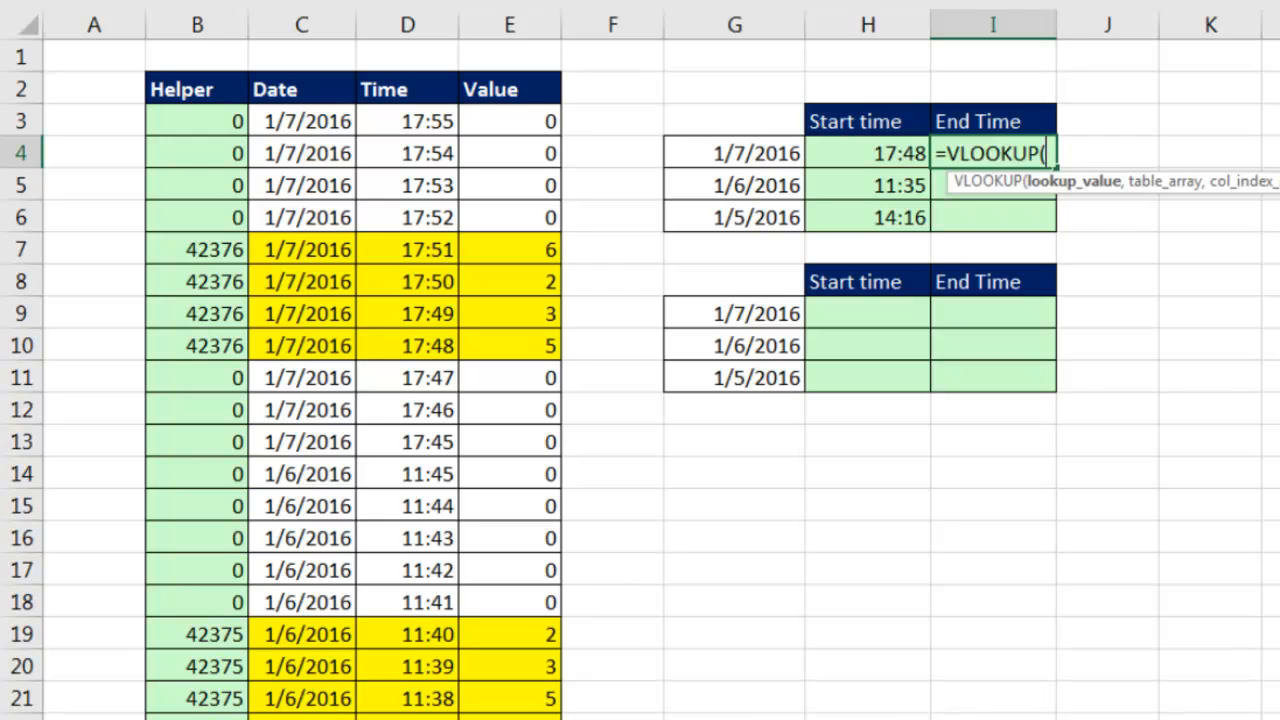
mouse_move(224, 250)
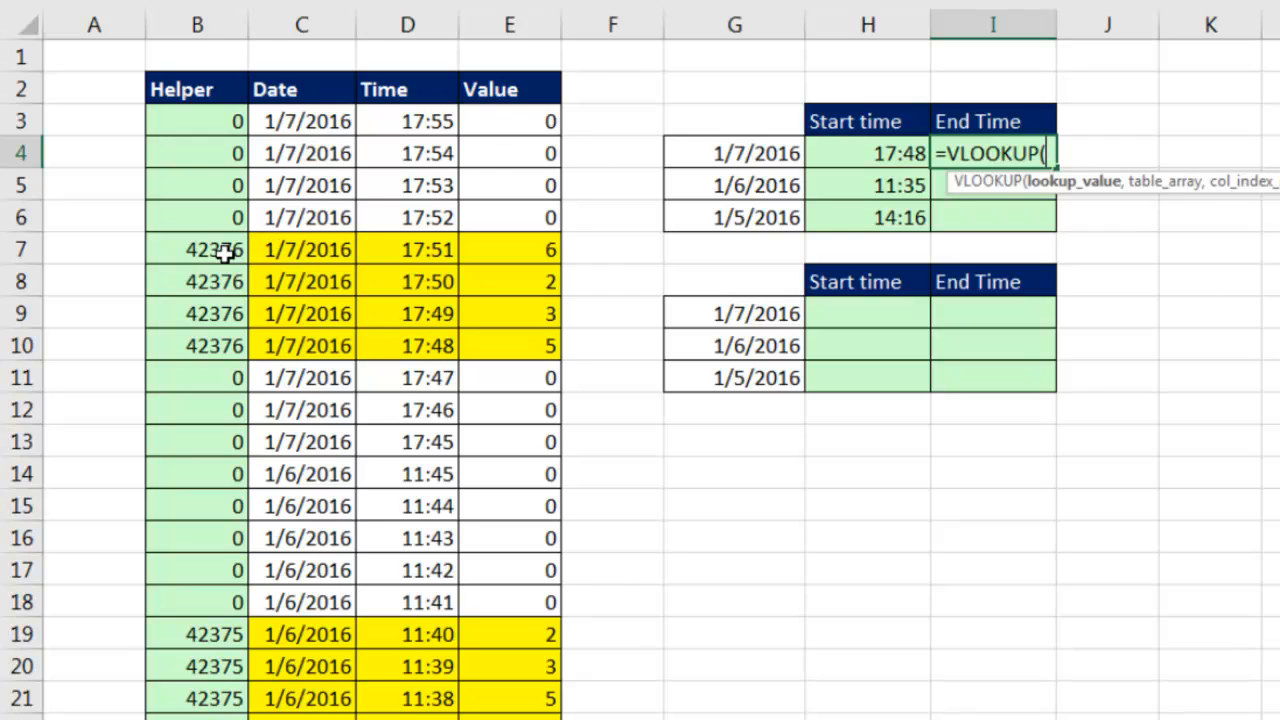
Enter a VLOOKUP of G4 in the absolute helper-to-time range, column 3, exact match, and fill to I6
click(734, 152)
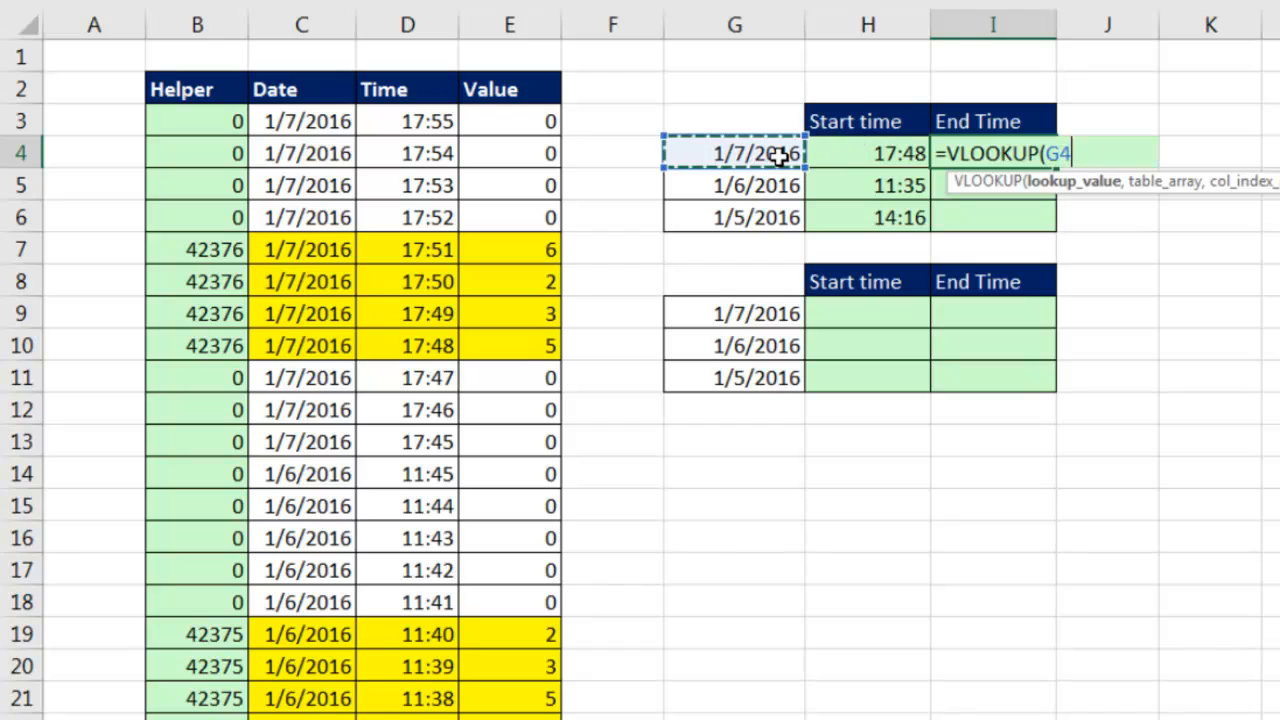
text(,B3:D34)
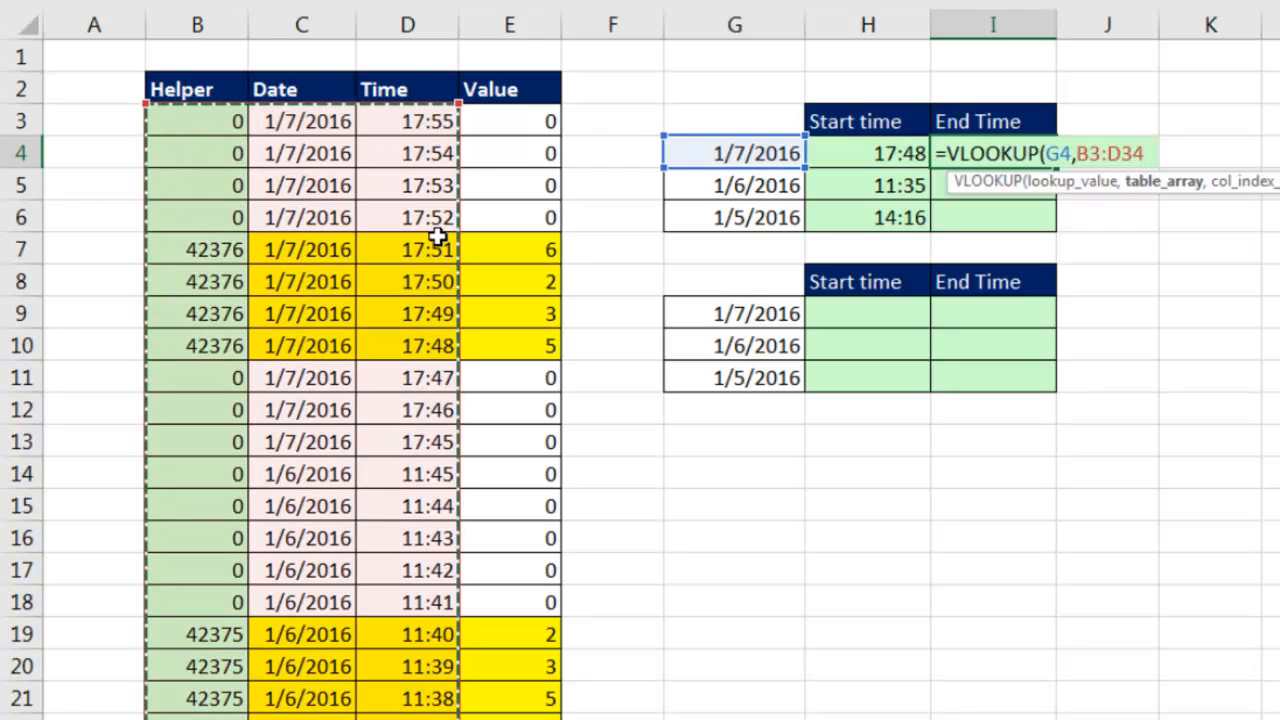
key(f4)
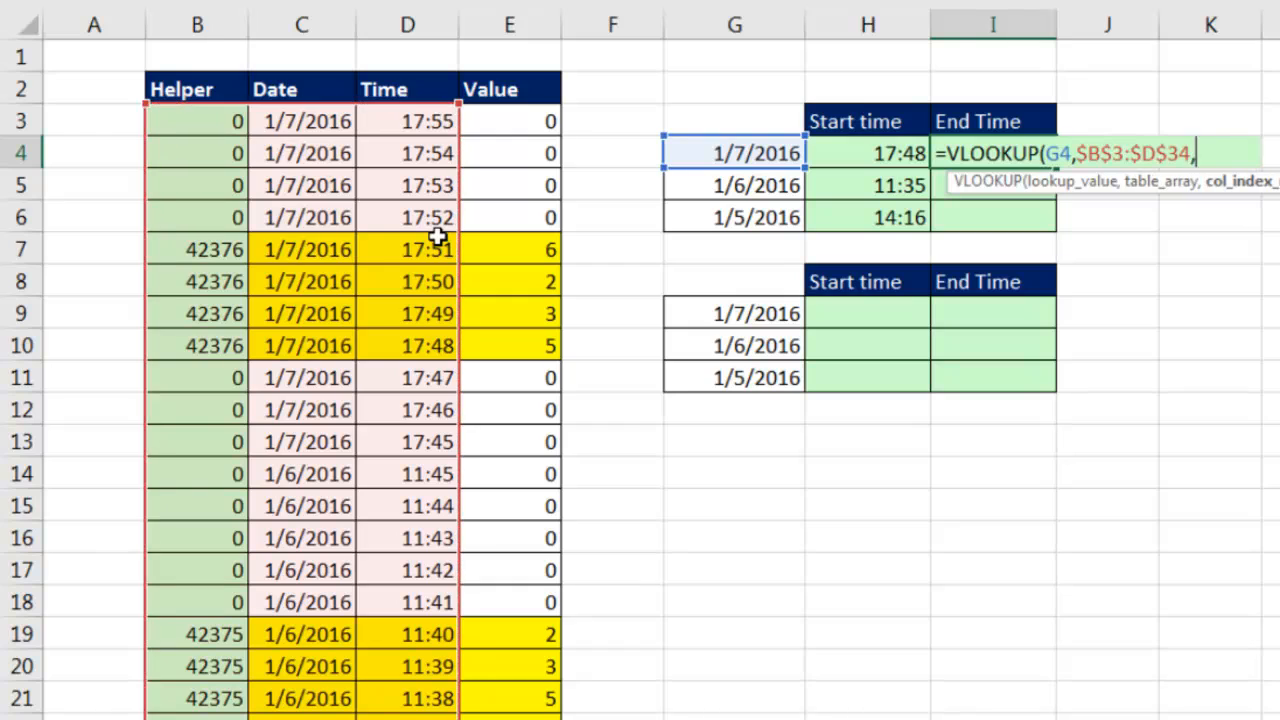
text(3)
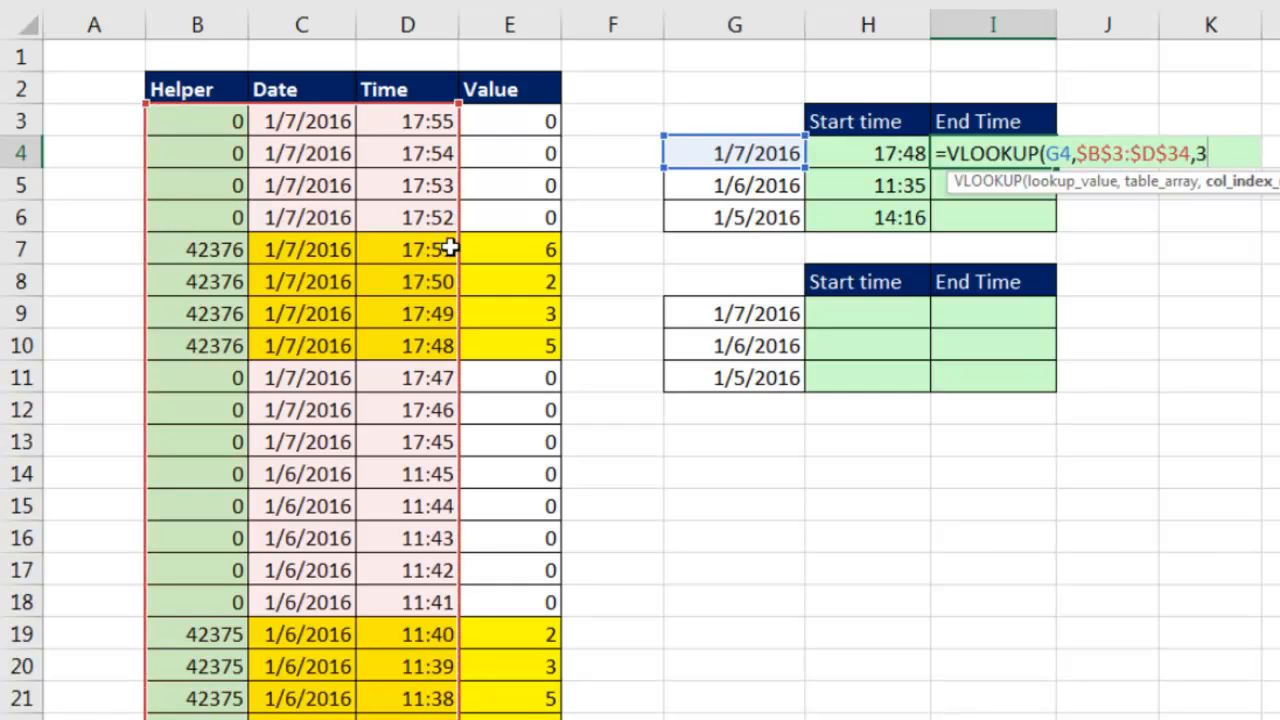
text(,)
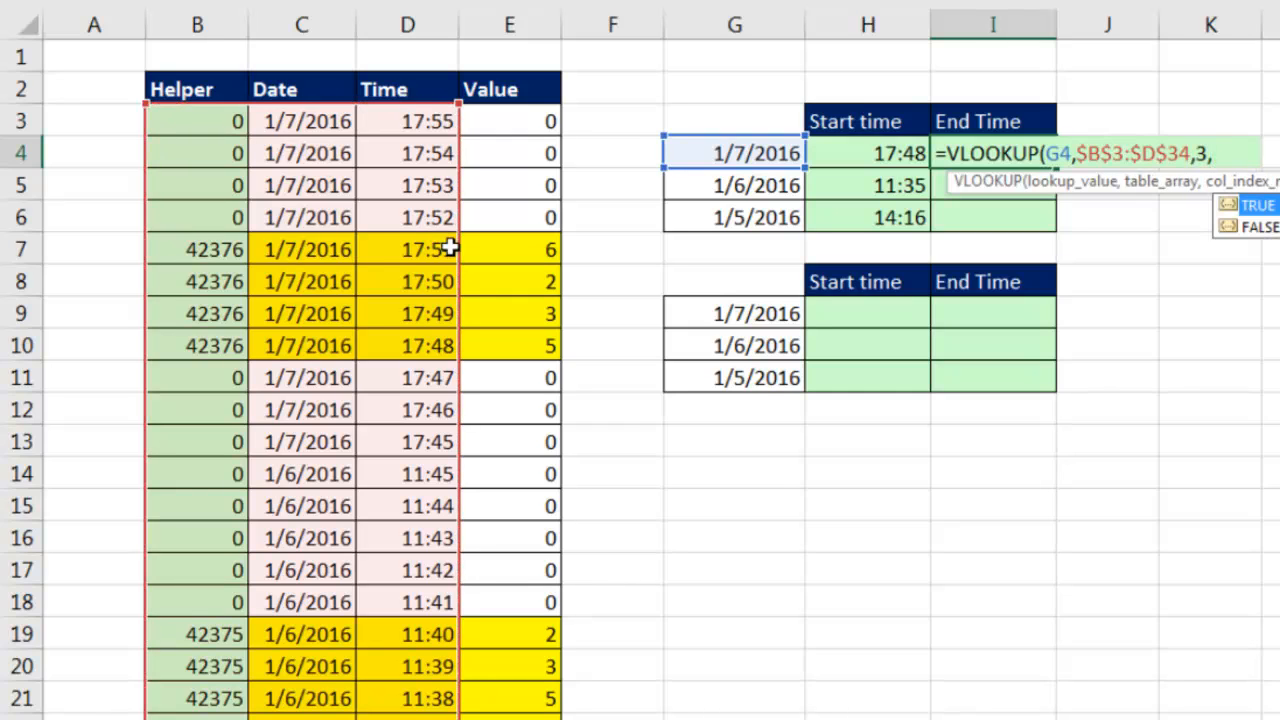
text(0)
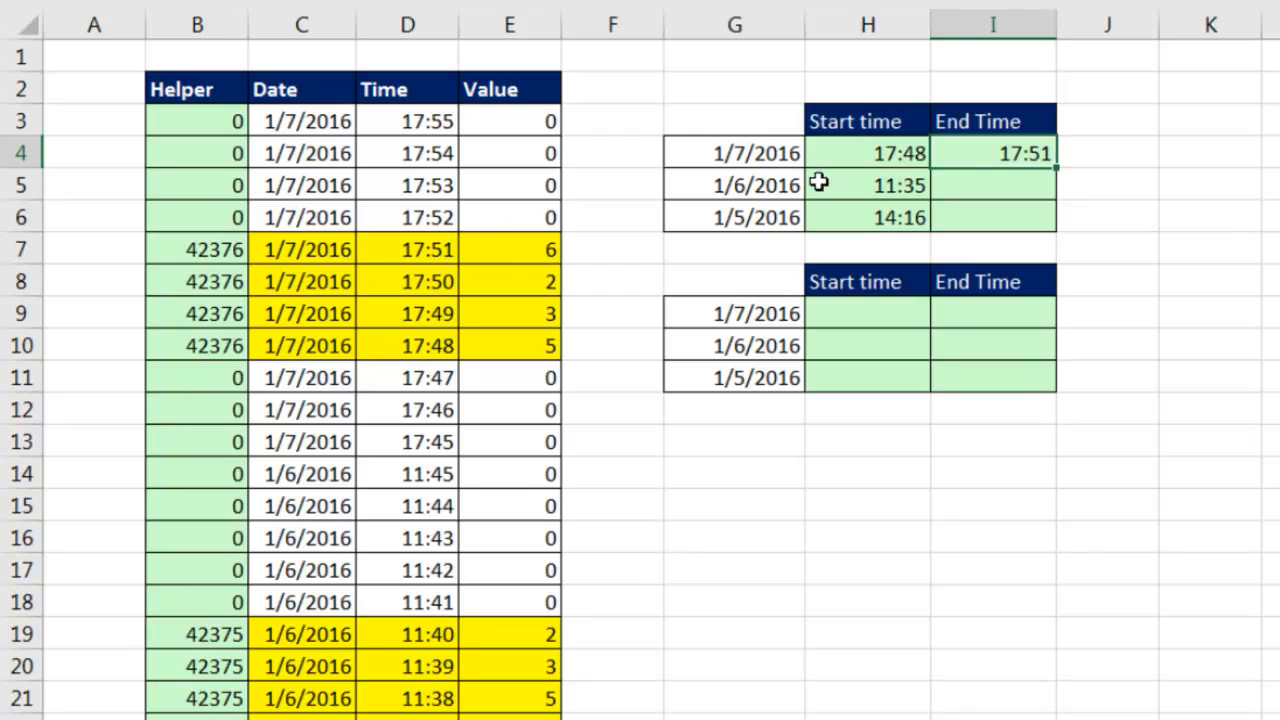
drag(992, 152, 992, 216)
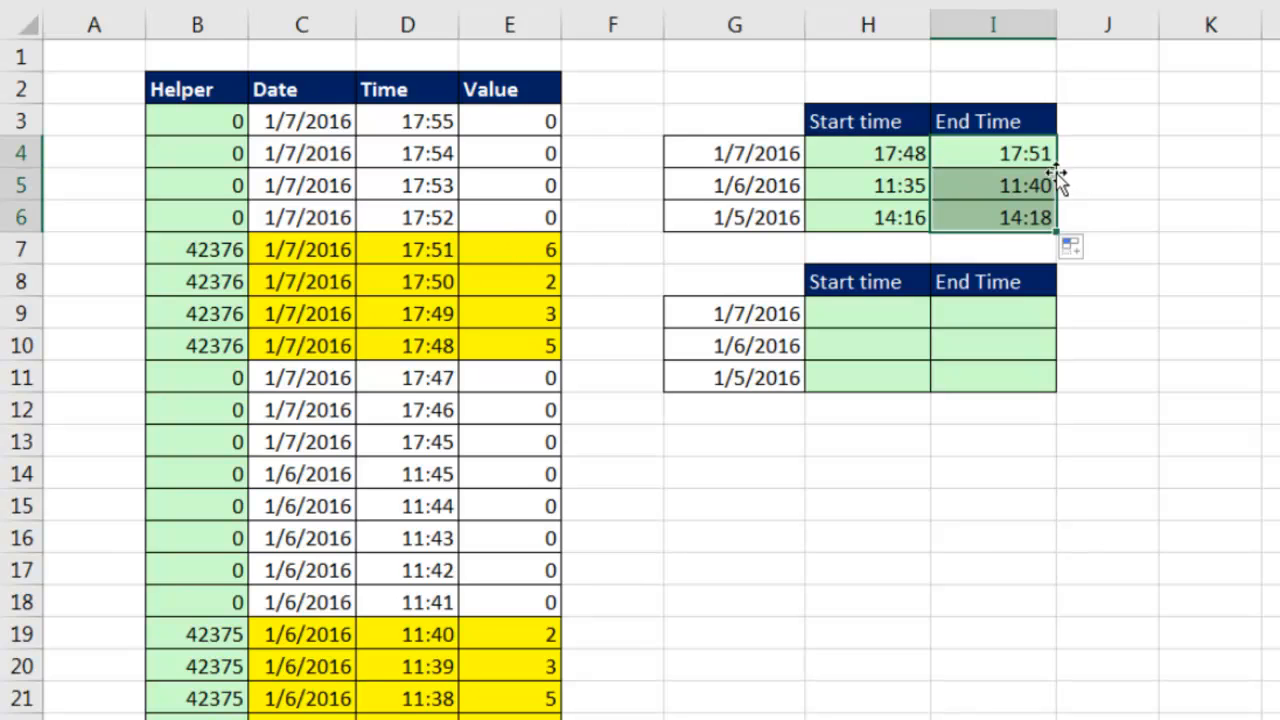
mouse_move(484, 258)
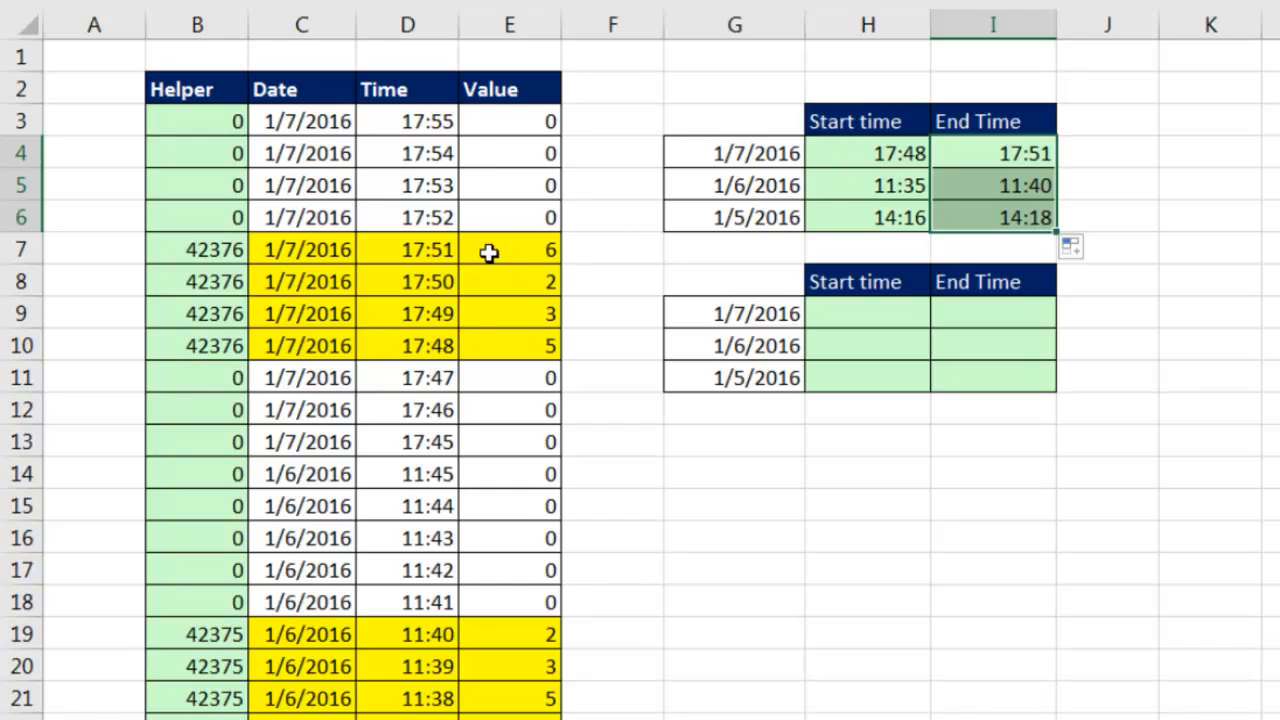
mouse_move(1040, 152)
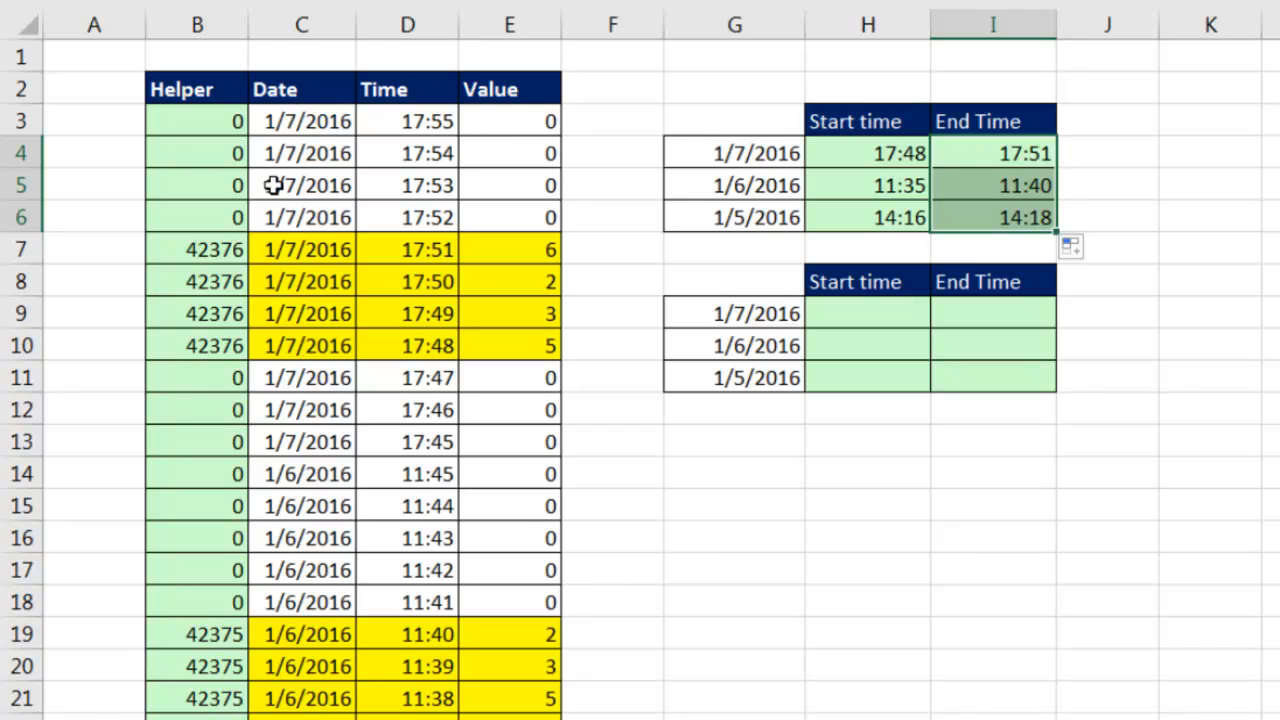
mouse_move(180, 128)
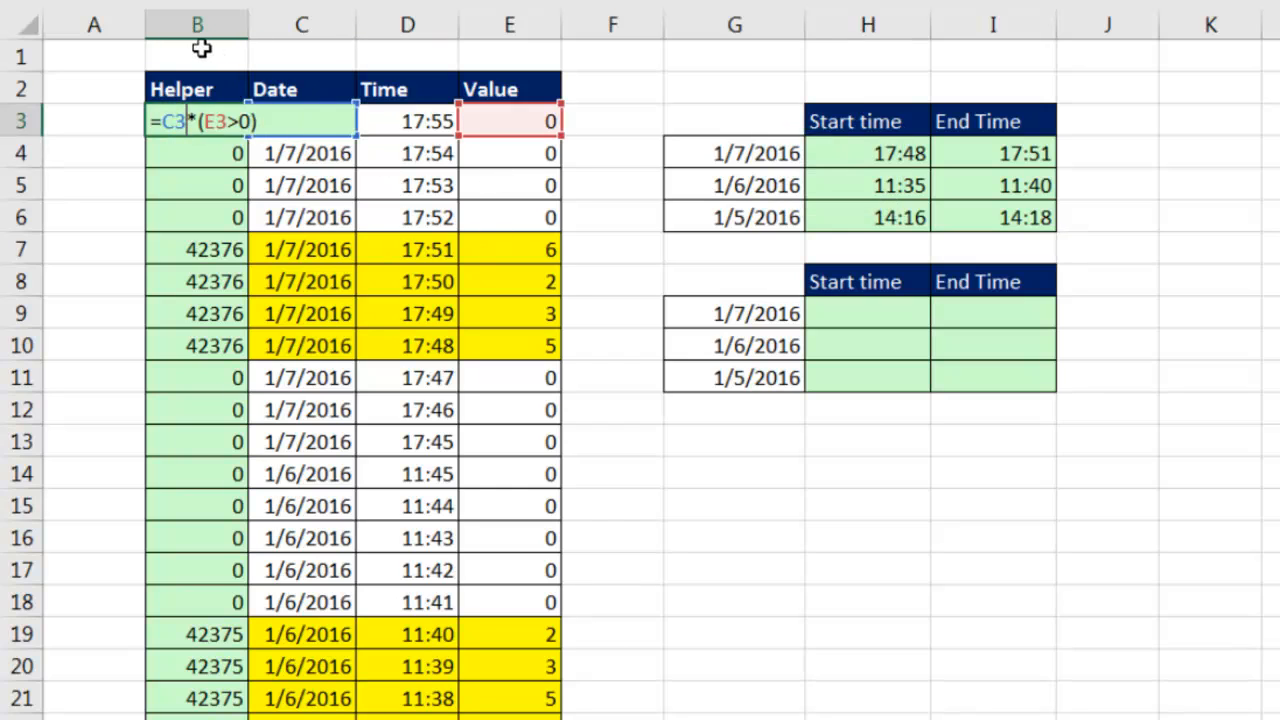
mouse_move(252, 66)
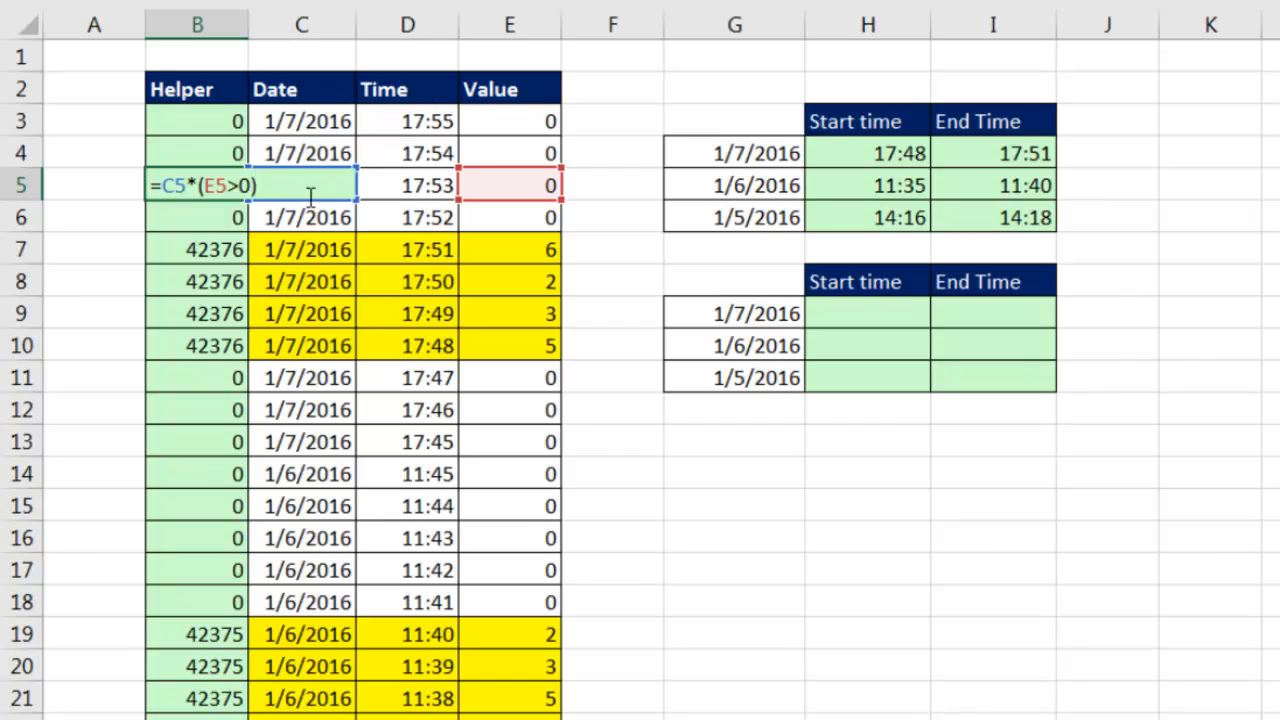
mouse_move(176, 190)
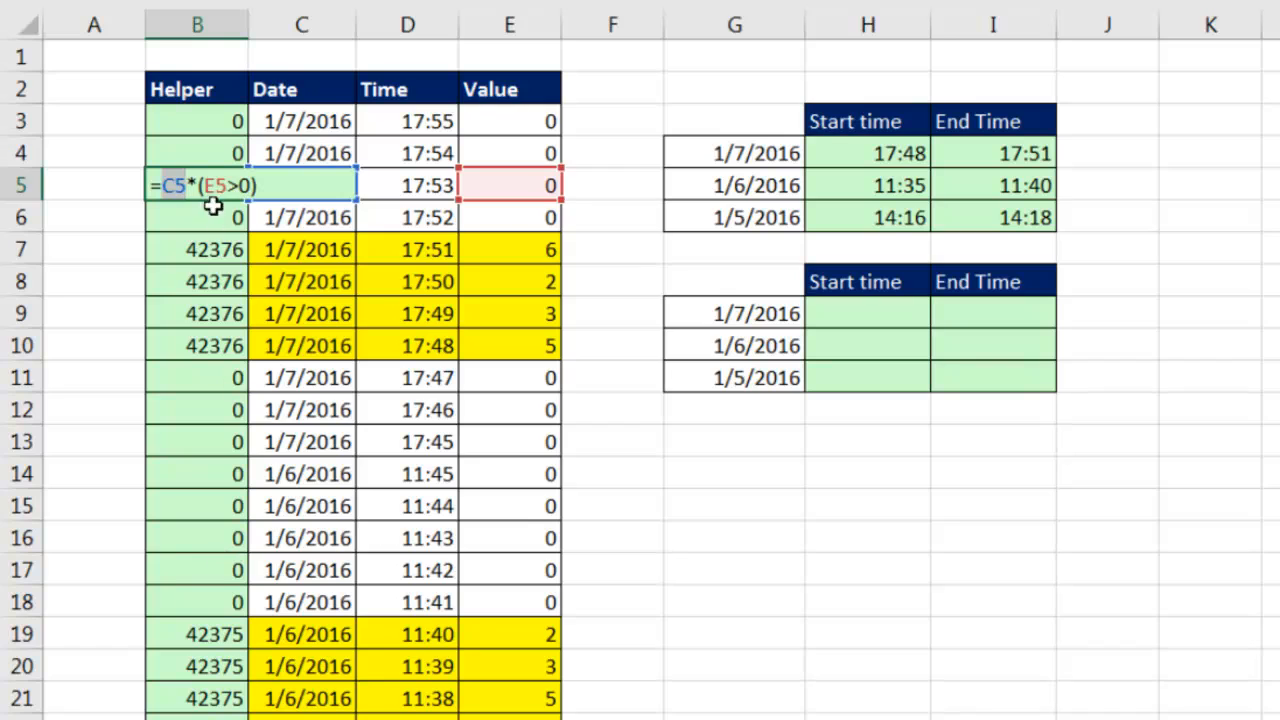
mouse_move(512, 68)
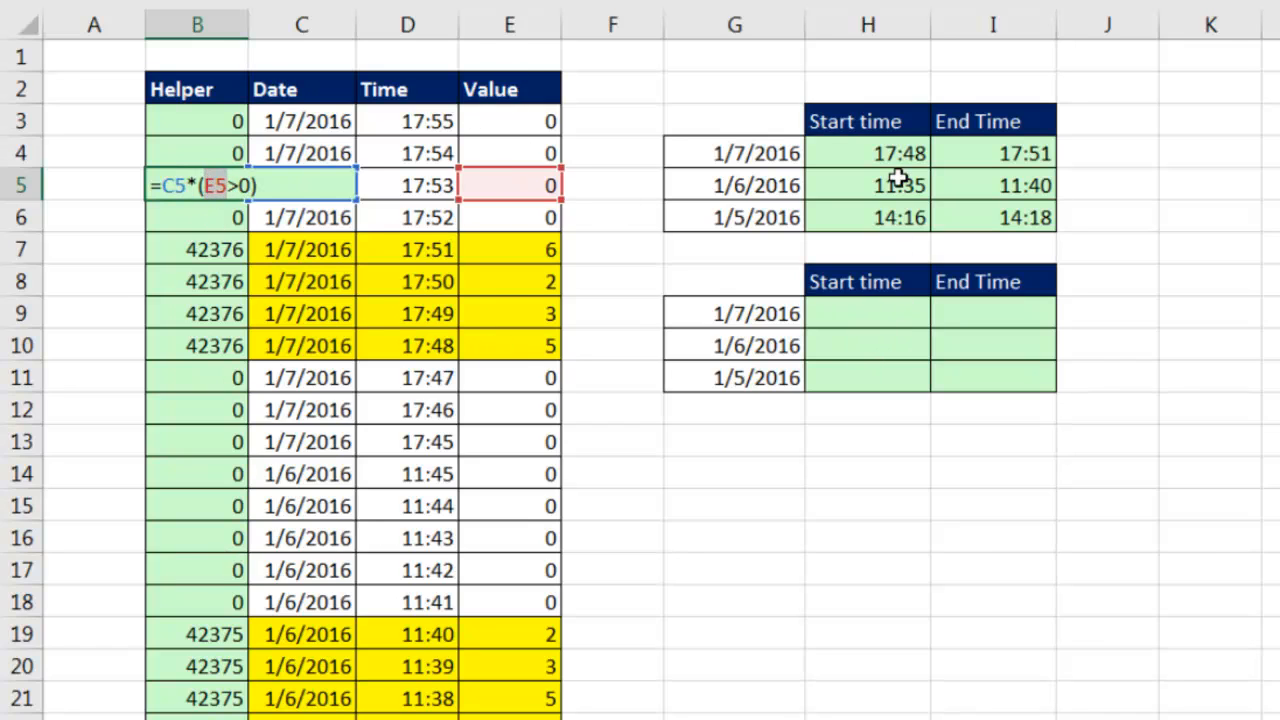
key(ctrl+c)
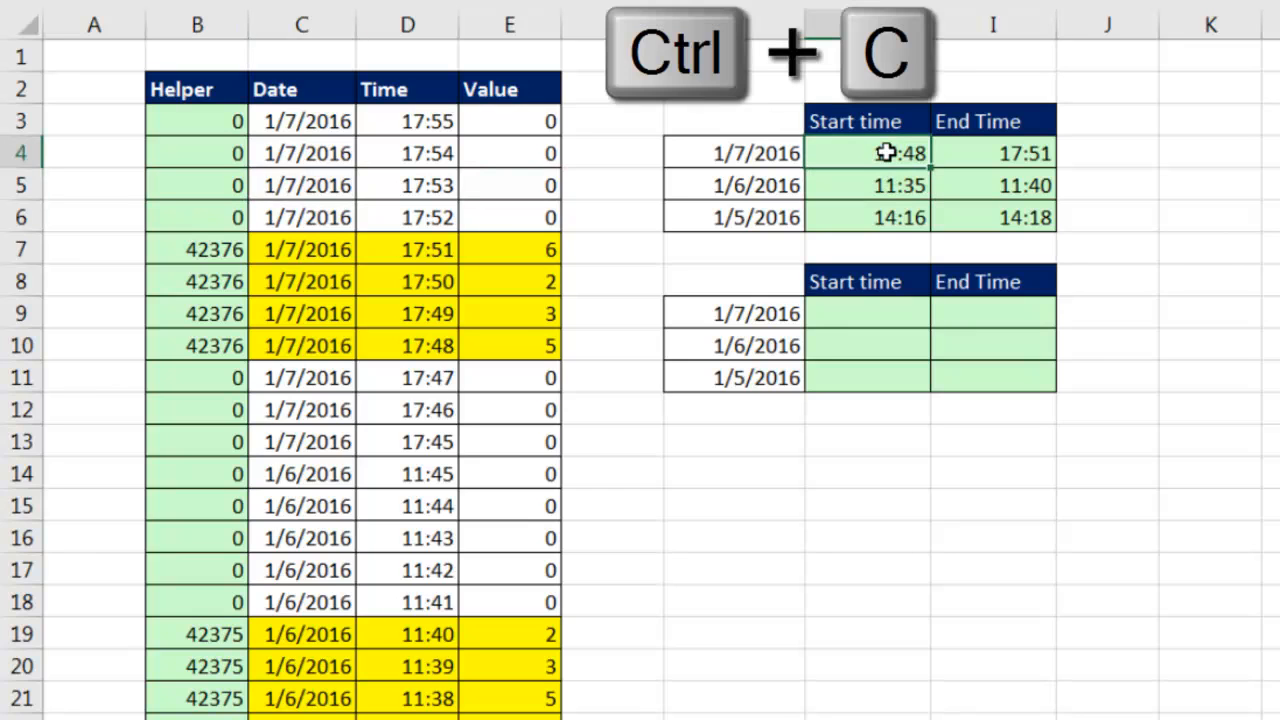
Paste the LOOKUP into H9, lock $C$3:$C$34 and position to add the ($E$3:$E$34>0) condition
key(ctrl+v)
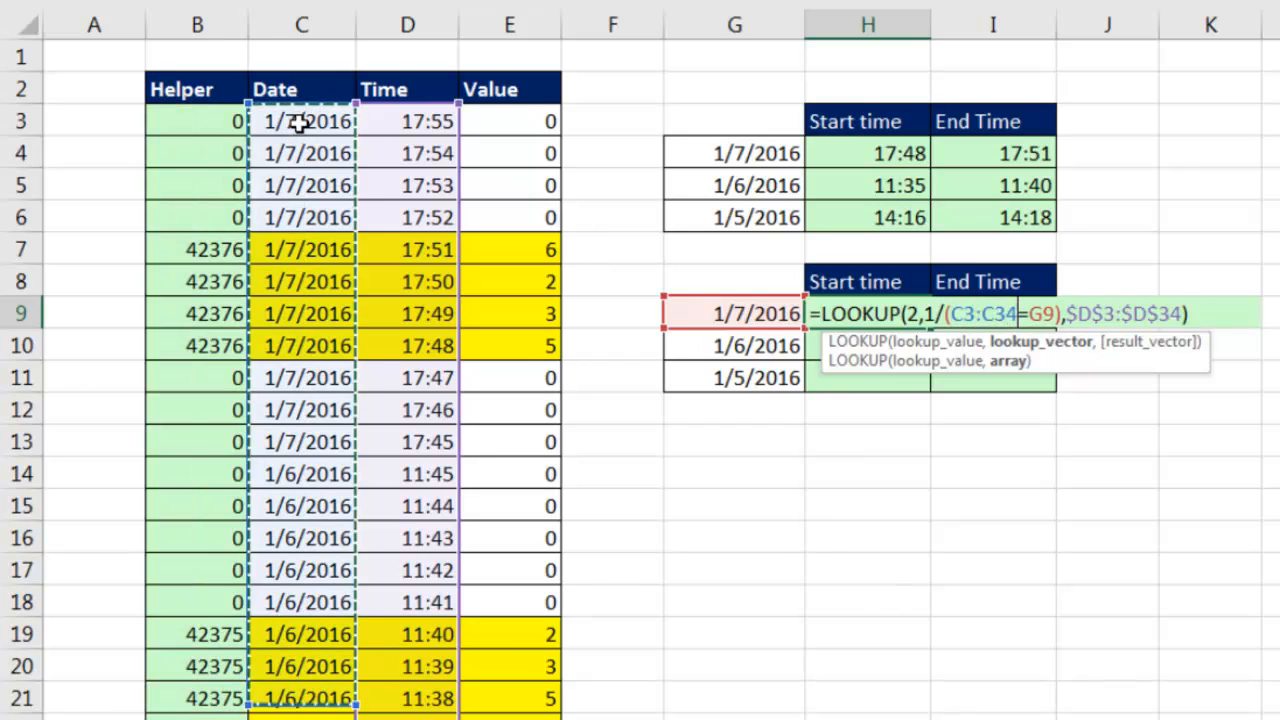
key(f4)
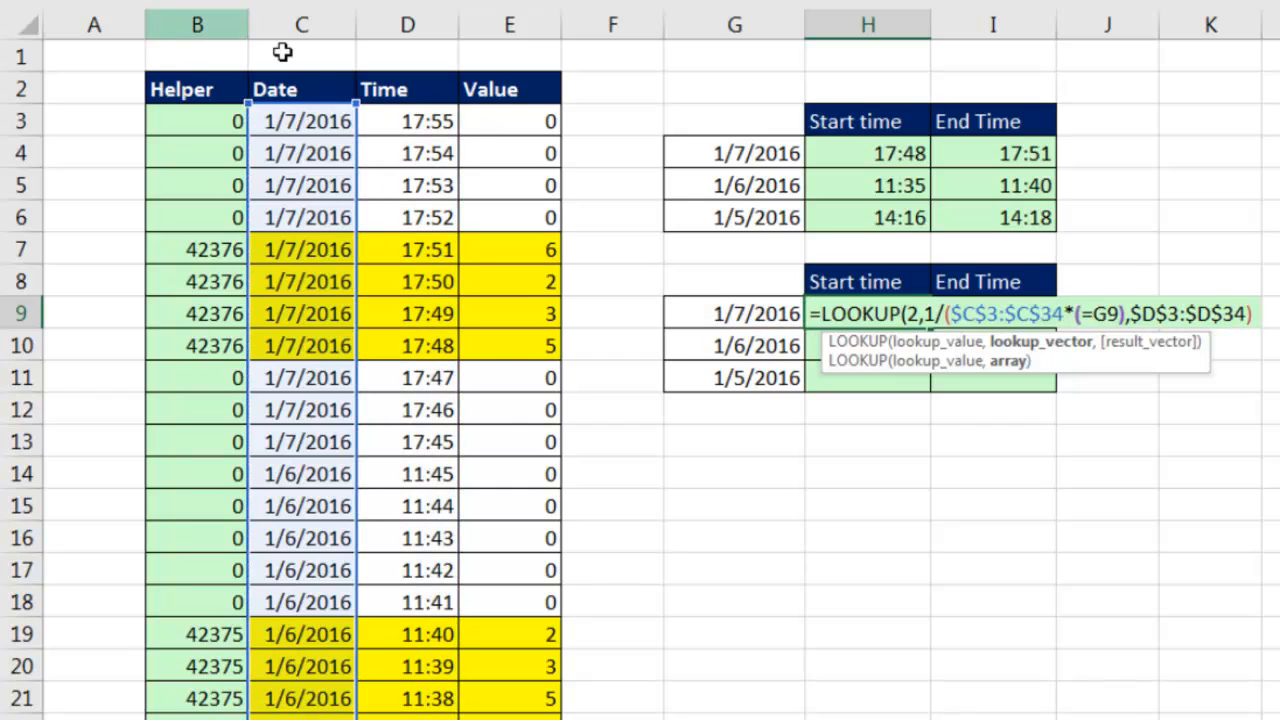
click(508, 120)
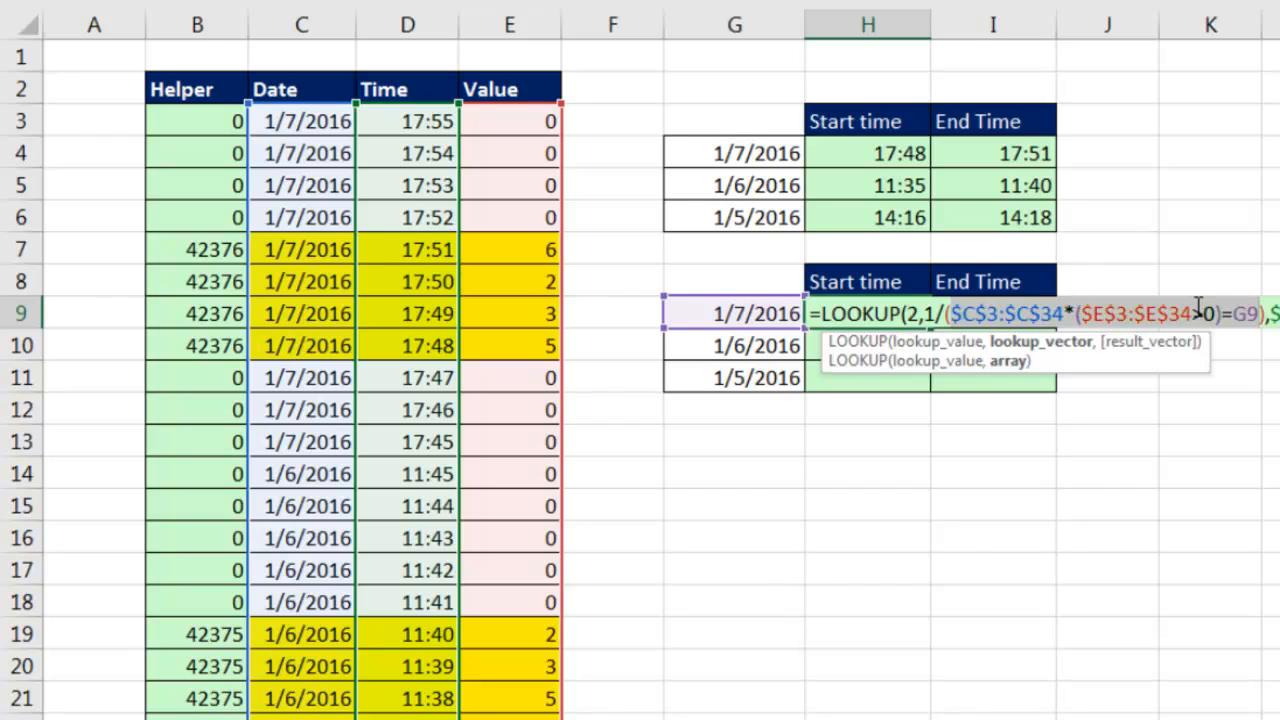
mouse_move(1064, 296)
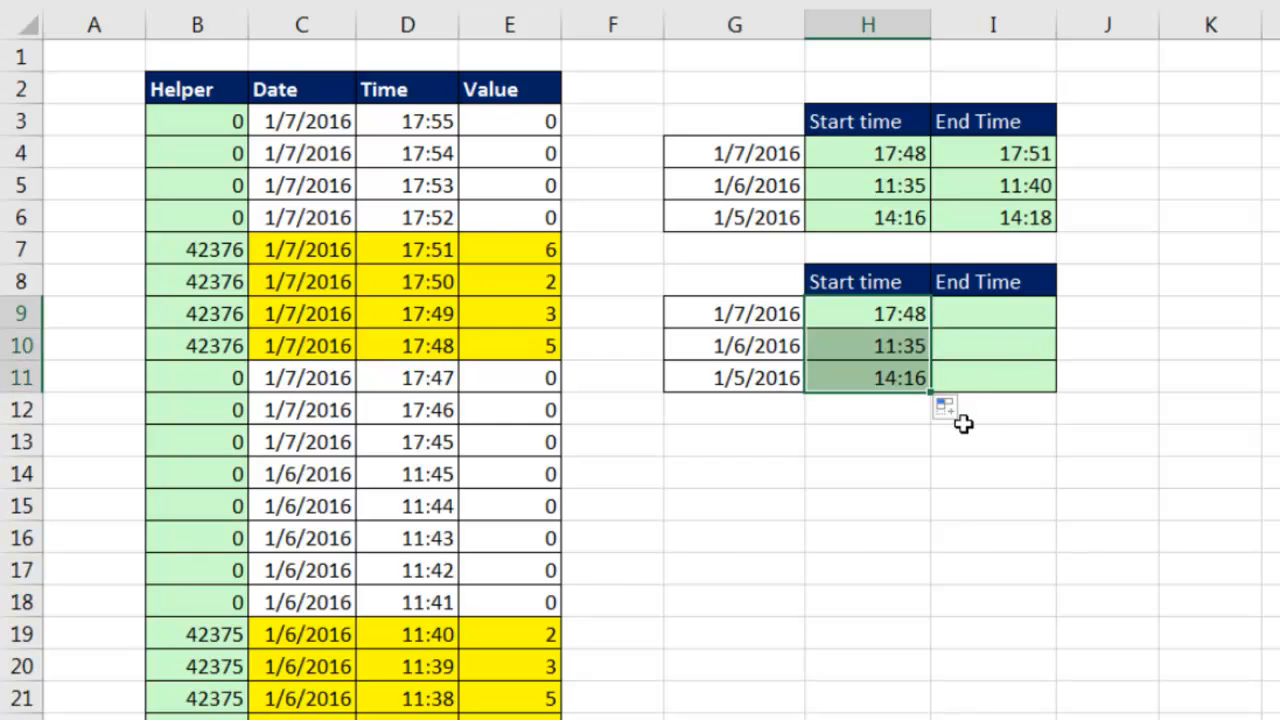
mouse_move(964, 418)
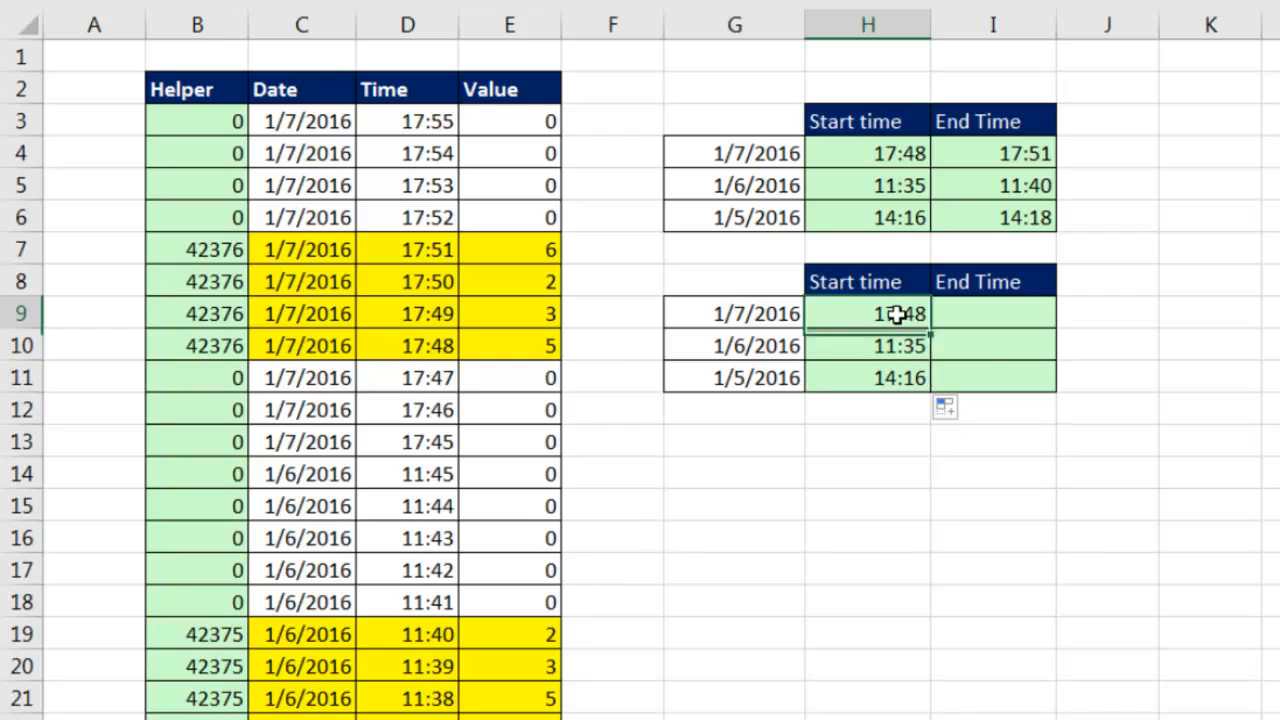
Copy the date-times-positive-value condition from the Start Time LOOKUP formula
text(=LOOKUP(2,1/($C$3:$C$34*($E$3:$E$34>0)=G9),$)
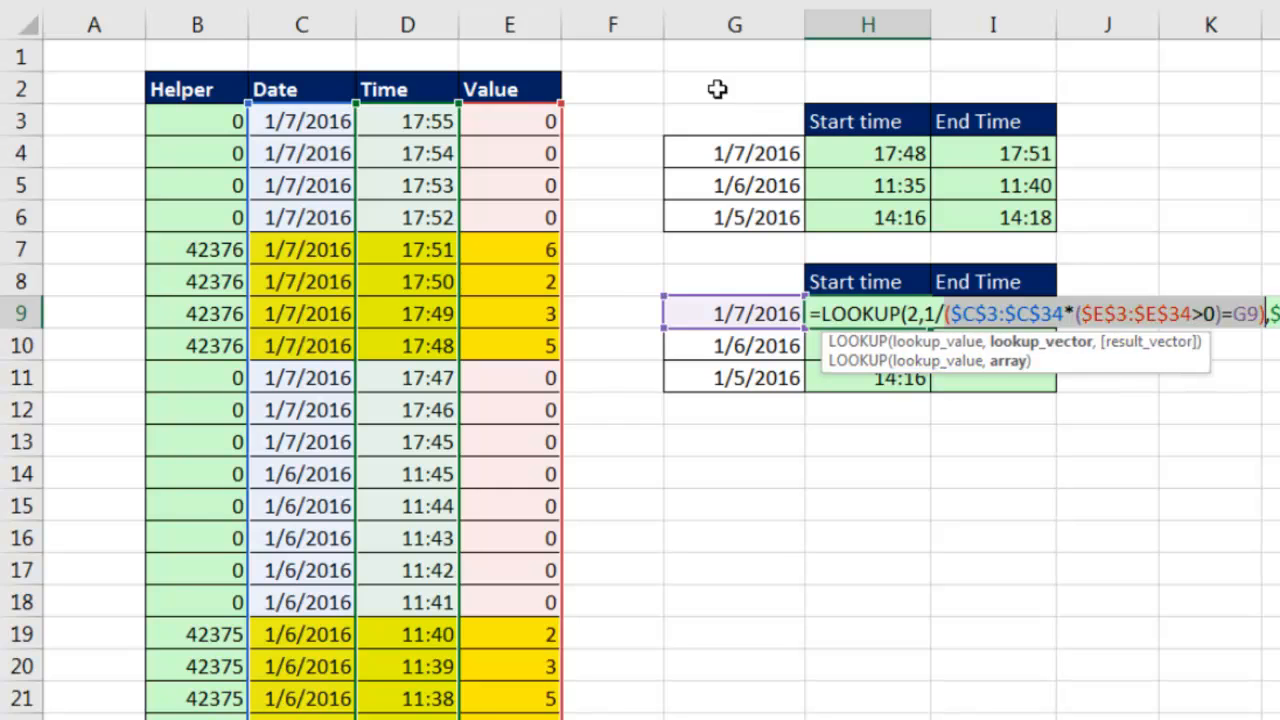
key(ctrl+c)
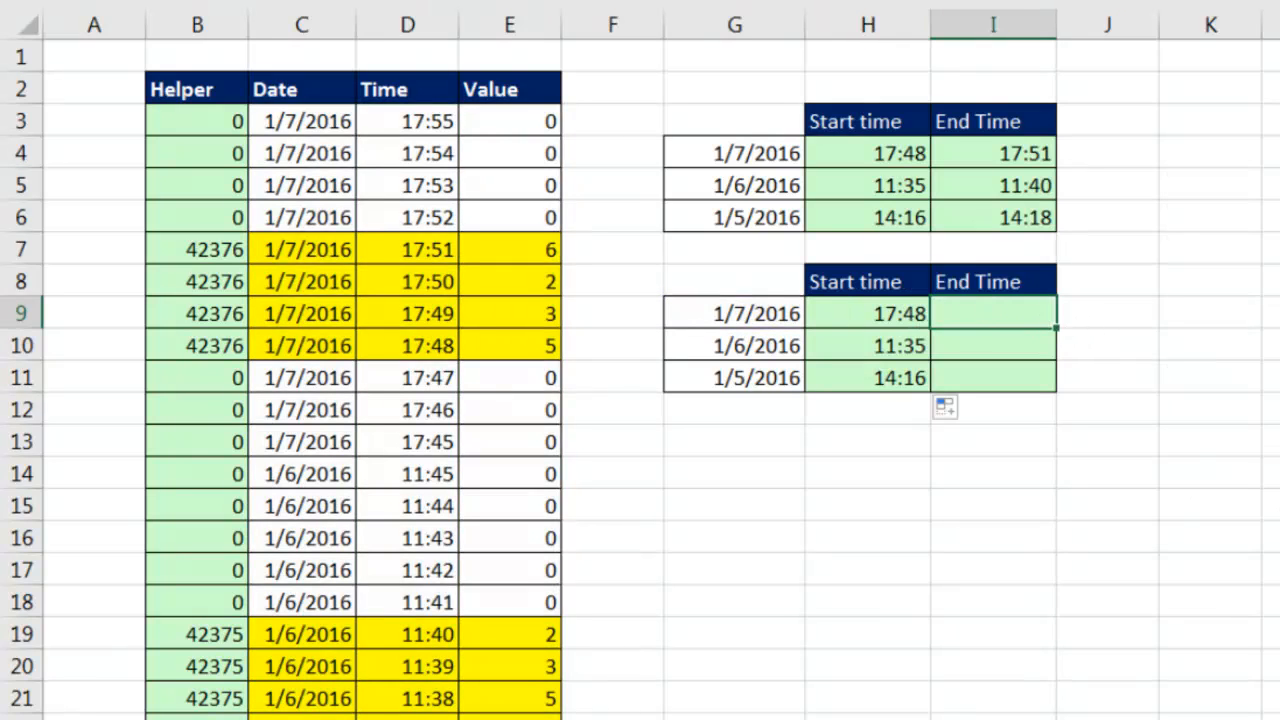
Enter =INDEX($D$3:$D$34,MATCH(G9,$C$3:$C$34*($E$3:$E$34>0),0)) in I9 as an array formula returning 17:51
text(=INDEX($D$3:$D$34,)
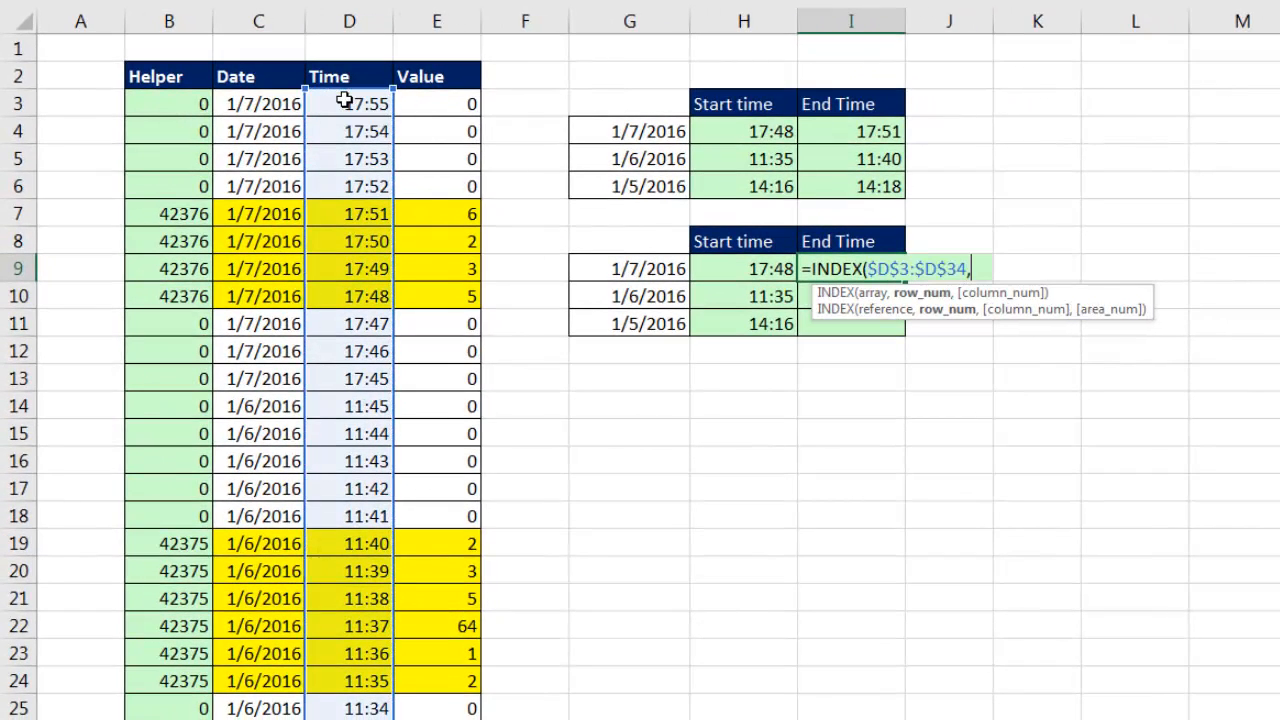
text(MATCH()
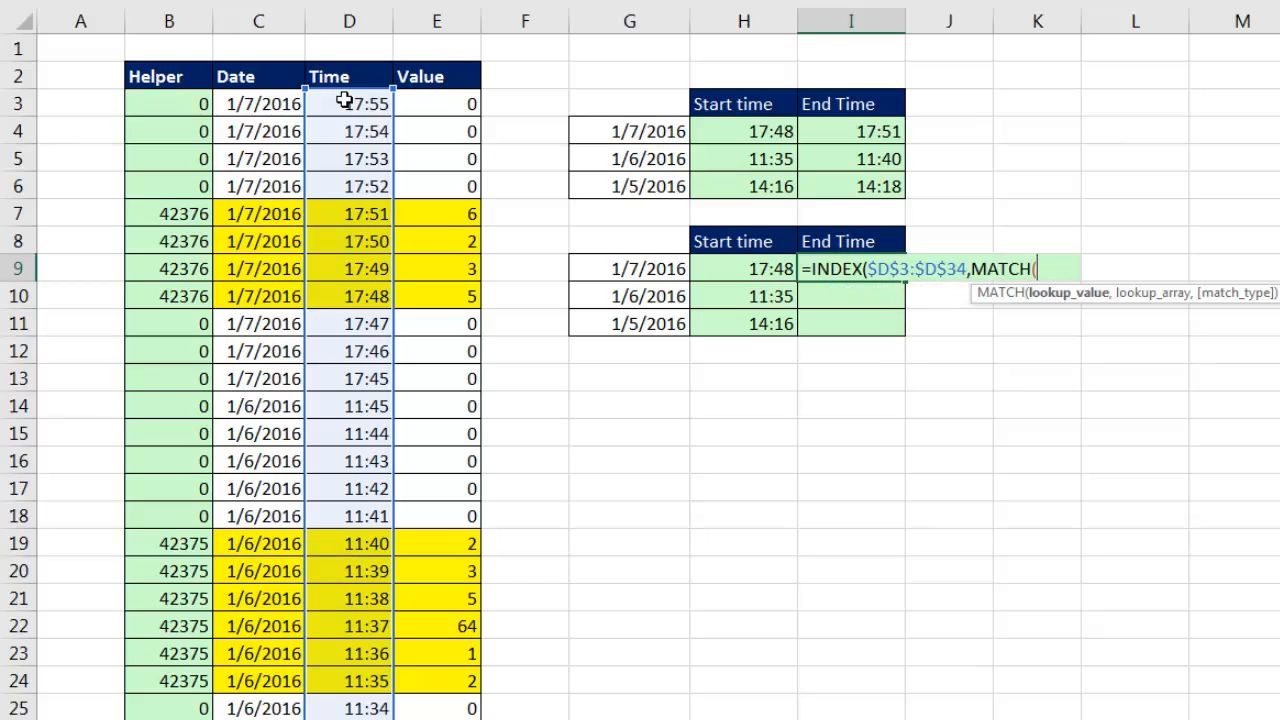
click(628, 268)
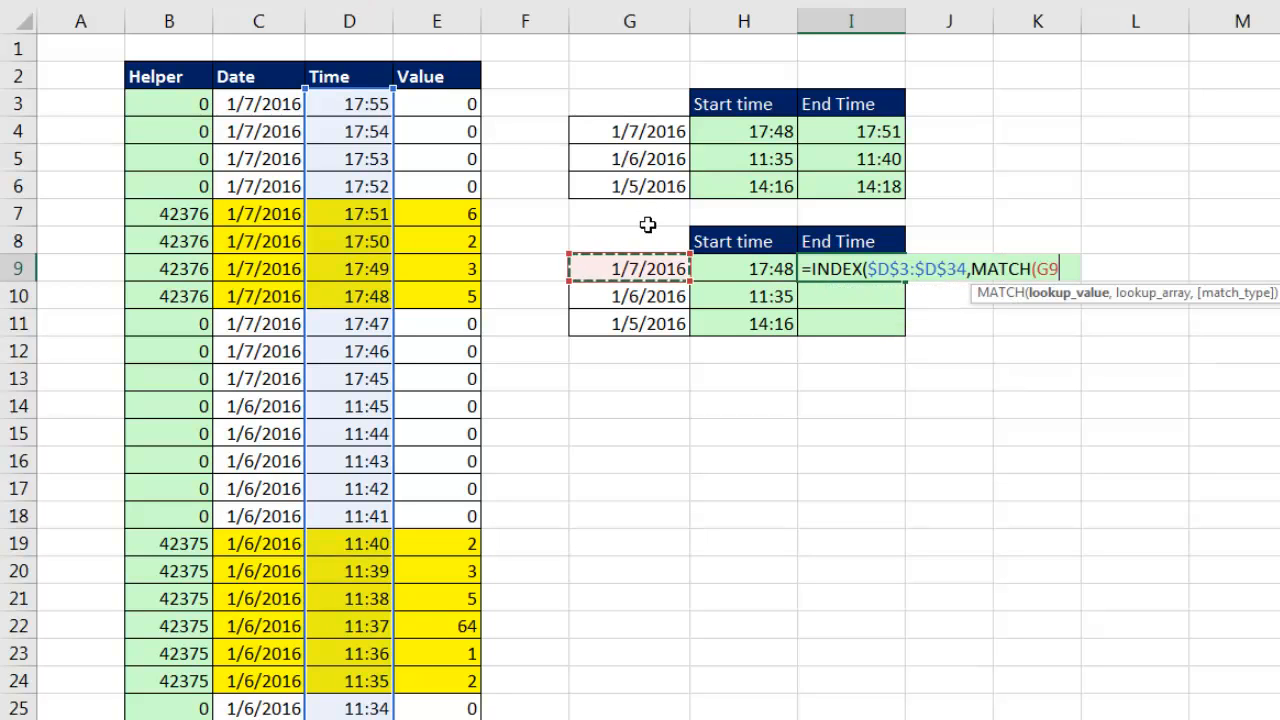
text(,)
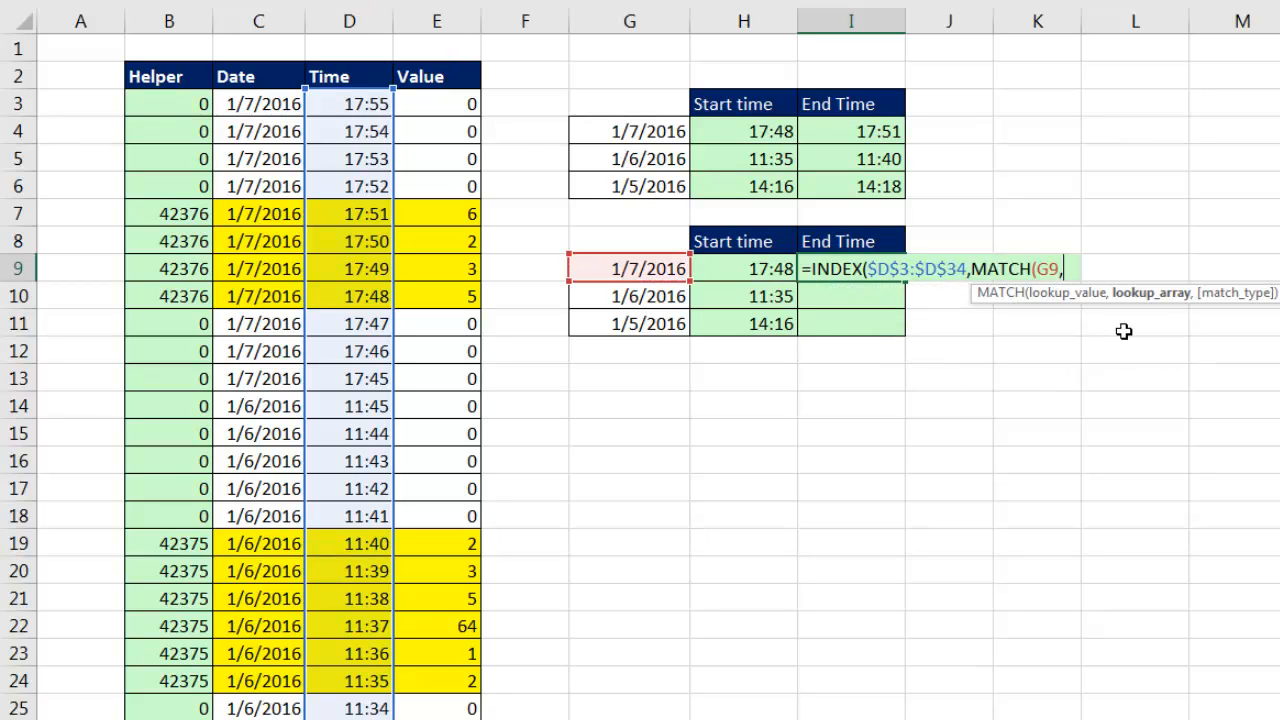
key(ctrl+v)
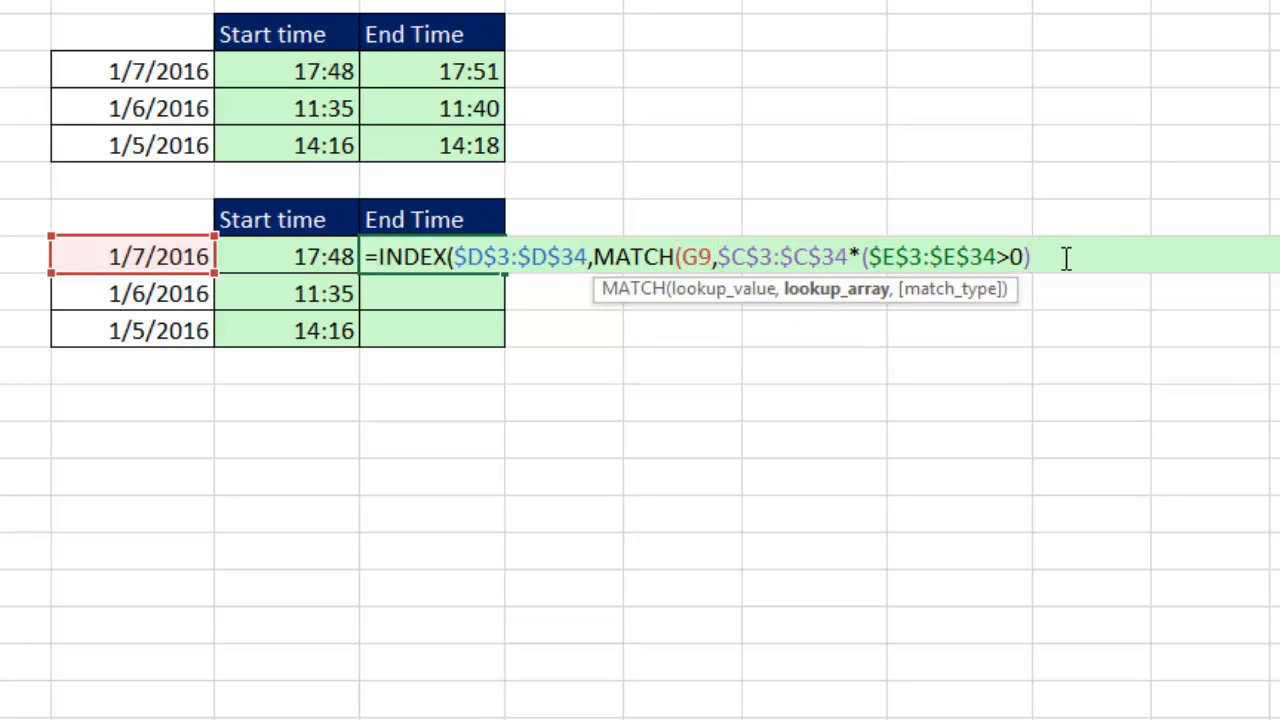
text(,0)
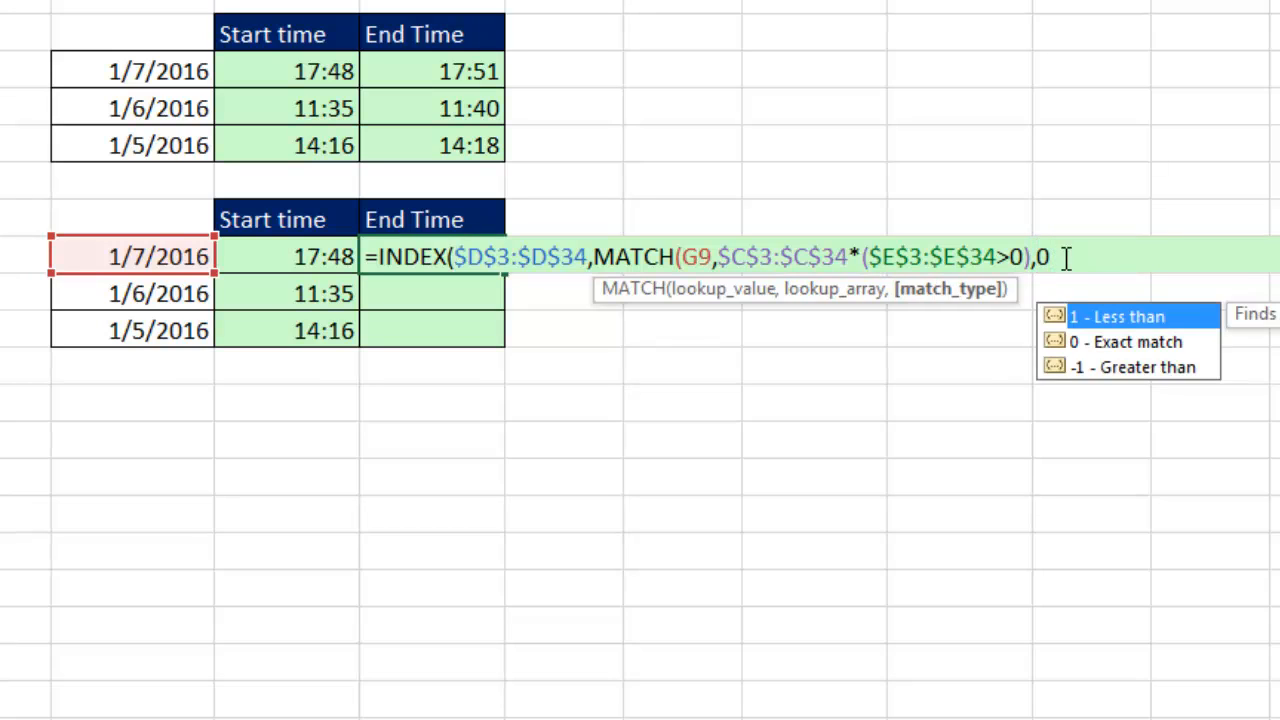
text()))
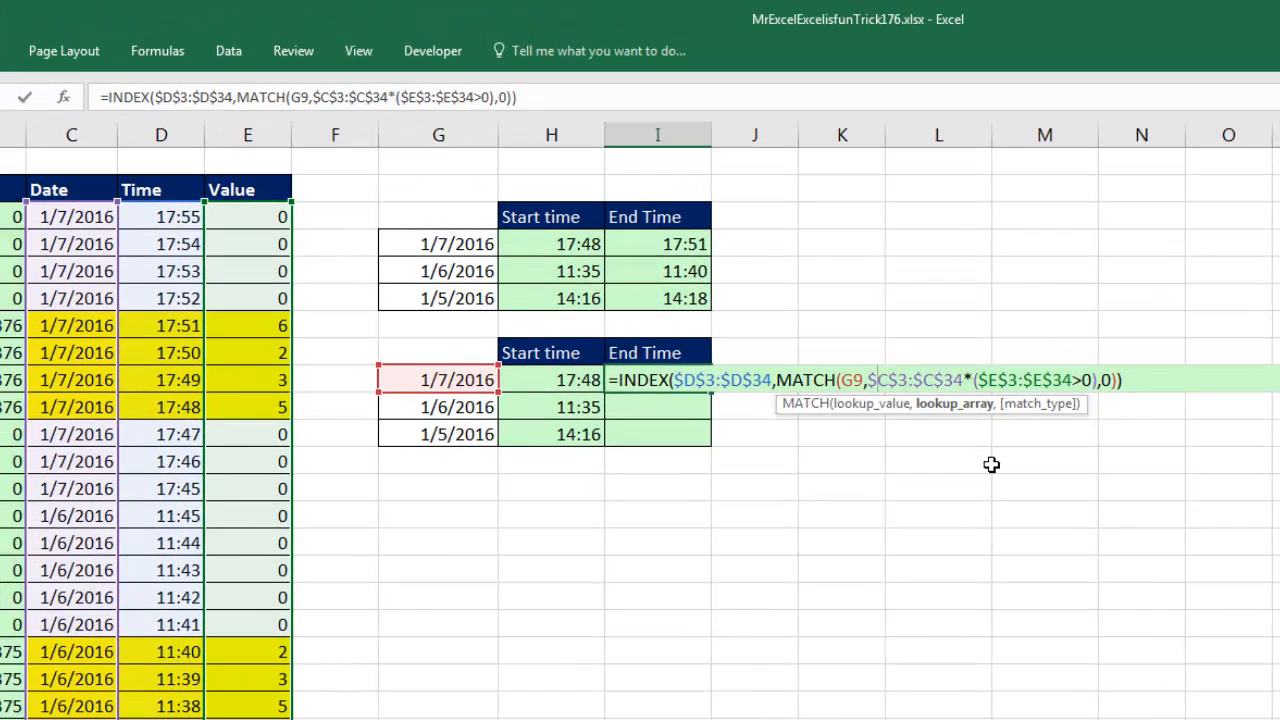
key(ctrl+shift+enter)
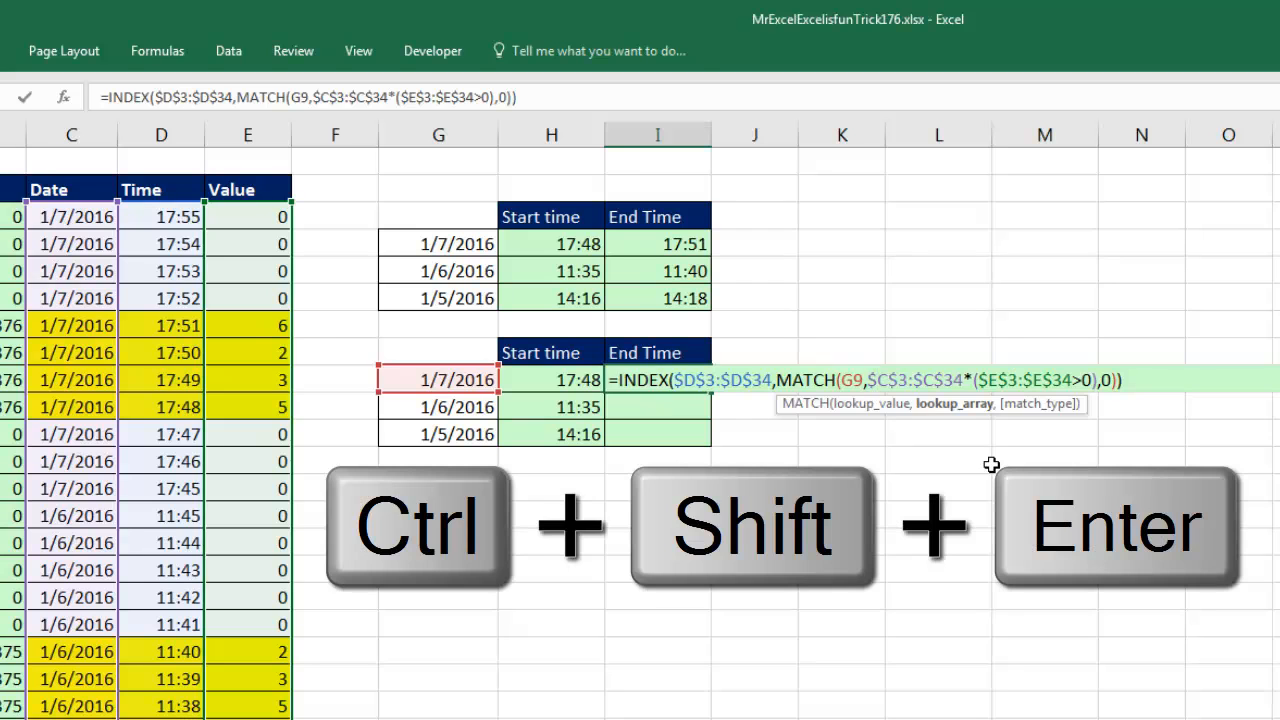
key(ctrl+shift+enter)
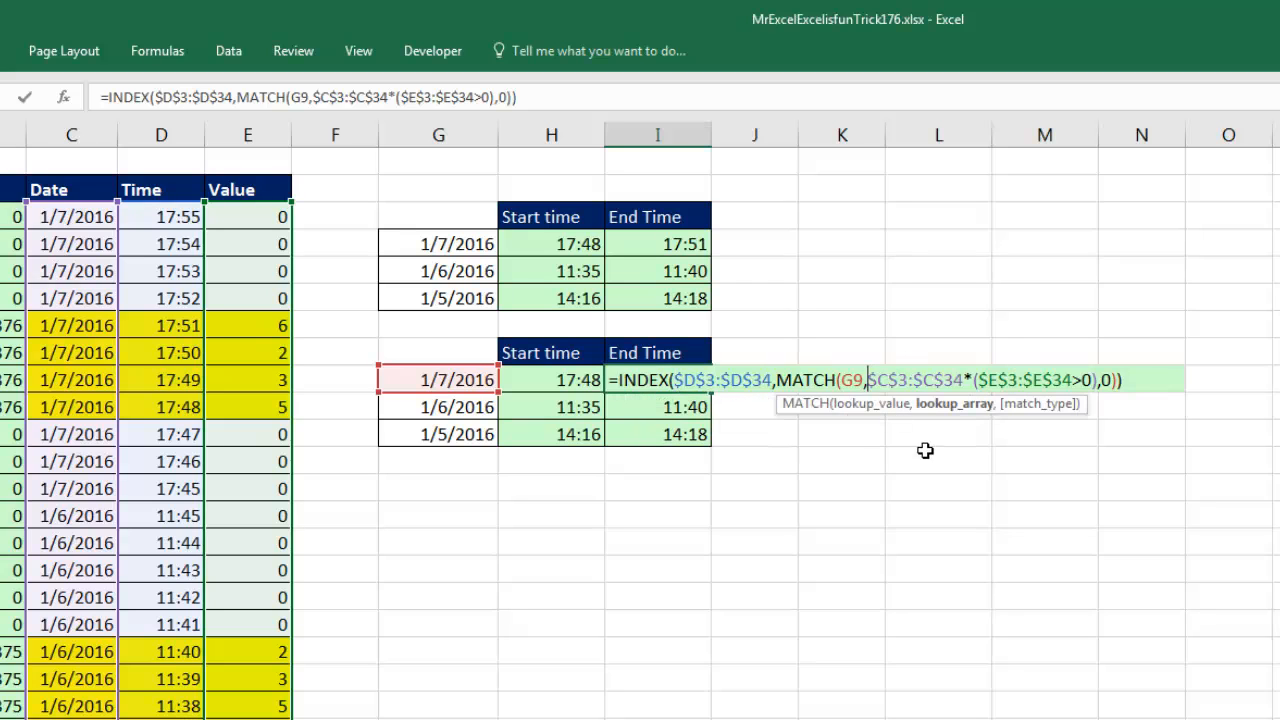
mouse_move(1178, 692)
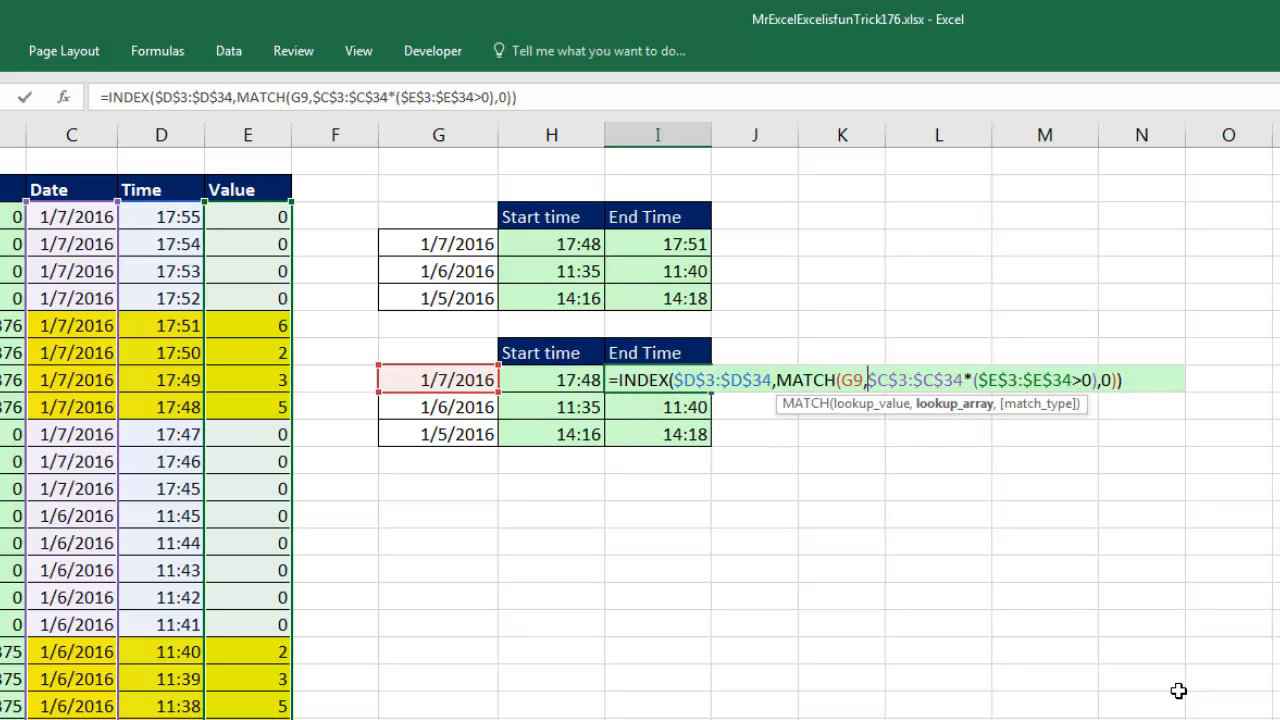
Wrap the MATCH lookup array in a nested INDEX so the formula needs no array entry
text(INDEX()
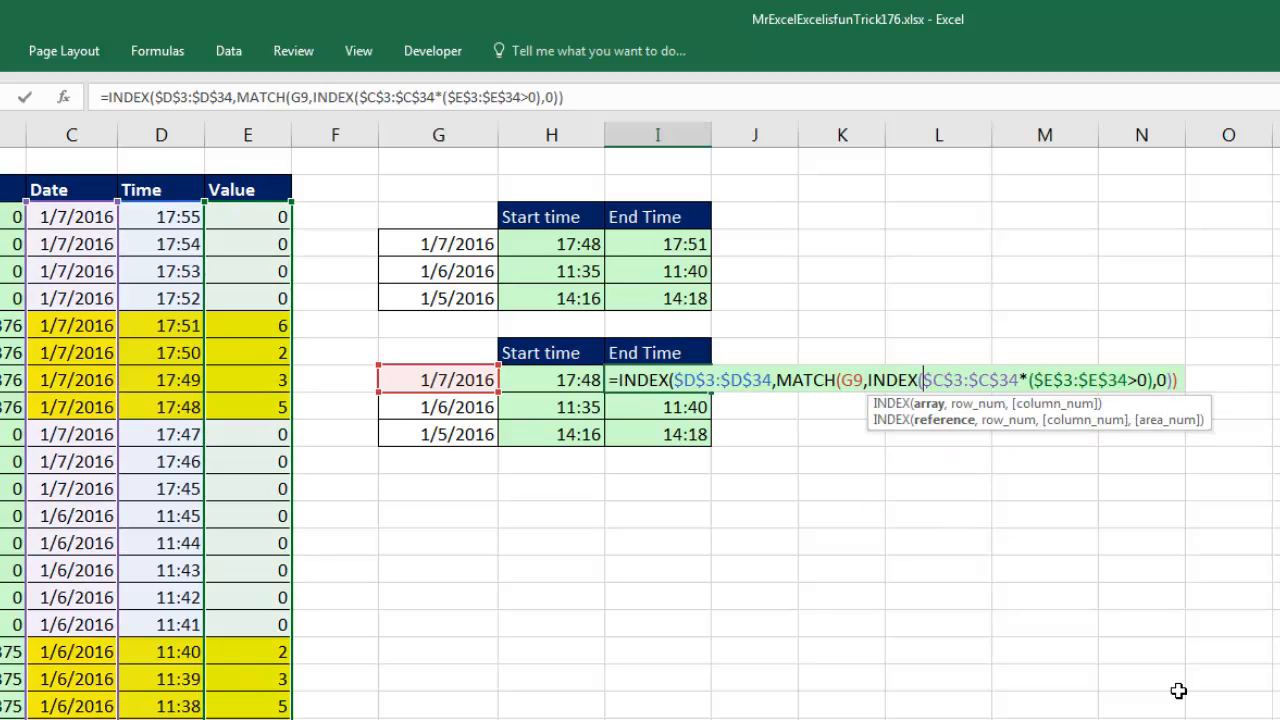
mouse_move(996, 424)
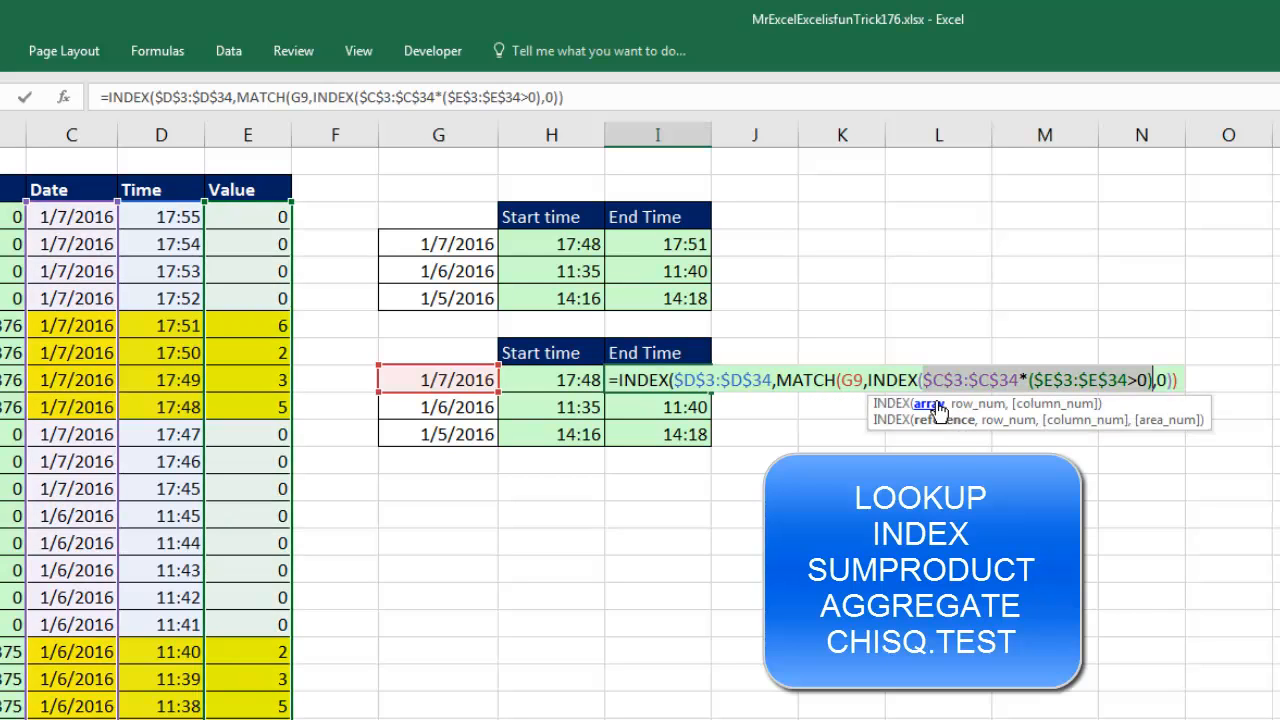
mouse_move(924, 414)
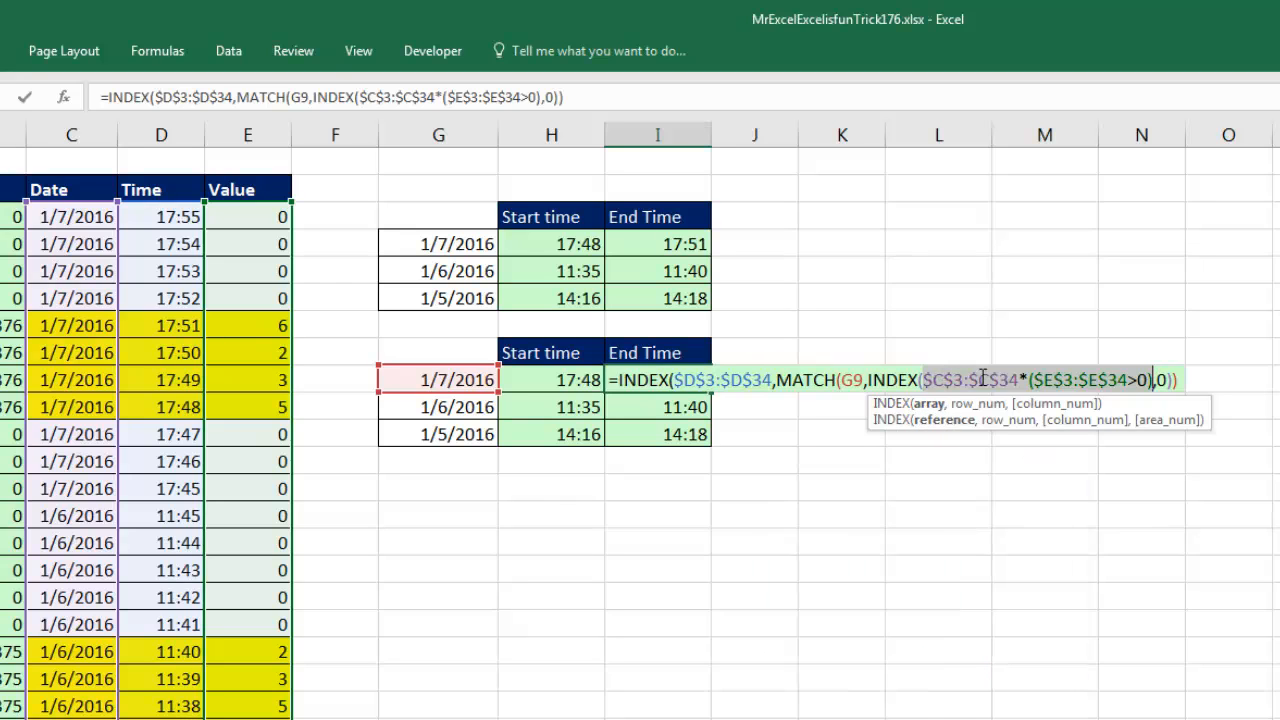
mouse_move(1104, 348)
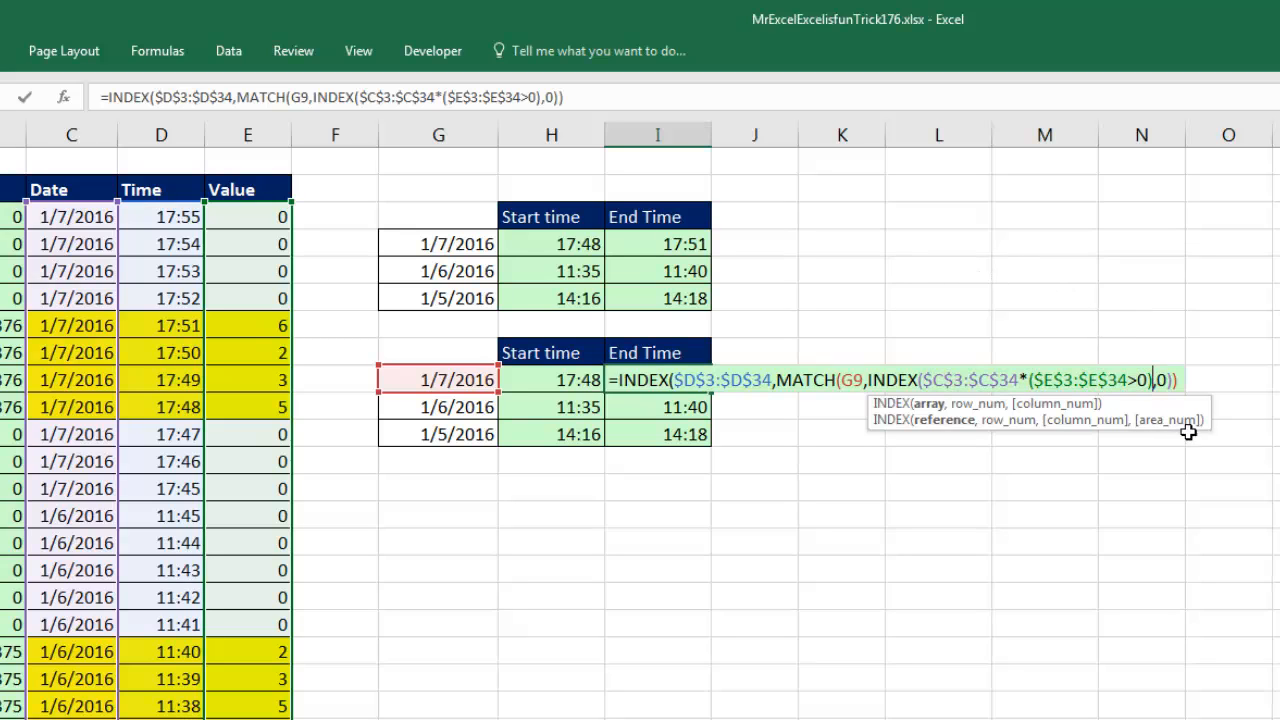
mouse_move(928, 404)
text(,)
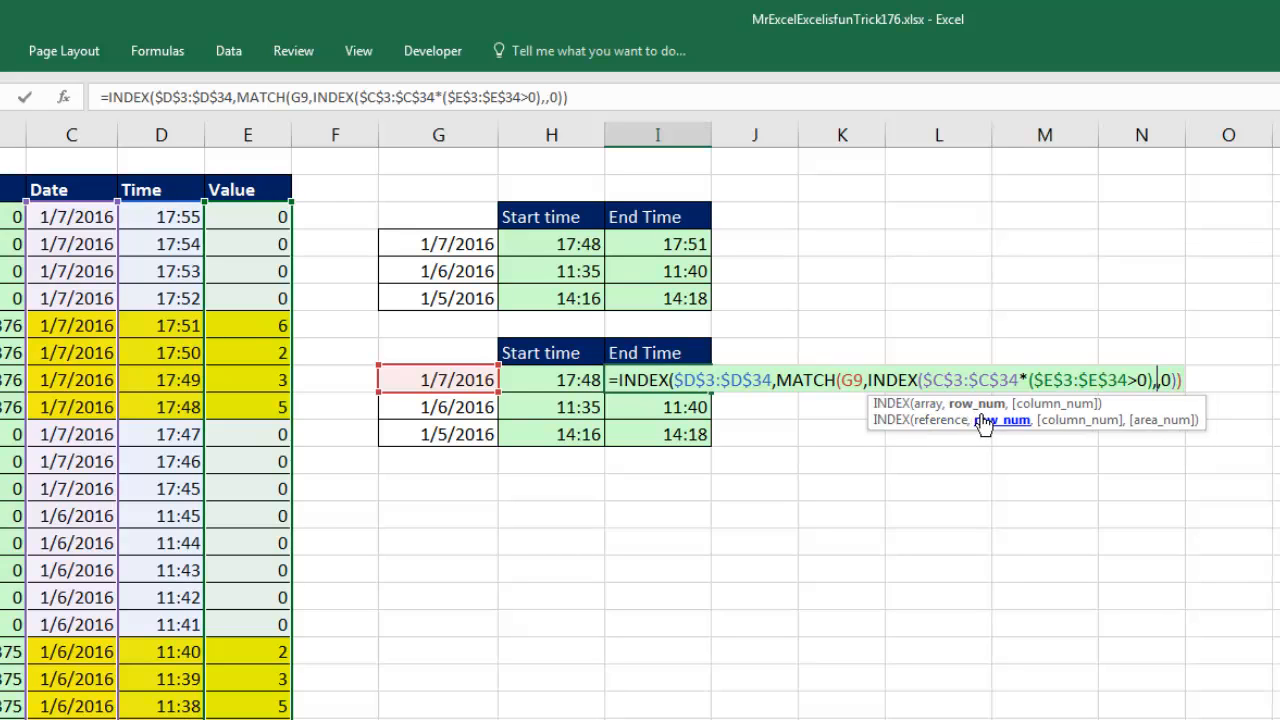
mouse_move(1000, 420)
text())
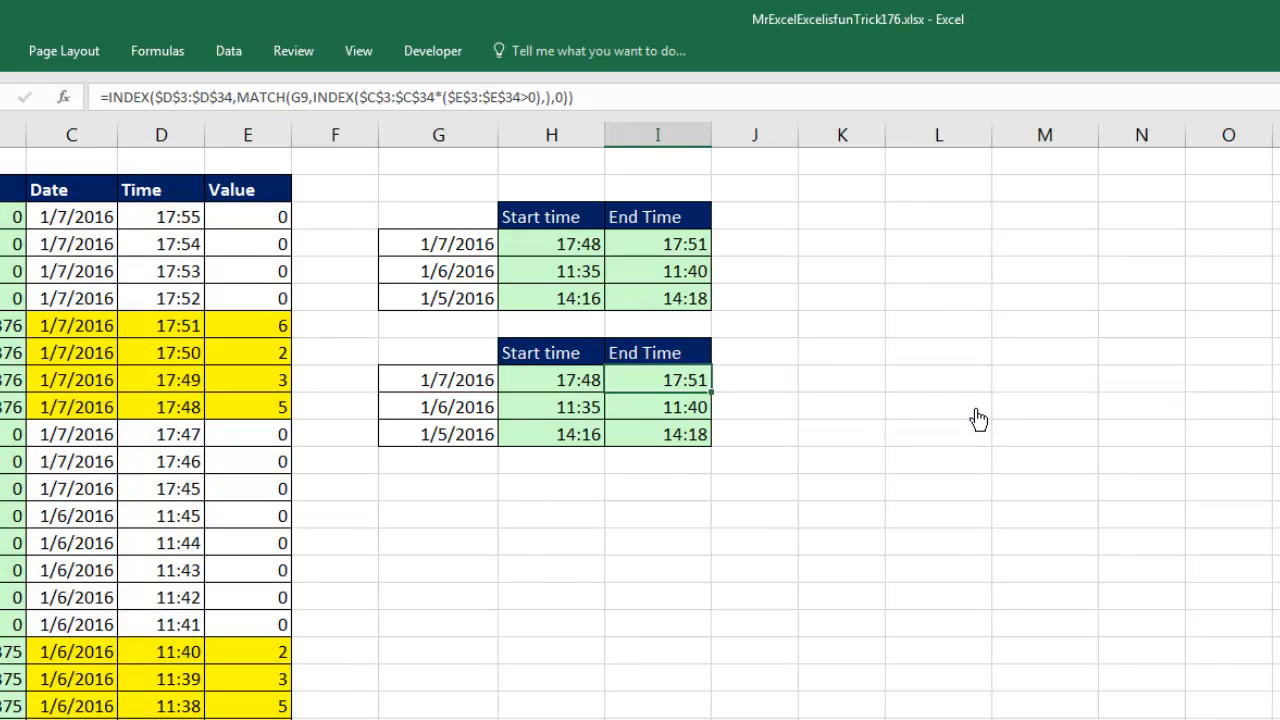
mouse_move(712, 392)
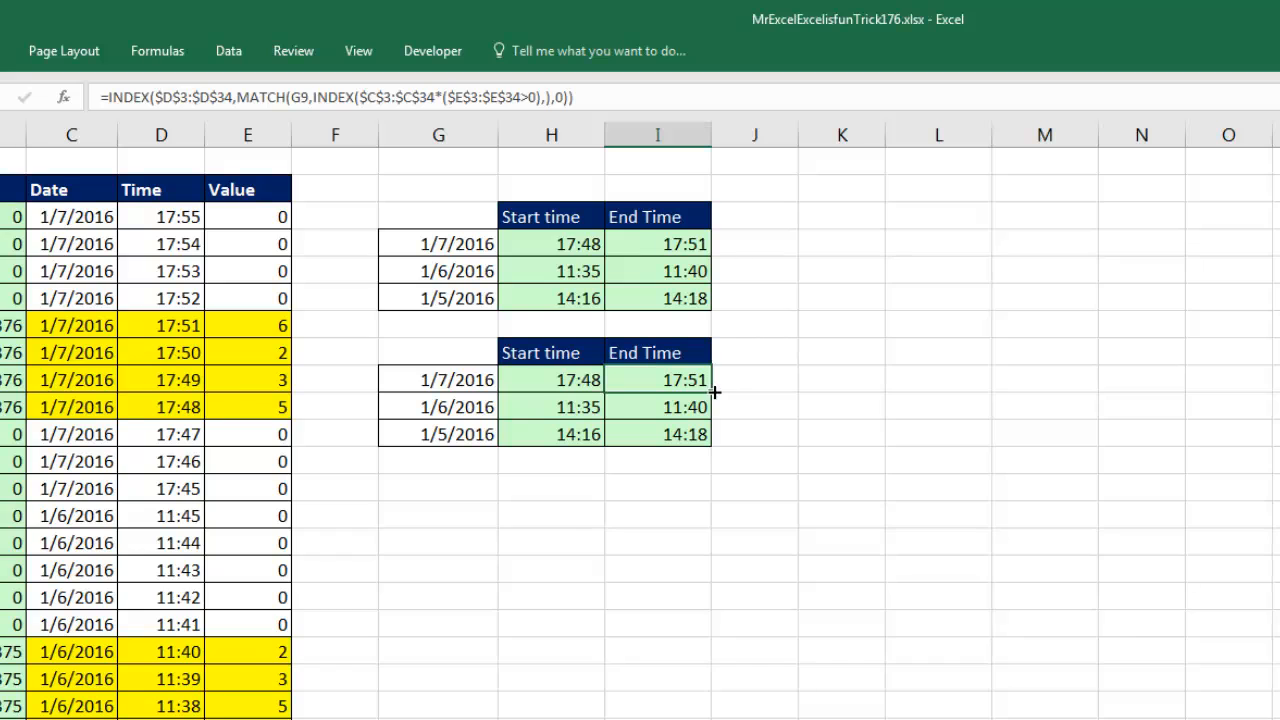